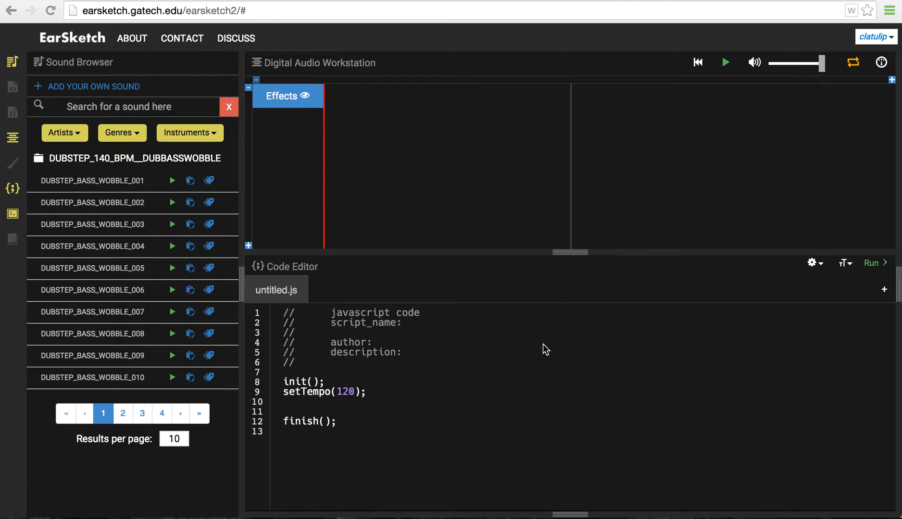
pyautogui.moveTo(542, 353)
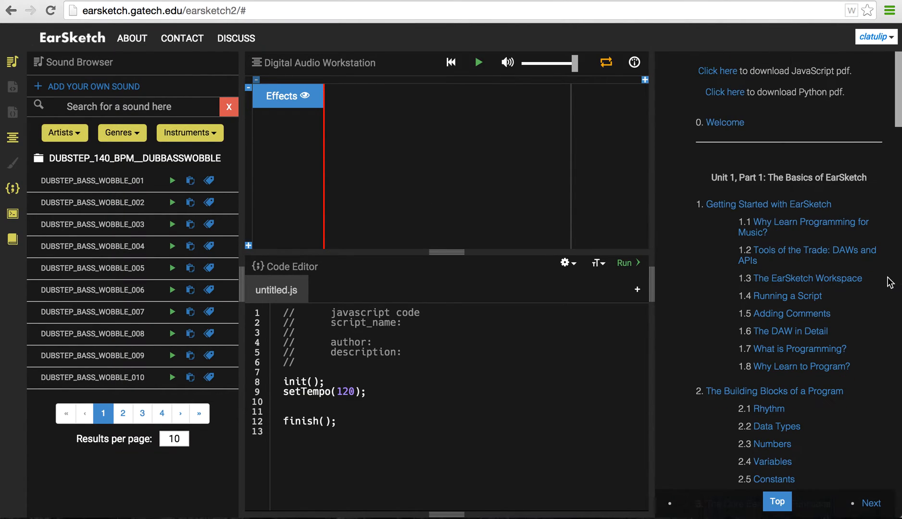
pyautogui.moveTo(233, 117)
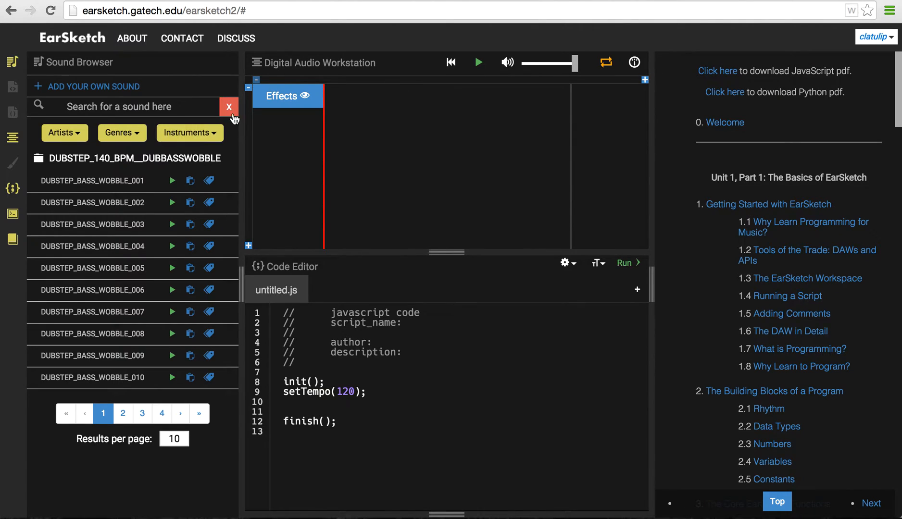
pyautogui.moveTo(177, 57)
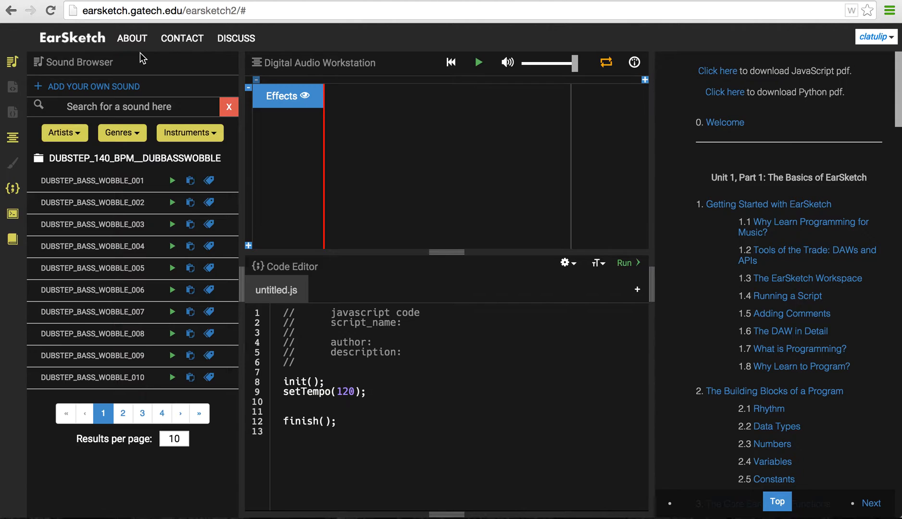
pyautogui.moveTo(112, 56)
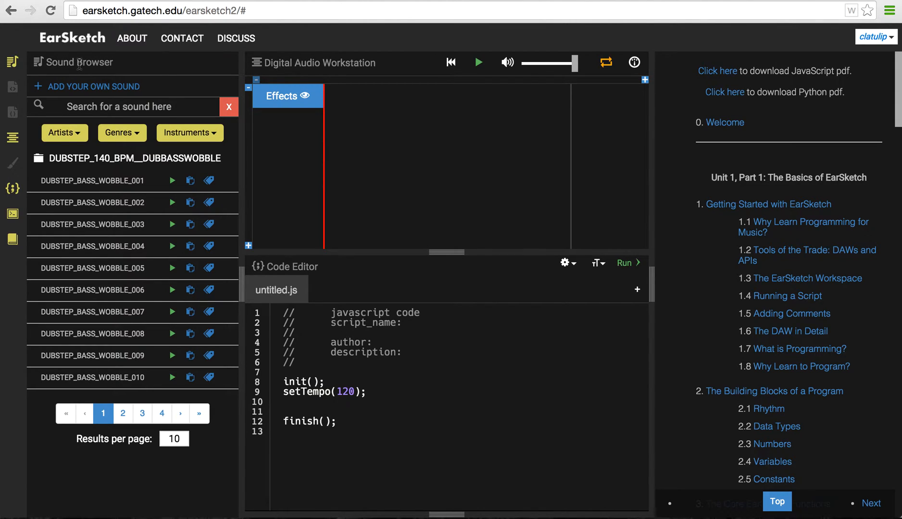
pyautogui.moveTo(92, 180)
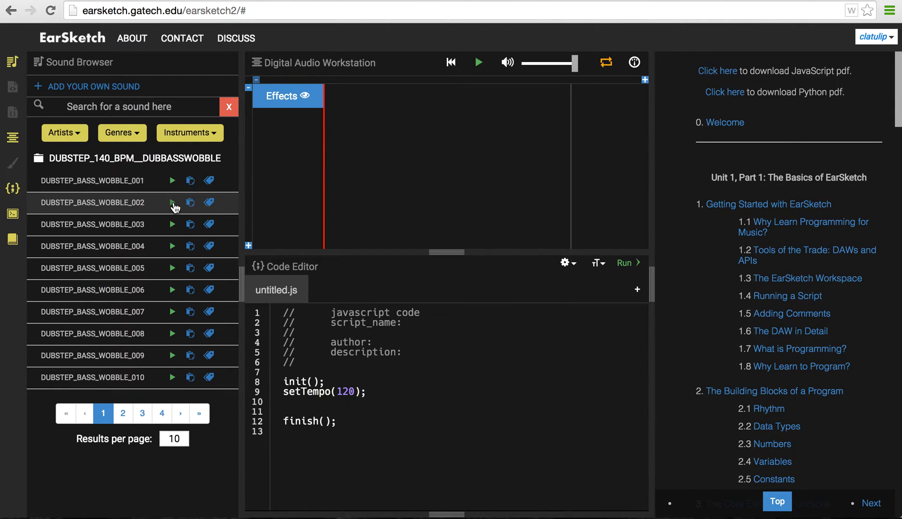
pyautogui.moveTo(175, 224)
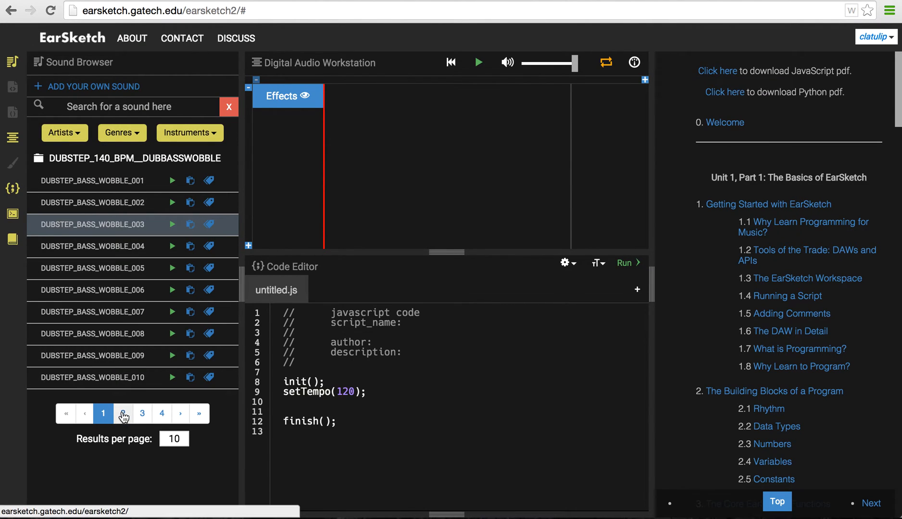
# Step: Page through wobble bass results 2, 3 and 4, ending on sounds 031–040
pyautogui.click(122, 413)
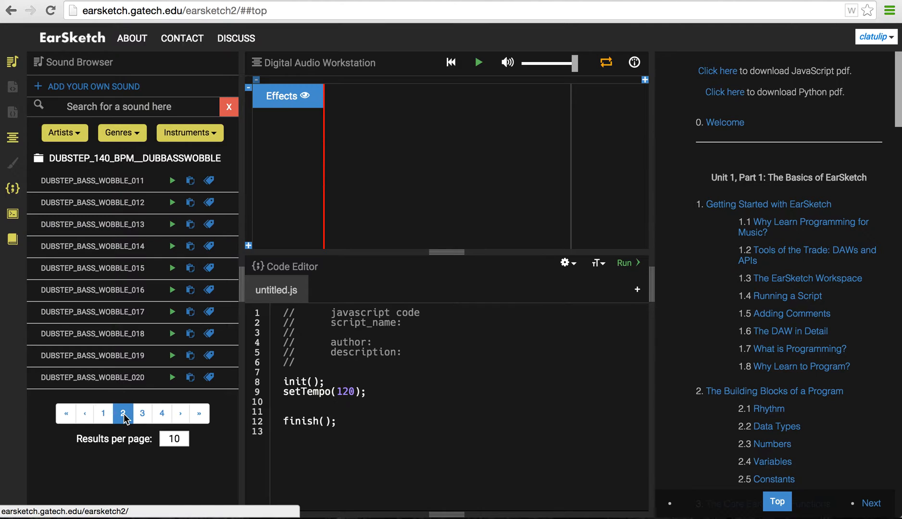
pyautogui.click(142, 413)
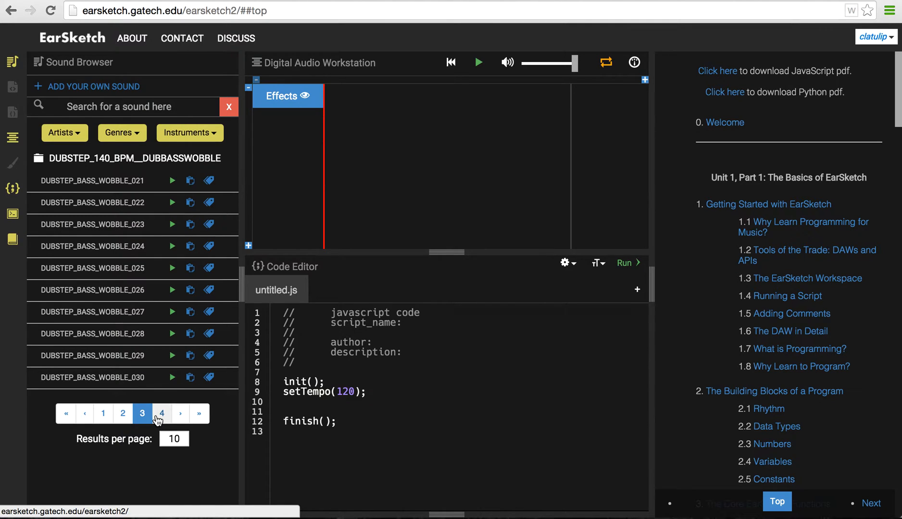
pyautogui.click(162, 413)
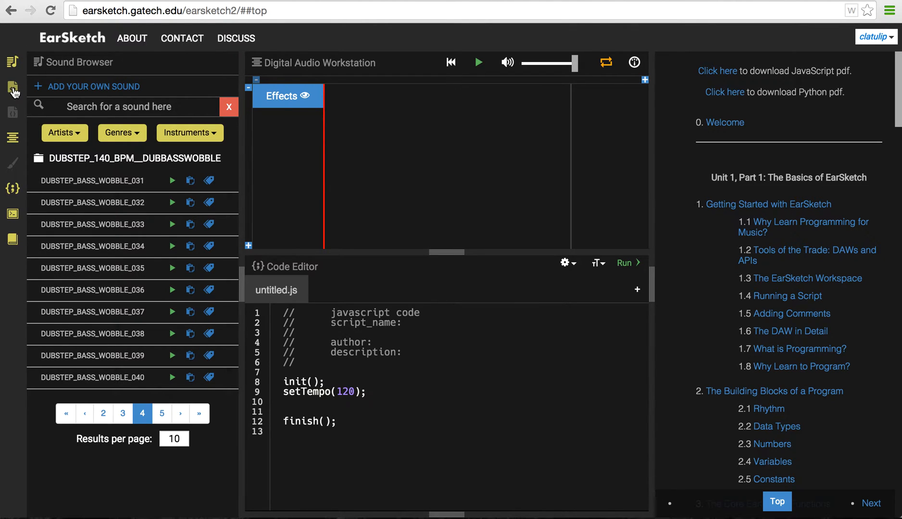
# Step: Show the scripts browser listing saved scripts like celine_test1.py and FemmeTech_Lab2.js
pyautogui.click(12, 86)
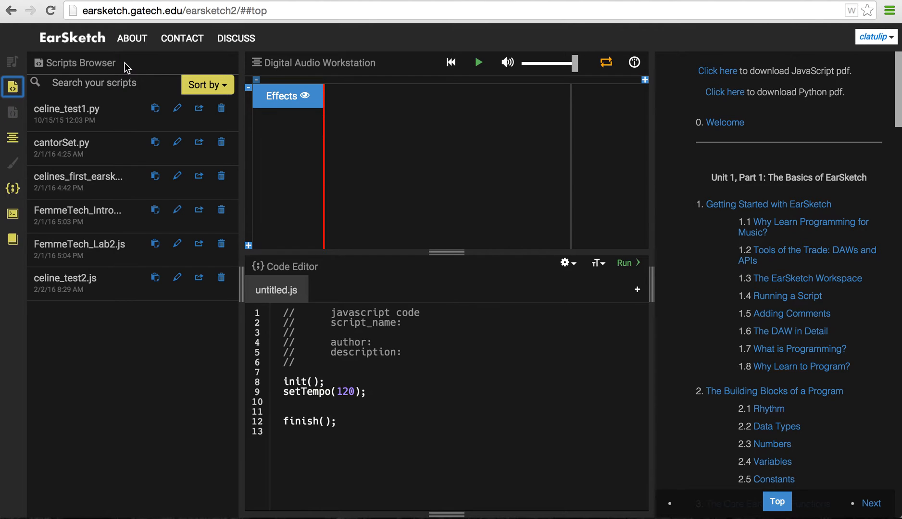
pyautogui.moveTo(851, 41)
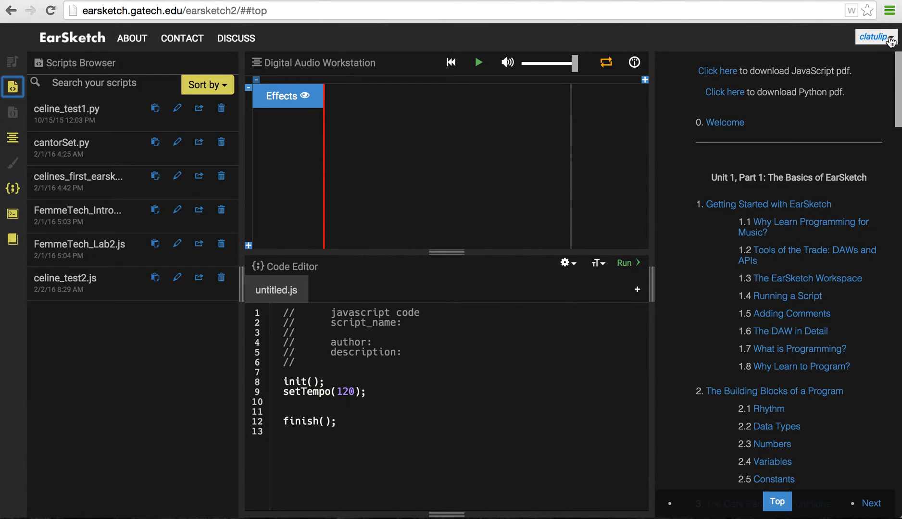
pyautogui.moveTo(432, 93)
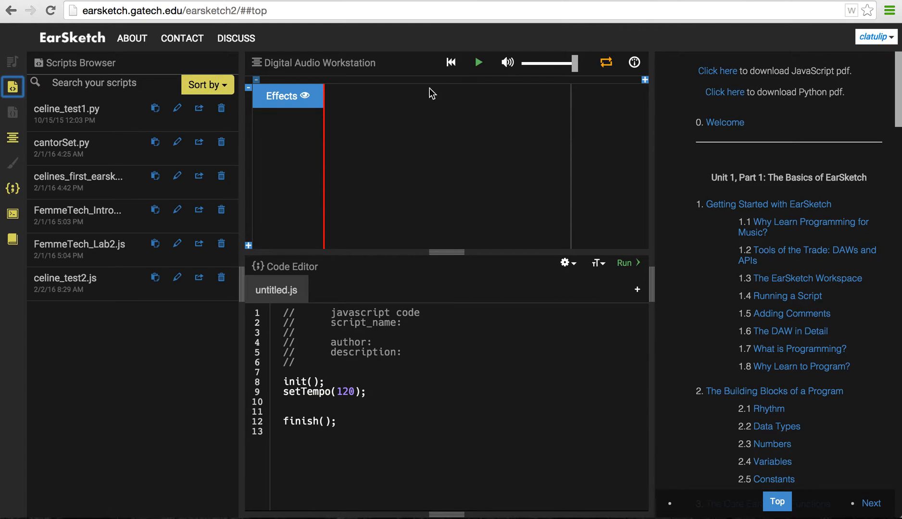
pyautogui.moveTo(102, 278)
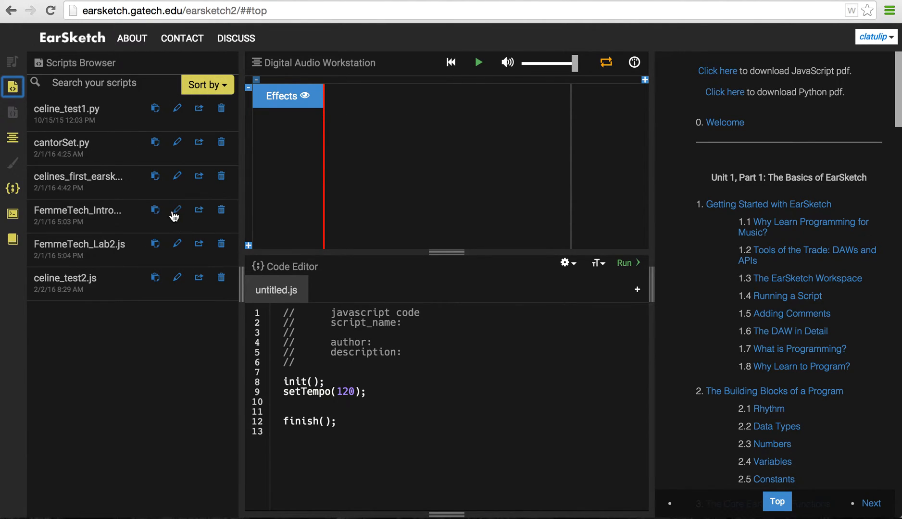
pyautogui.moveTo(154, 217)
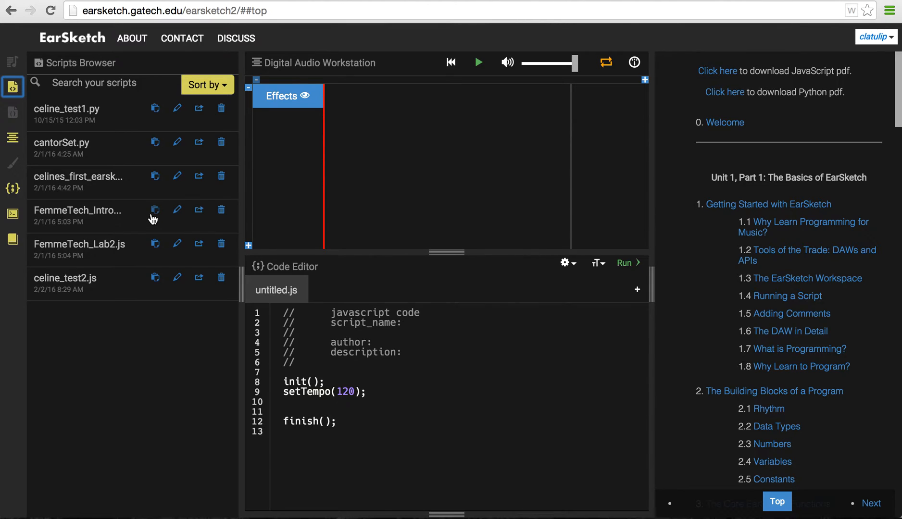
pyautogui.moveTo(200, 212)
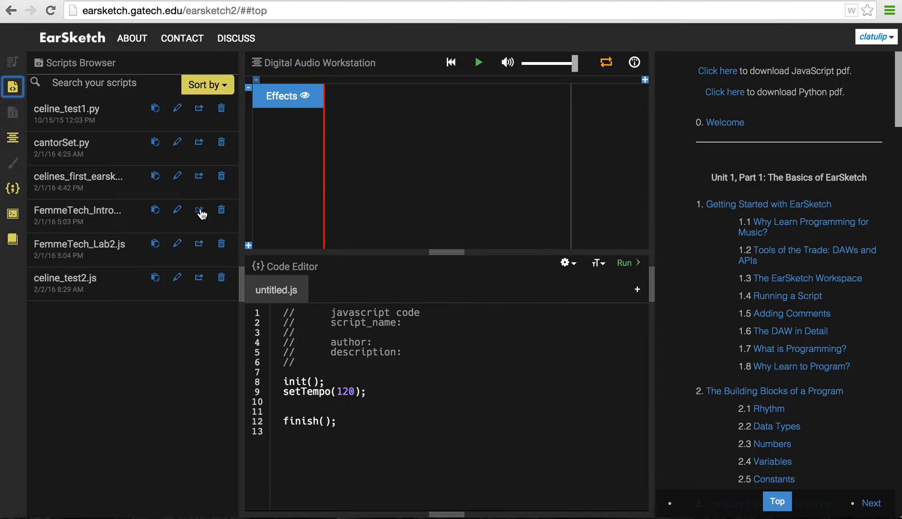
pyautogui.moveTo(198, 218)
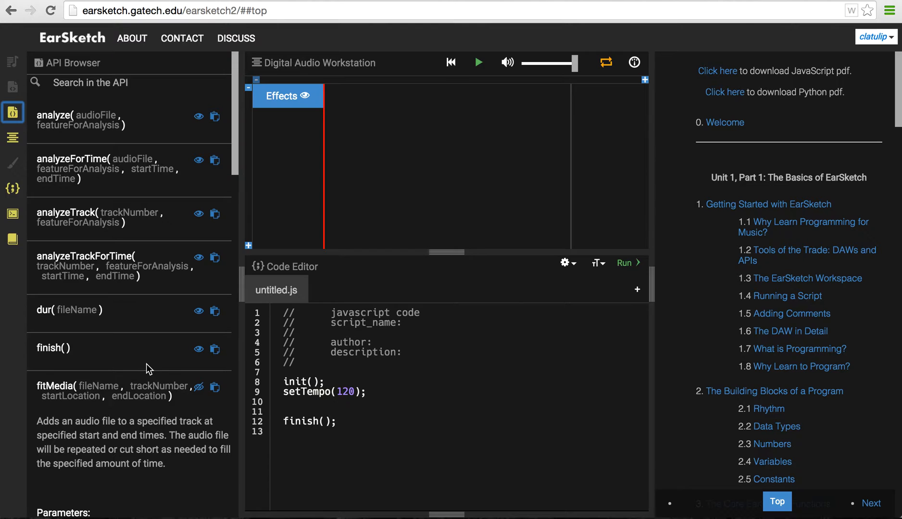
pyautogui.moveTo(109, 136)
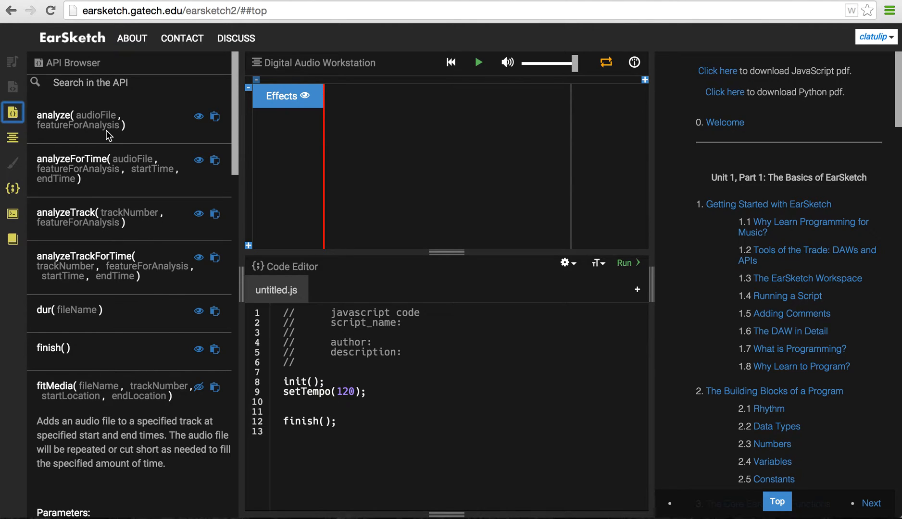
# Step: Show the API browser with analyze, dur, finish and fitMedia, ready to search
pyautogui.scroll(-3)
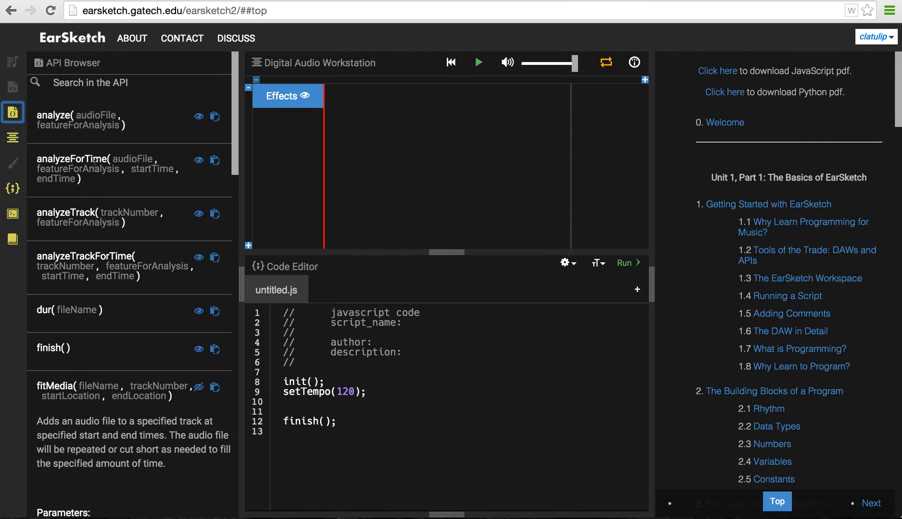
pyautogui.click(72, 159)
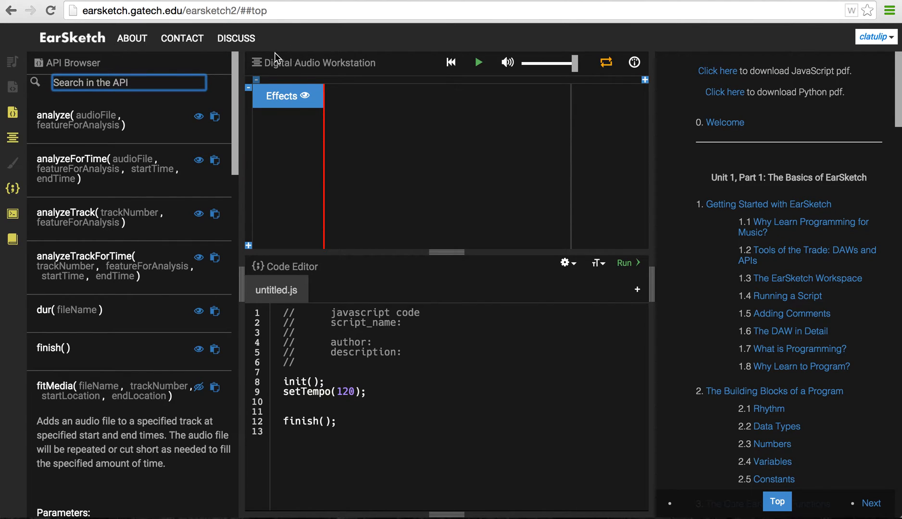
# Step: Switch back to the sound library on page four of wobble bass sounds
pyautogui.click(12, 60)
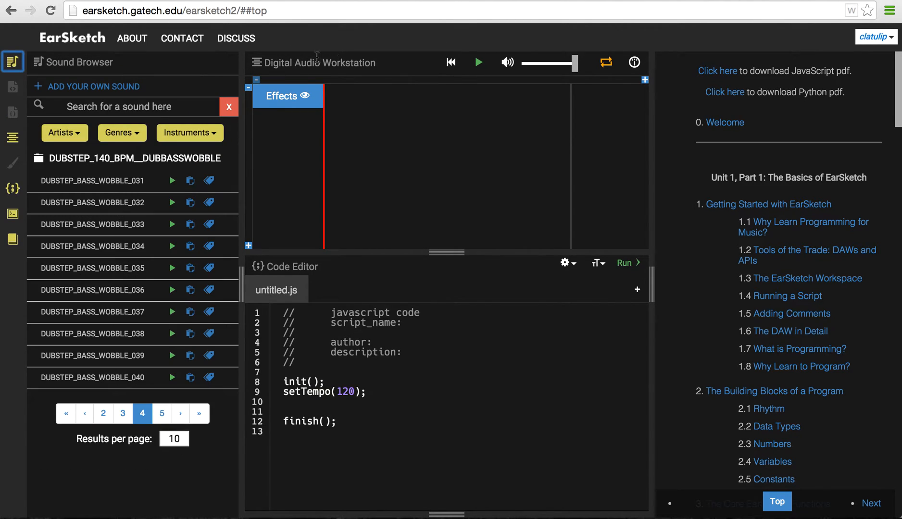
pyautogui.moveTo(427, 191)
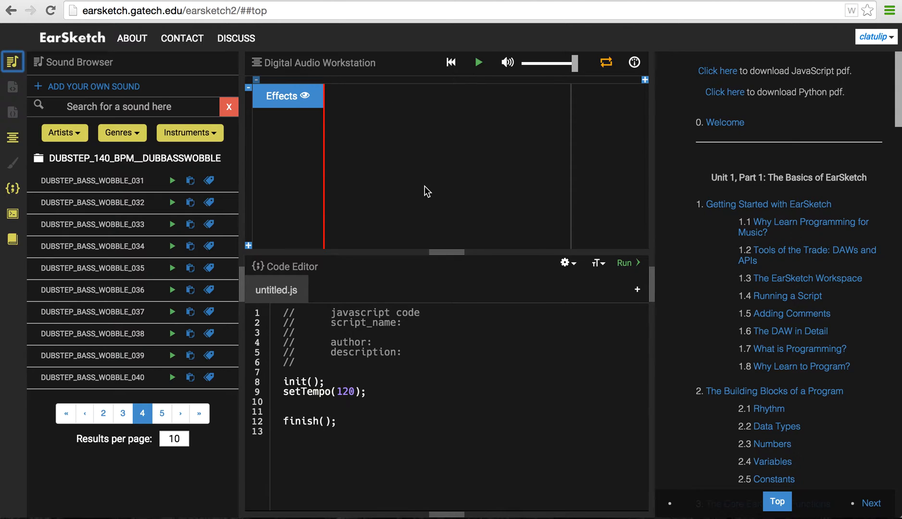
pyautogui.moveTo(549, 198)
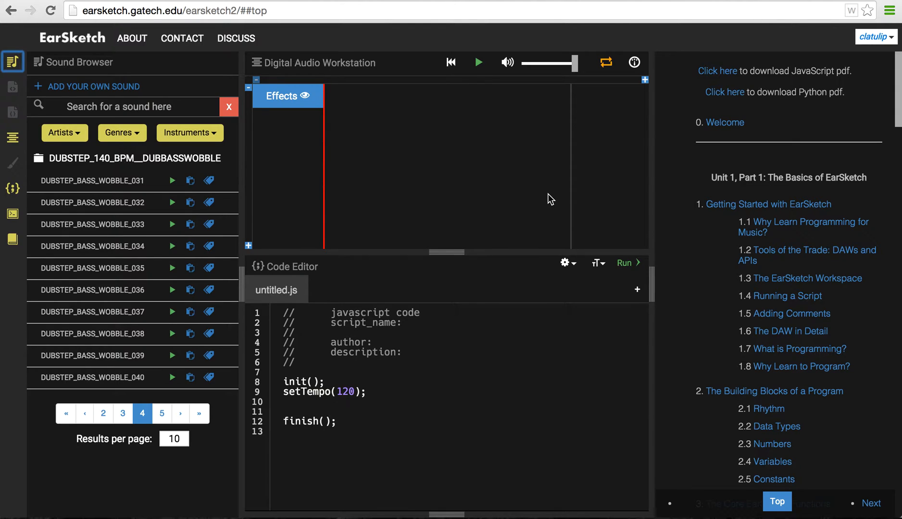
pyautogui.moveTo(352, 191)
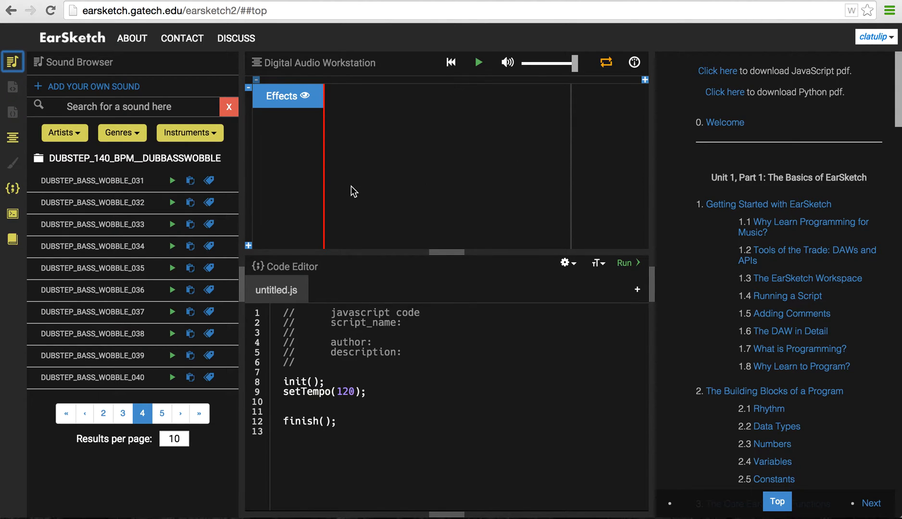
pyautogui.moveTo(506, 90)
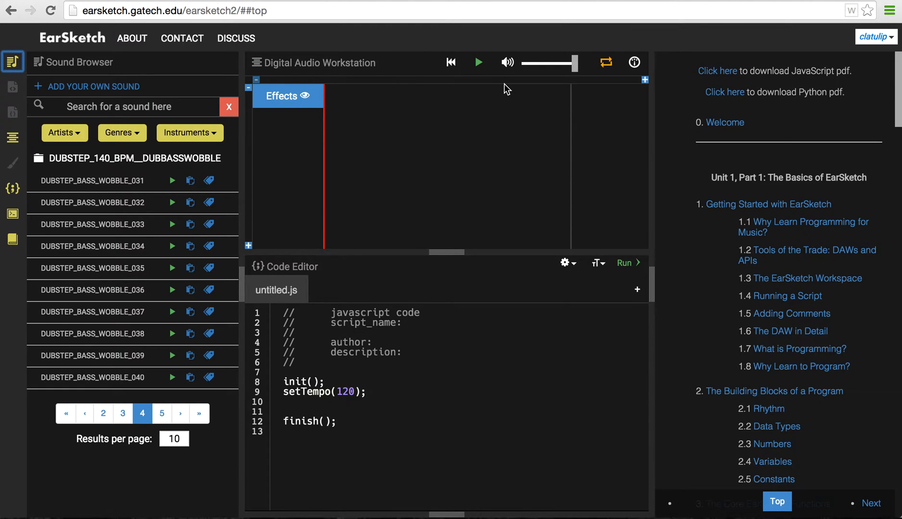
pyautogui.moveTo(319, 167)
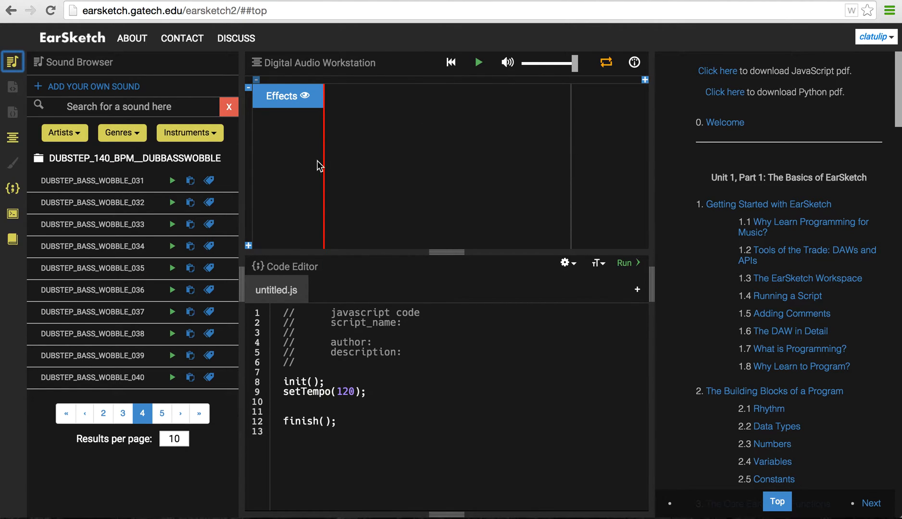
pyautogui.moveTo(502, 54)
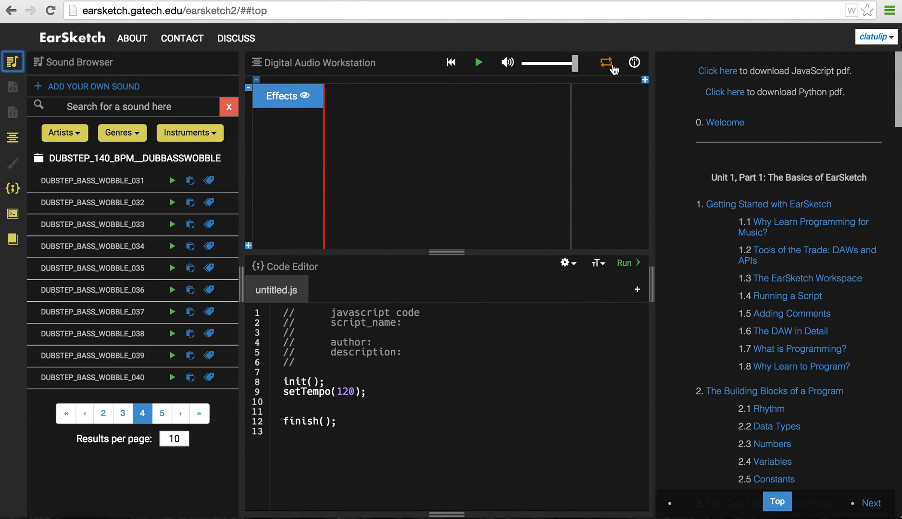
pyautogui.moveTo(607, 63)
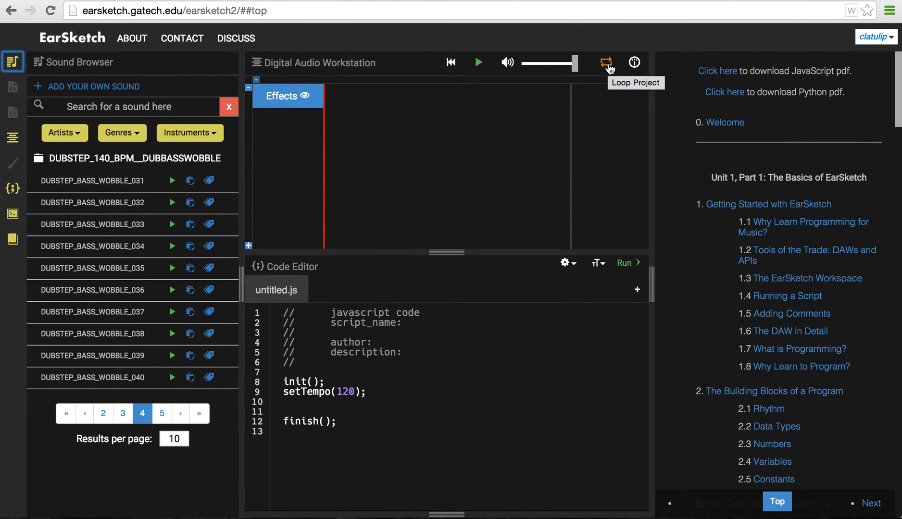
pyautogui.moveTo(516, 80)
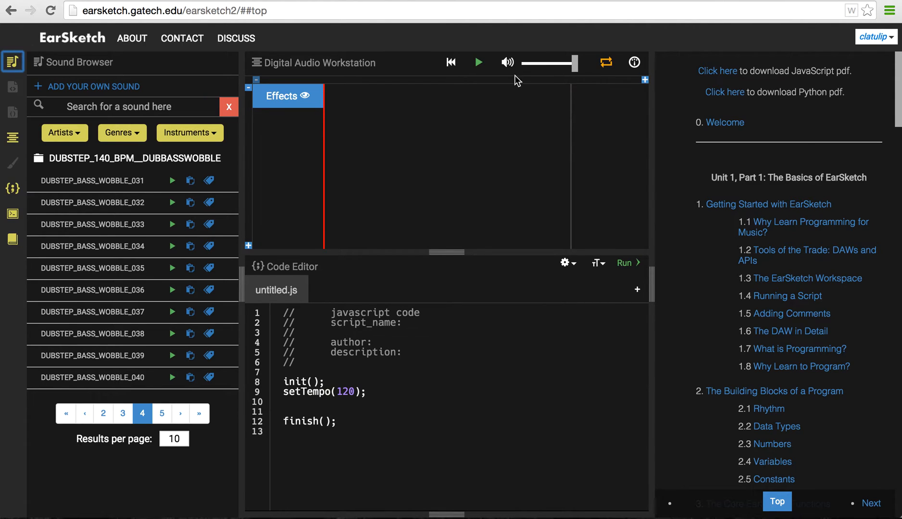
pyautogui.moveTo(330, 229)
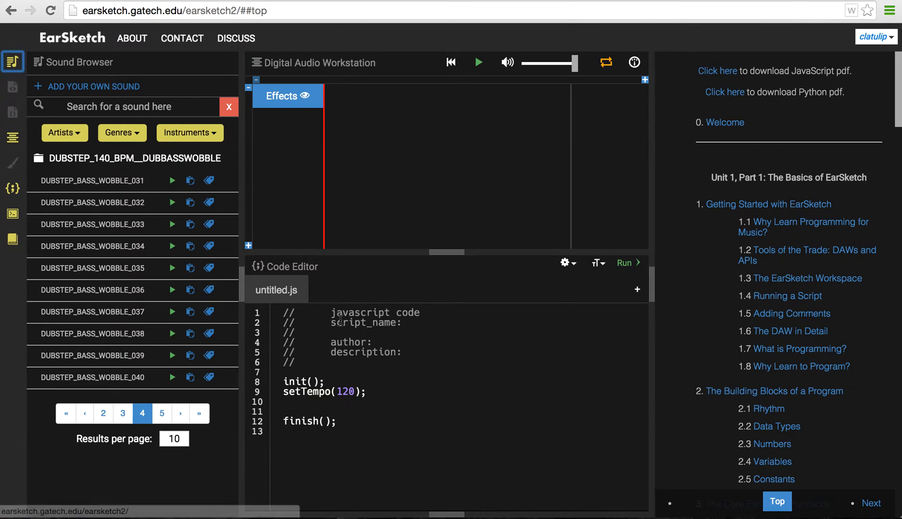
pyautogui.moveTo(567, 266)
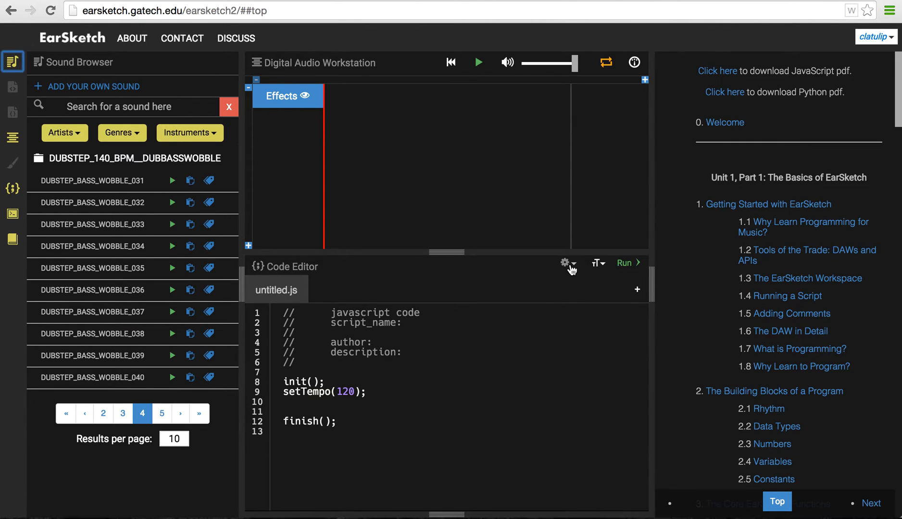
# Step: Review the script's save, export and SoundCloud options, then dismiss the menu
pyautogui.click(566, 263)
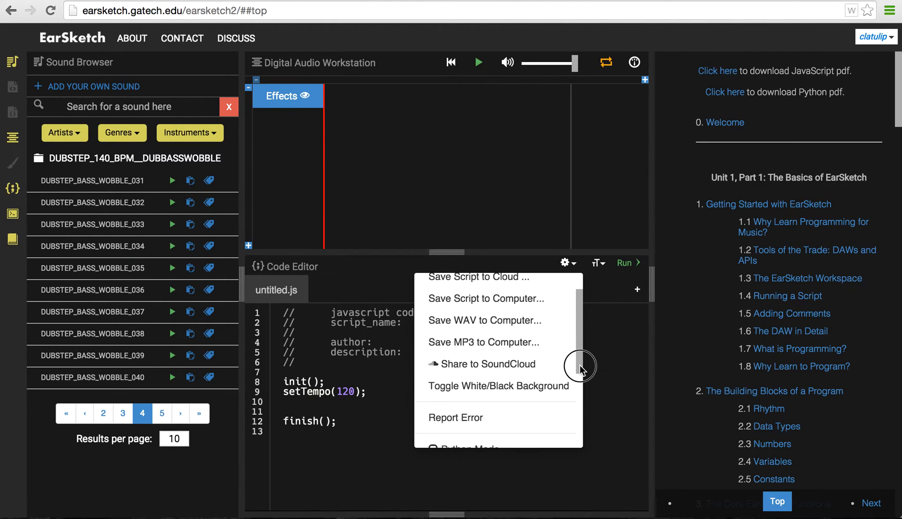
pyautogui.scroll(-3)
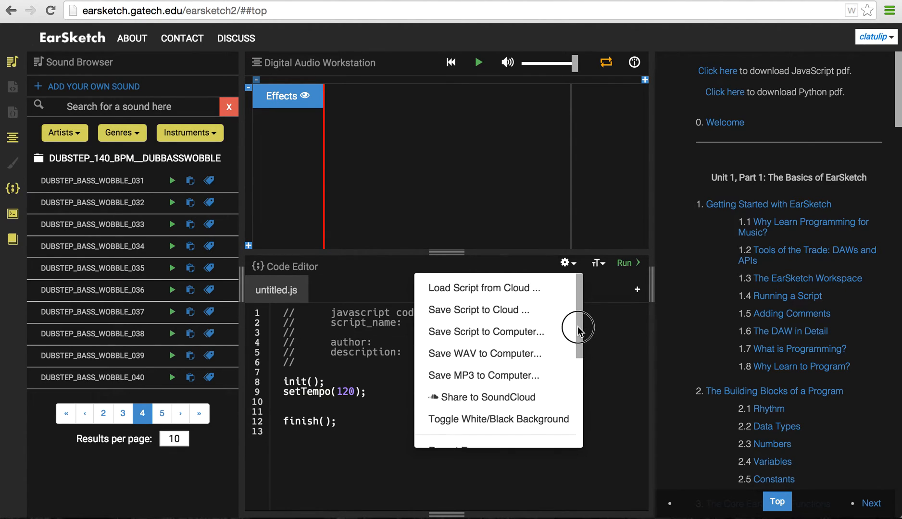
pyautogui.moveTo(485, 355)
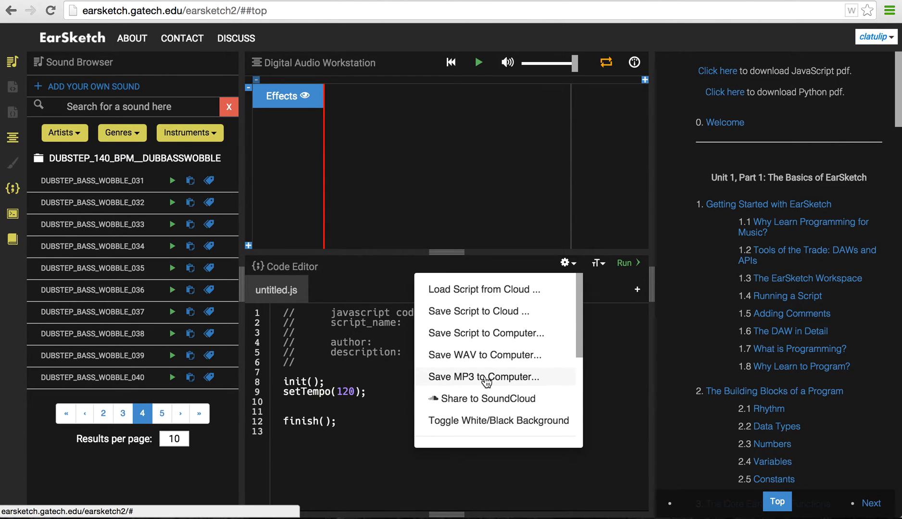
pyautogui.moveTo(509, 403)
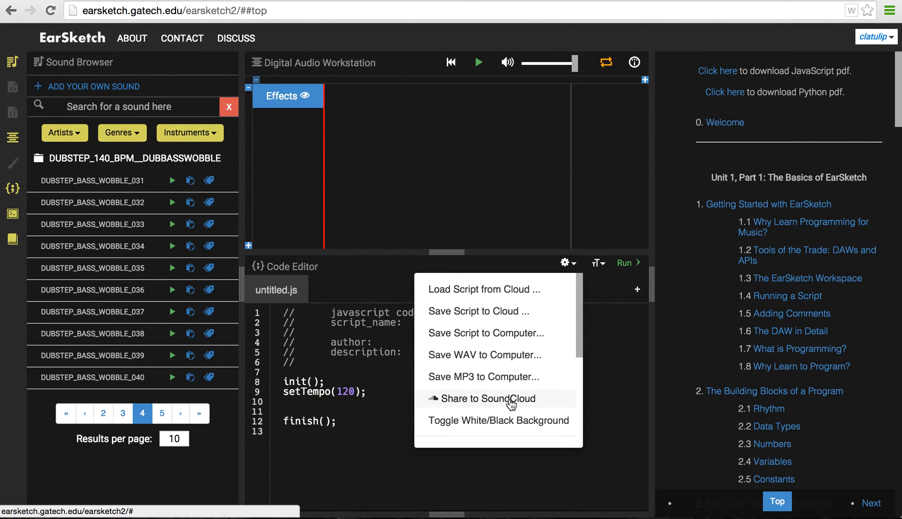
pyautogui.click(572, 374)
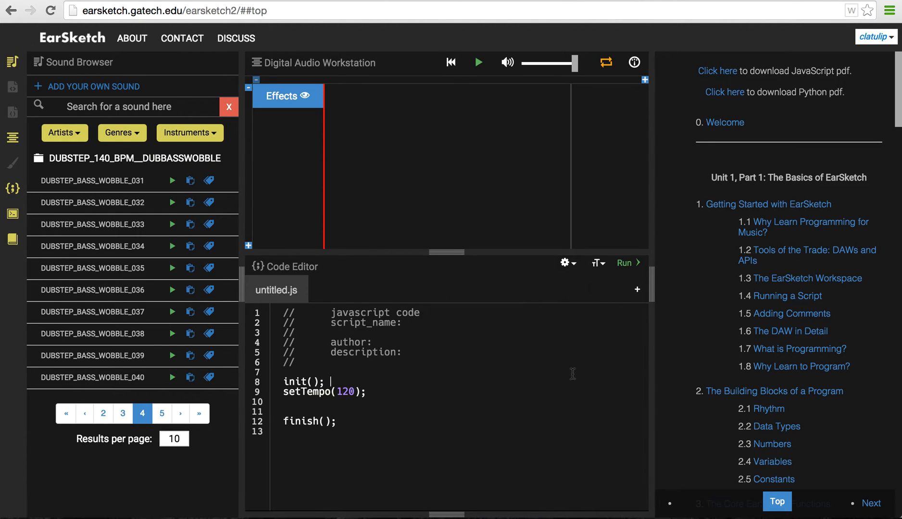
pyautogui.moveTo(637, 289)
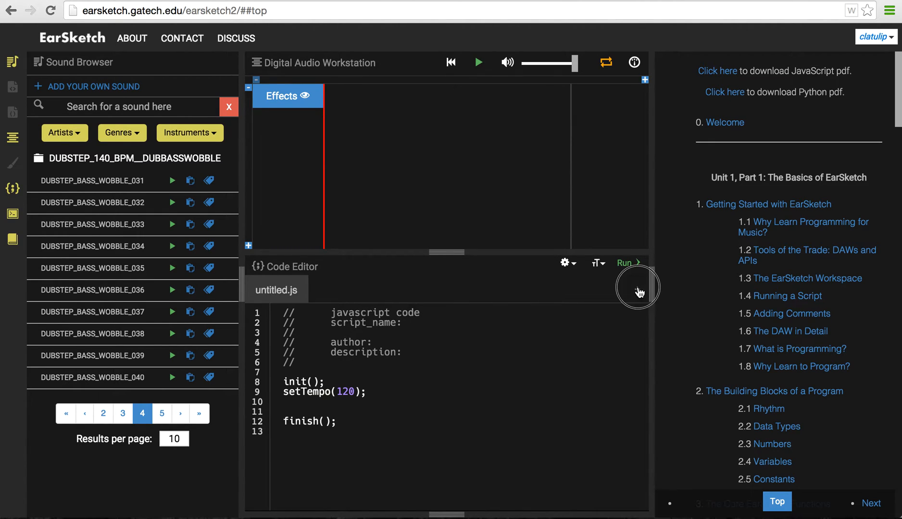
# Step: Create a second untitled.js script tab with the starter template
pyautogui.click(636, 288)
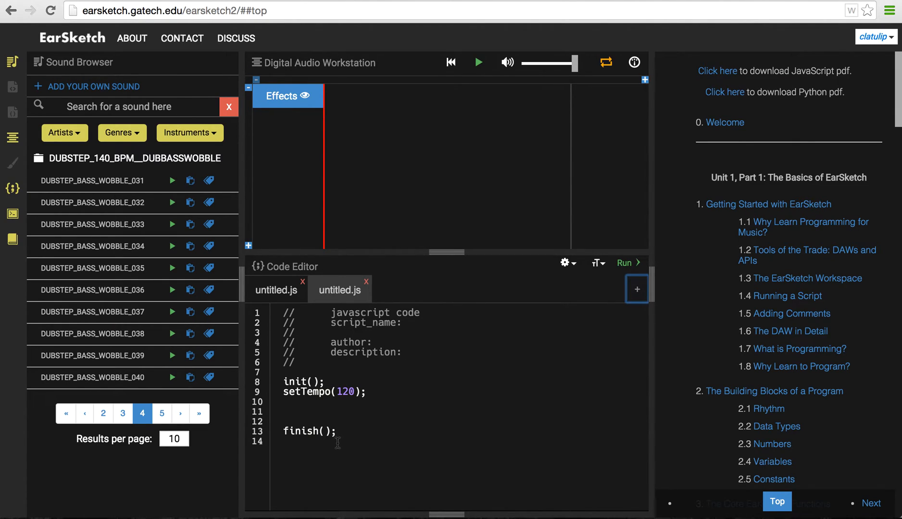
pyautogui.moveTo(370, 372)
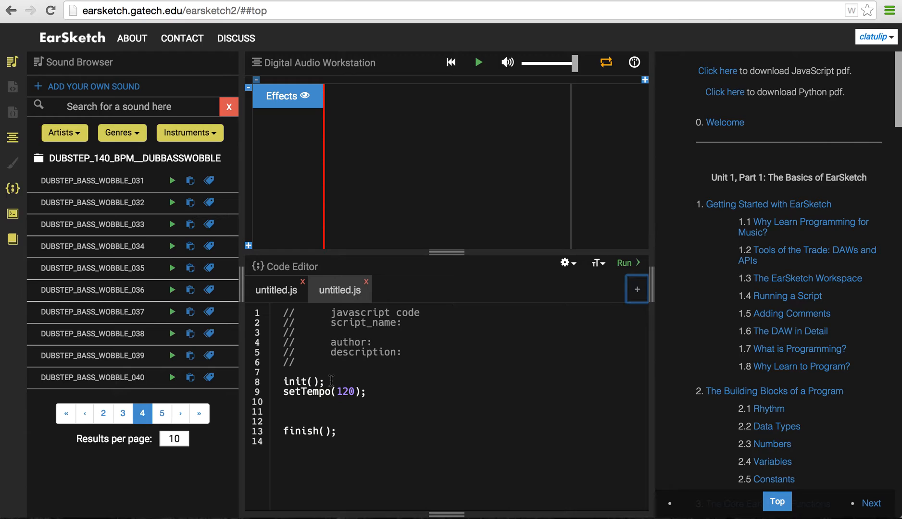
pyautogui.moveTo(380, 391)
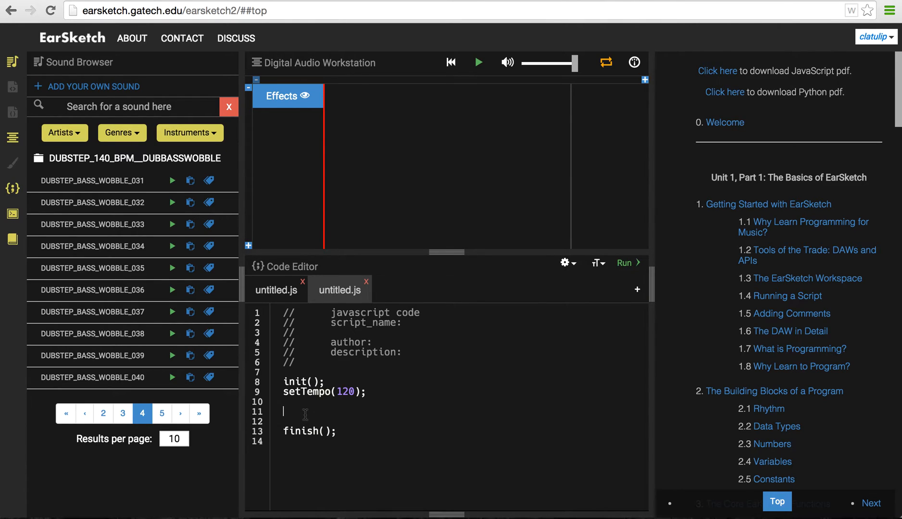
pyautogui.moveTo(492, 407)
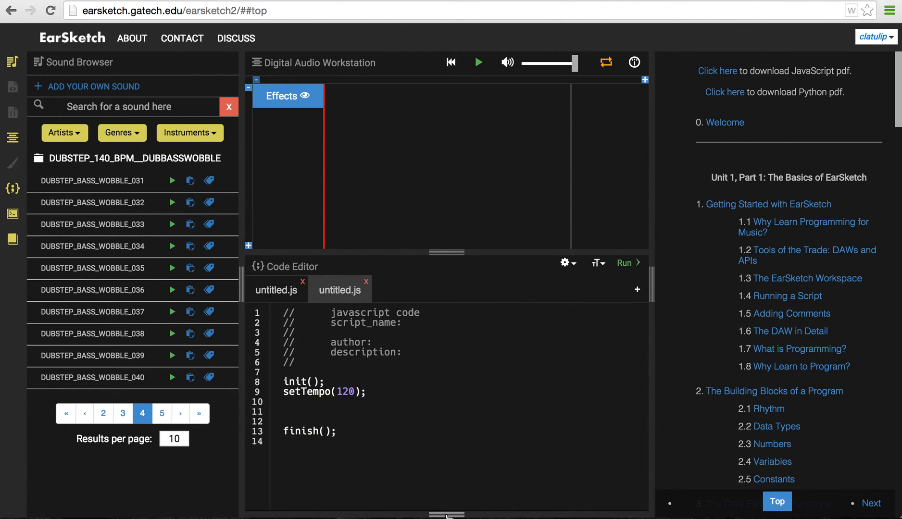
# Step: Run the new untitled script so the console reports success
pyautogui.click(624, 262)
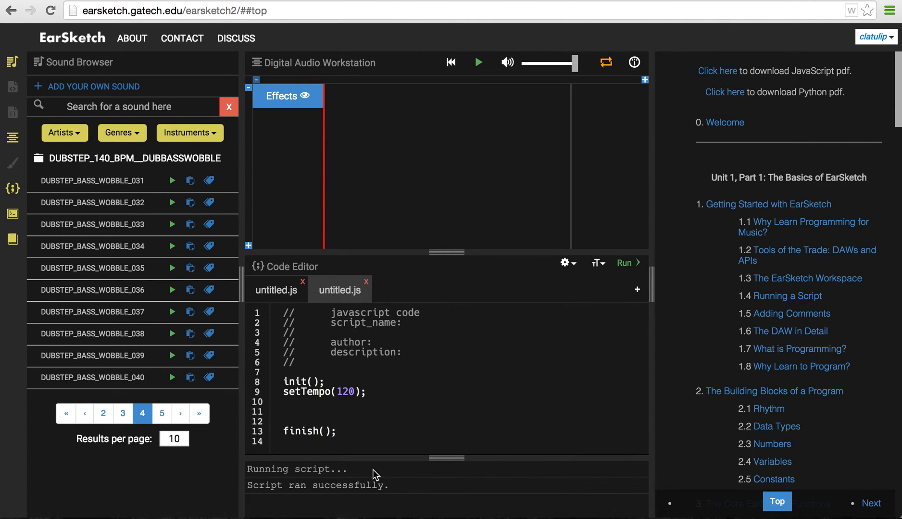
pyautogui.moveTo(525, 505)
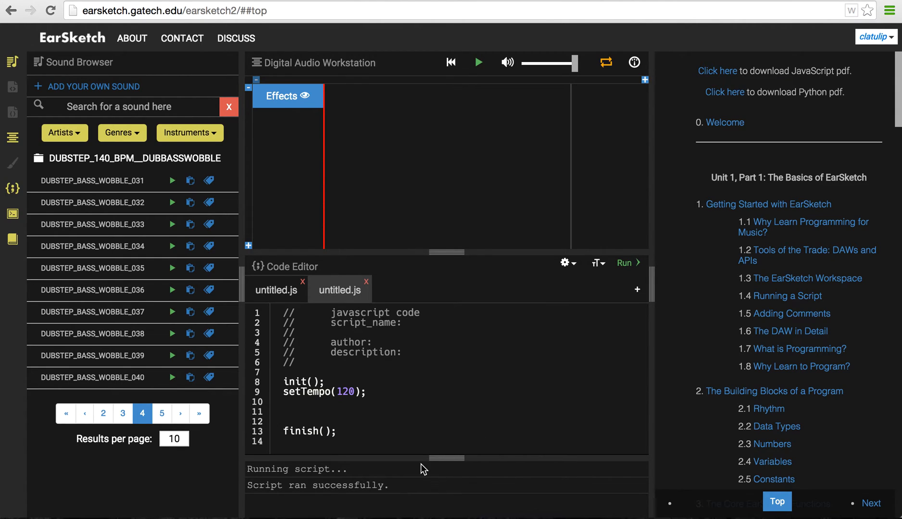
pyautogui.moveTo(333, 272)
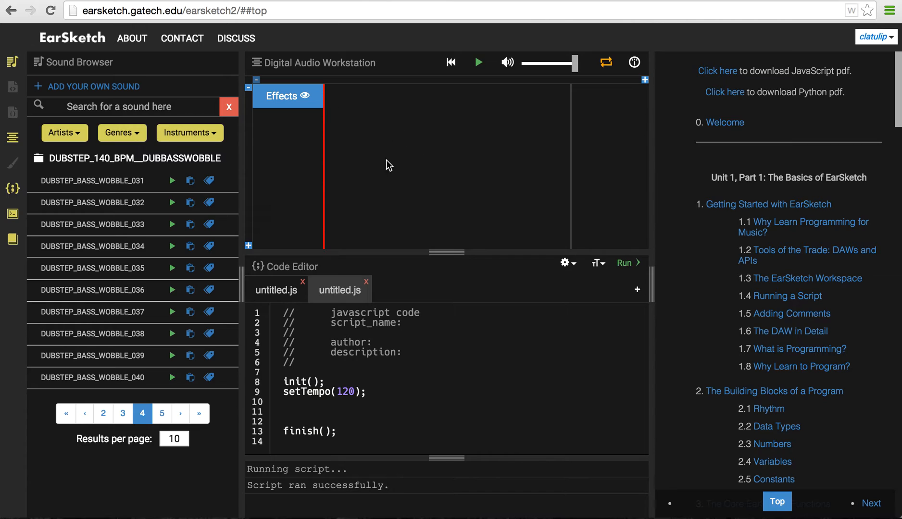
pyautogui.moveTo(646, 288)
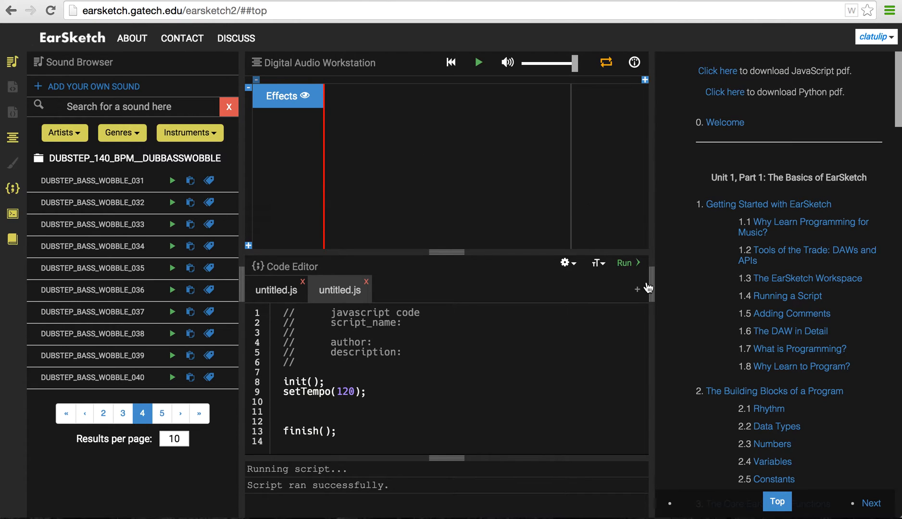
pyautogui.moveTo(628, 266)
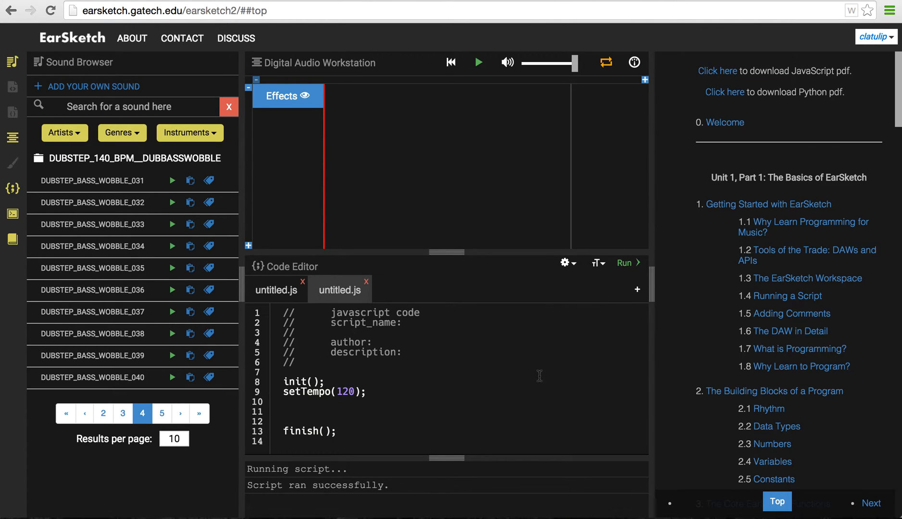
pyautogui.moveTo(295, 507)
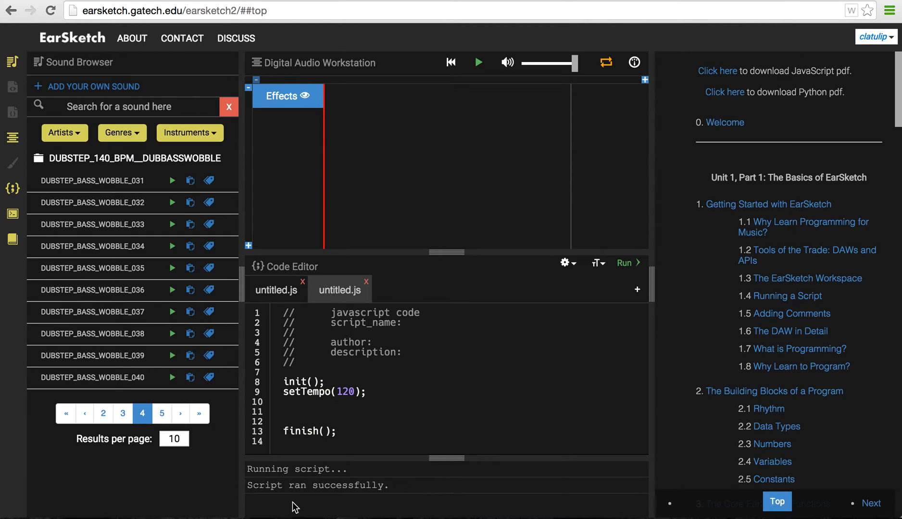
pyautogui.moveTo(464, 507)
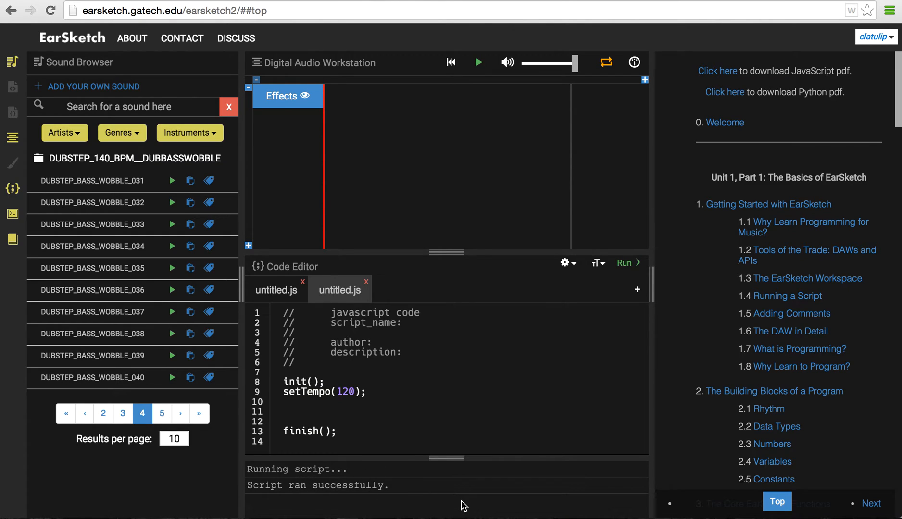
pyautogui.moveTo(724, 301)
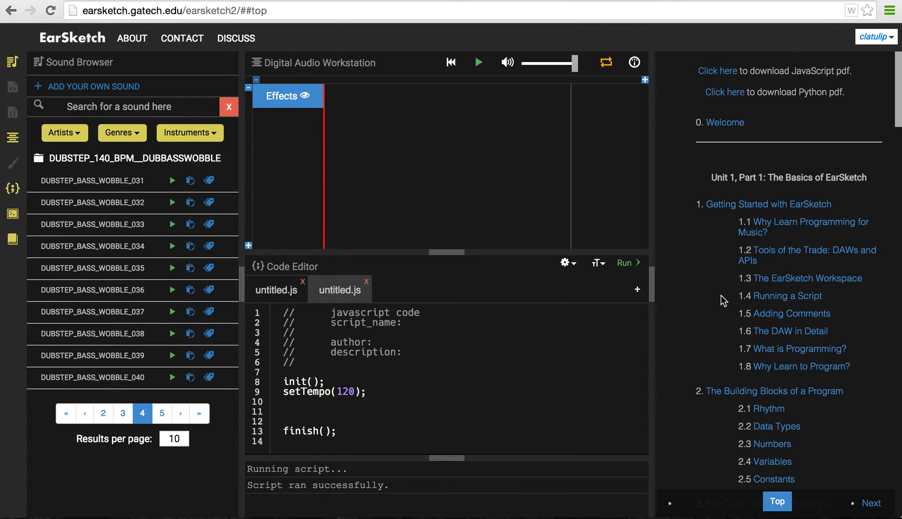
pyautogui.moveTo(719, 301)
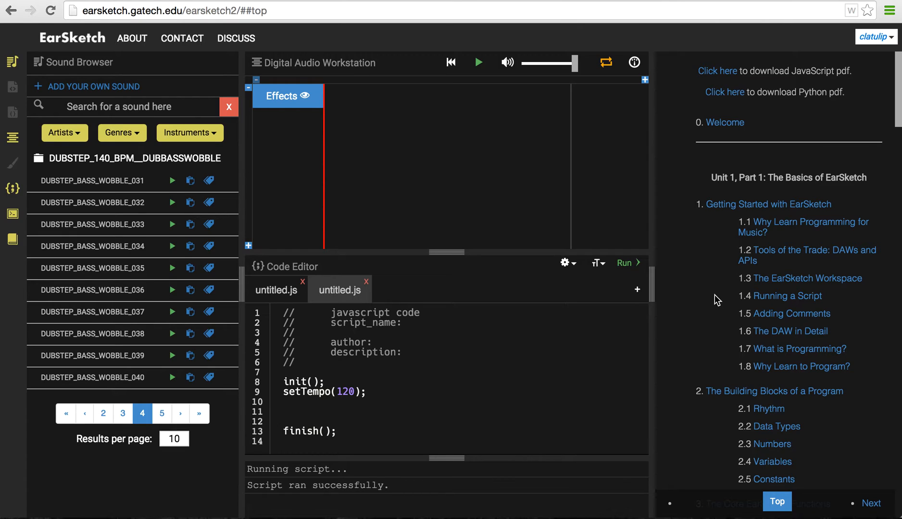
pyautogui.moveTo(566, 368)
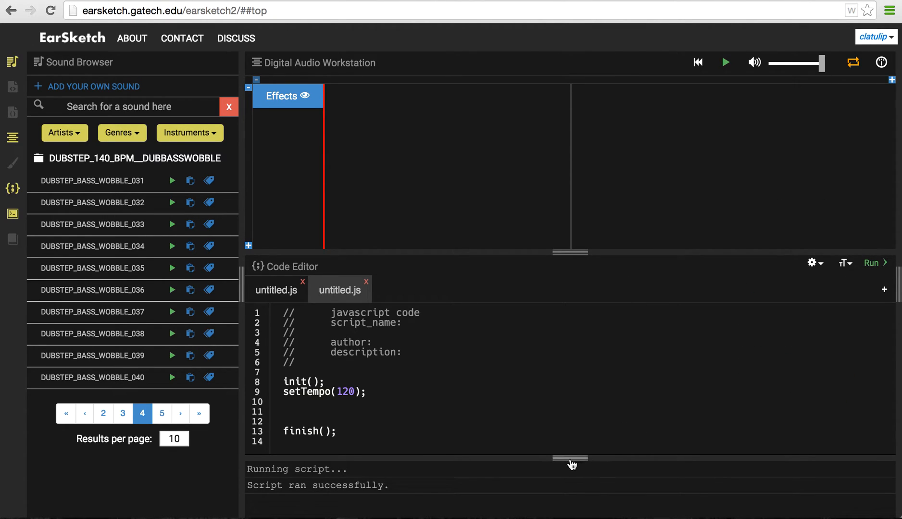
# Step: Collapse the console and close the curriculum so the code editor fills the space
pyautogui.moveTo(570, 459); pyautogui.dragTo(569, 512)
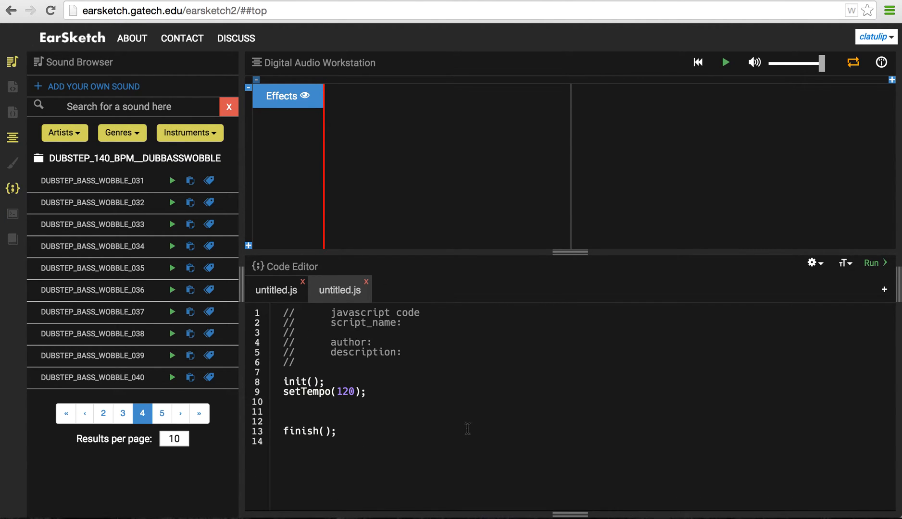
pyautogui.moveTo(587, 199)
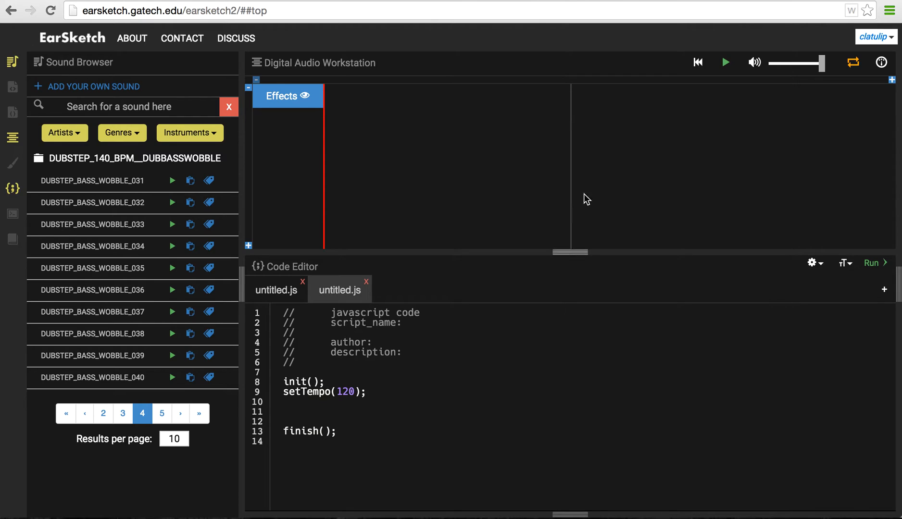
pyautogui.moveTo(523, 236)
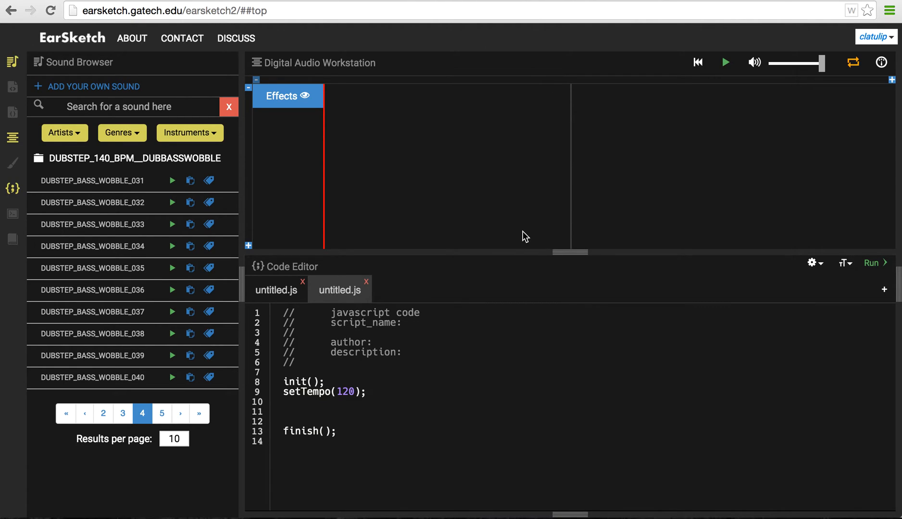
pyautogui.moveTo(6, 395)
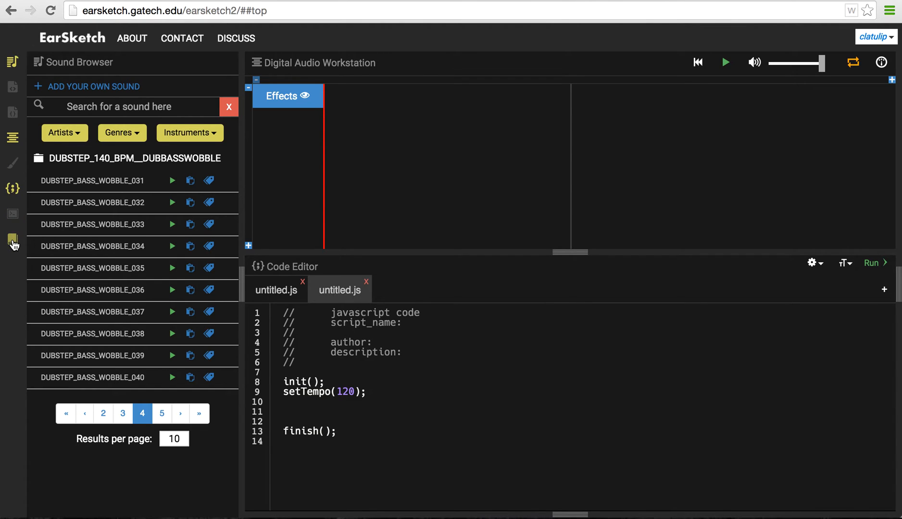
pyautogui.moveTo(13, 240)
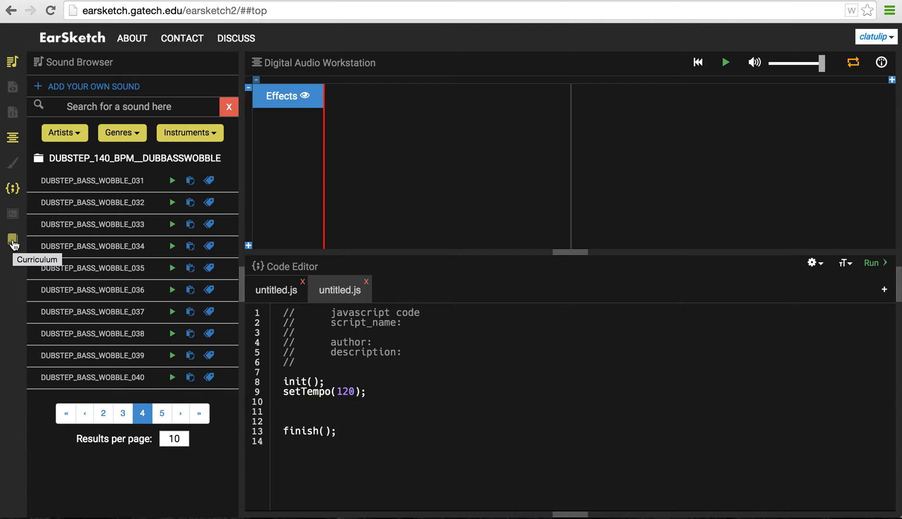
pyautogui.click(13, 239)
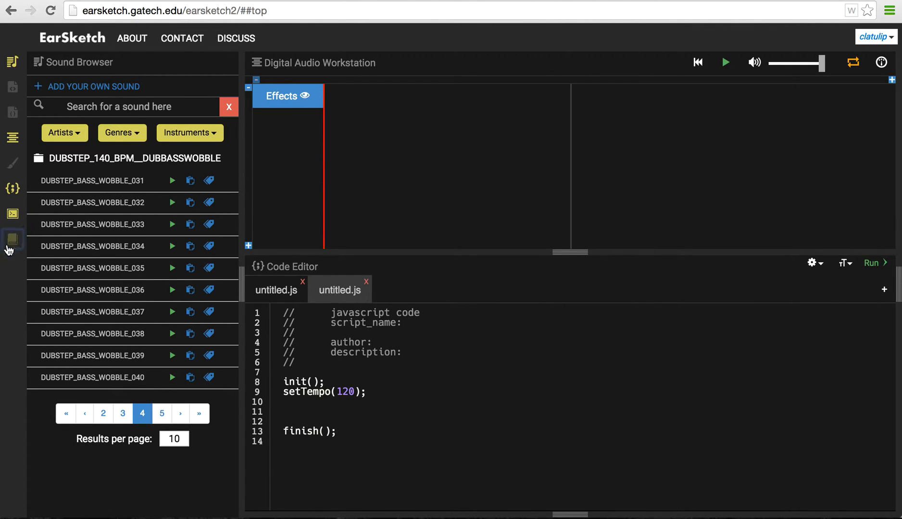
pyautogui.moveTo(6, 315)
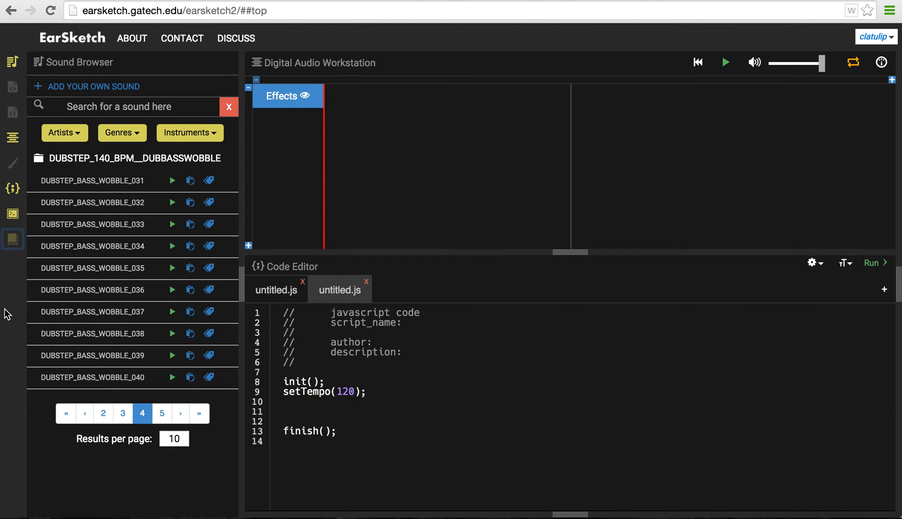
pyautogui.moveTo(386, 373)
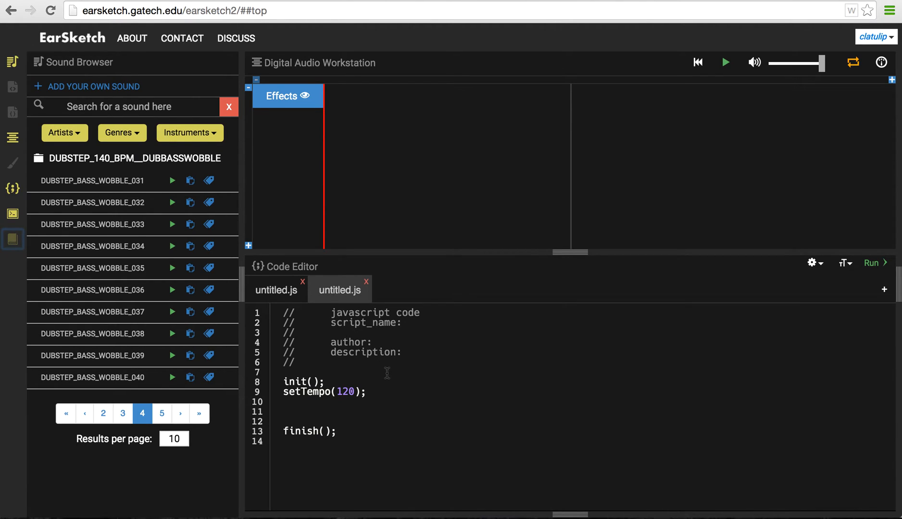
pyautogui.moveTo(359, 418)
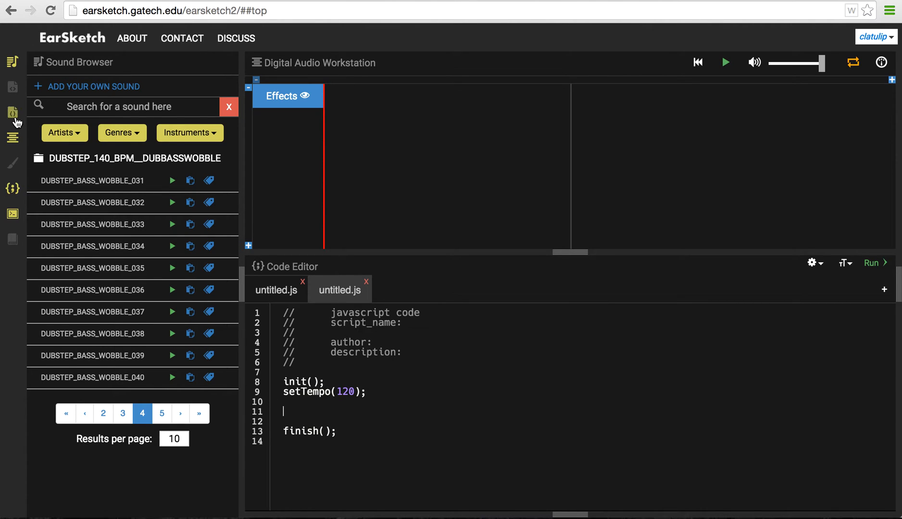
# Step: Filter the API browser with 'fitMe' to show only the fitMedia entry
pyautogui.click(13, 113)
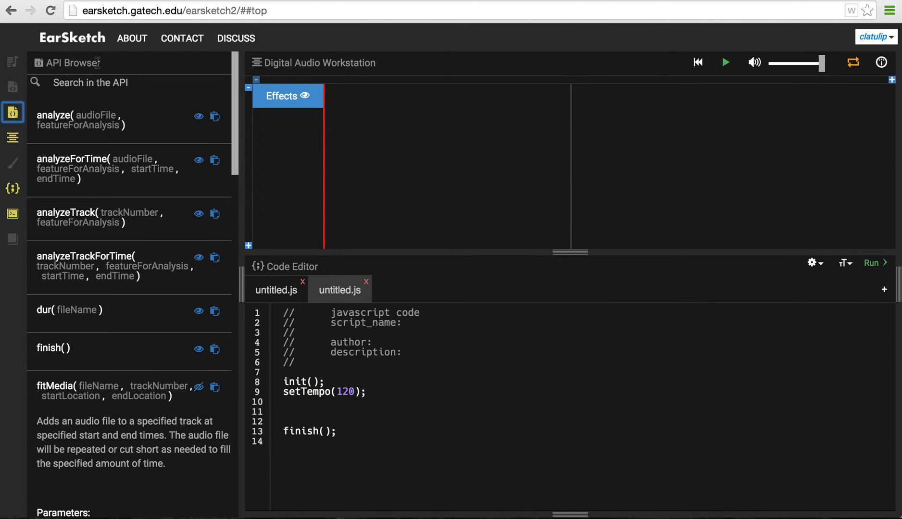
pyautogui.click(128, 83)
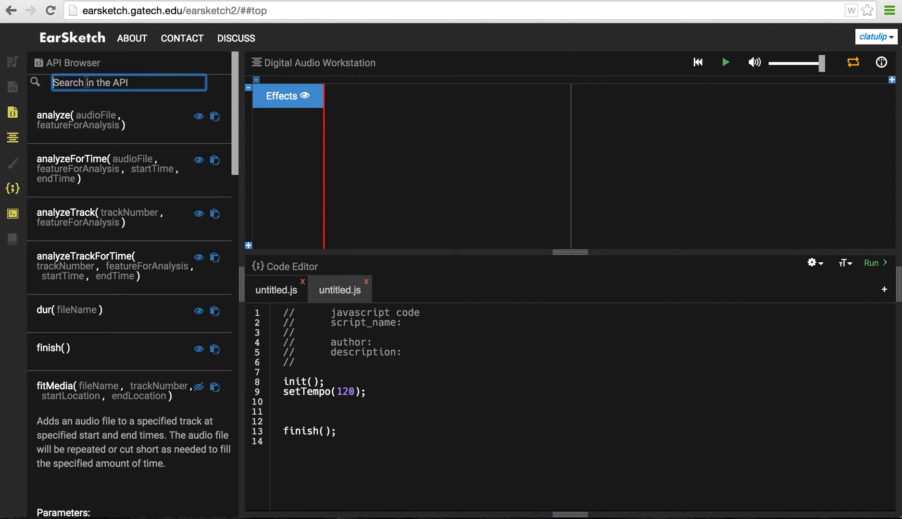
pyautogui.write('fitMe')
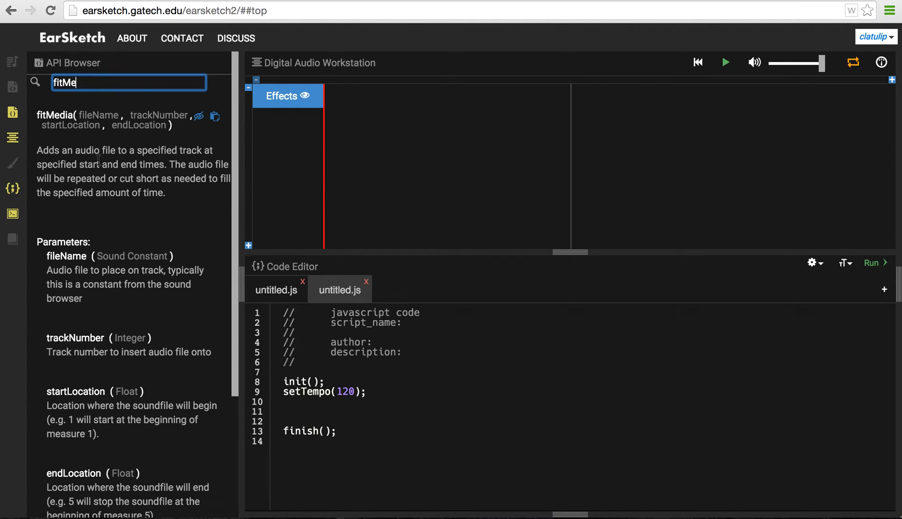
pyautogui.moveTo(160, 115)
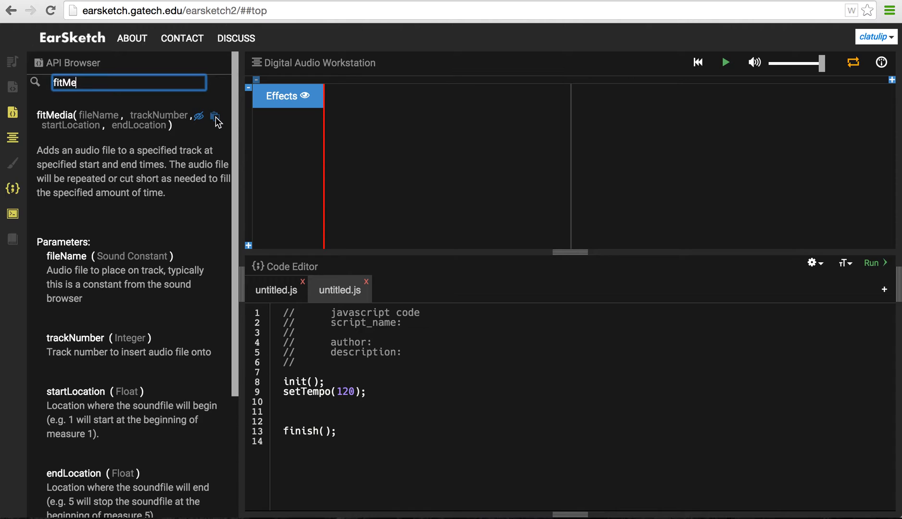
# Step: Paste a fitMedia template call between setTempo and finish and select its fileName placeholder
pyautogui.click(214, 117)
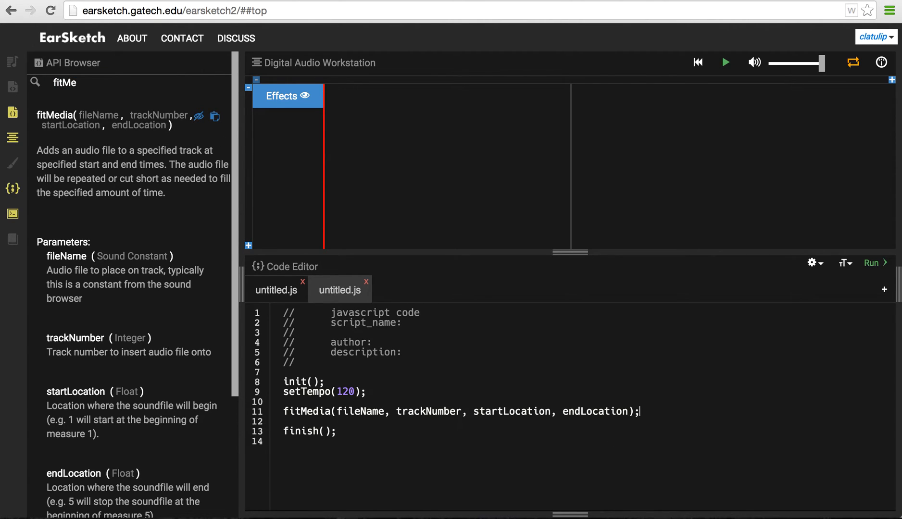
pyautogui.moveTo(649, 413)
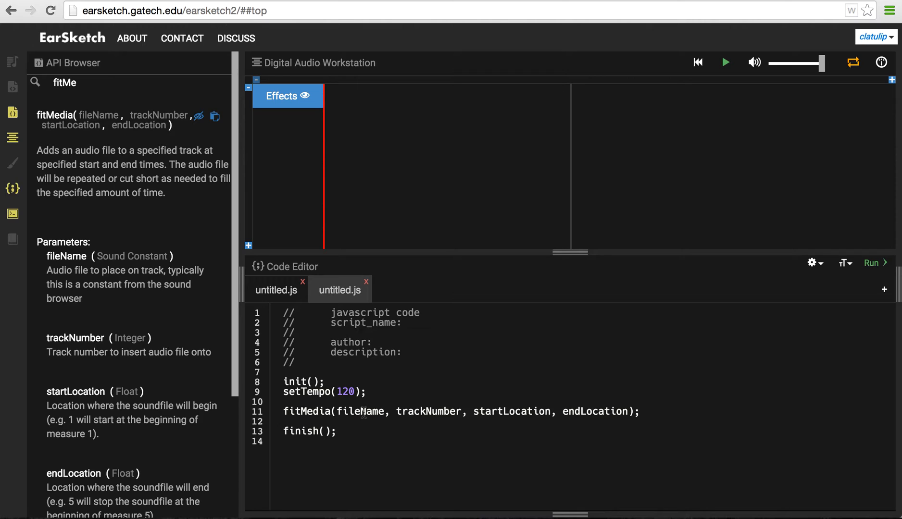
pyautogui.click(360, 411)
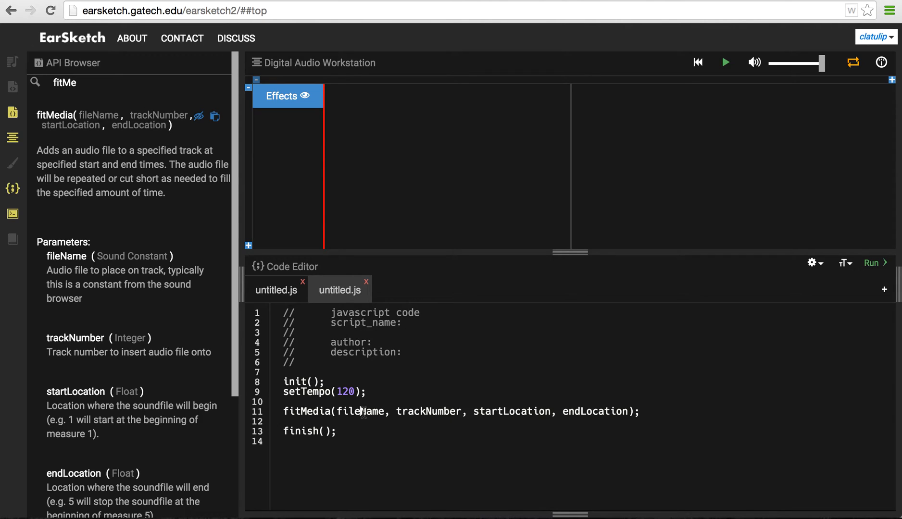
pyautogui.doubleClick(362, 411)
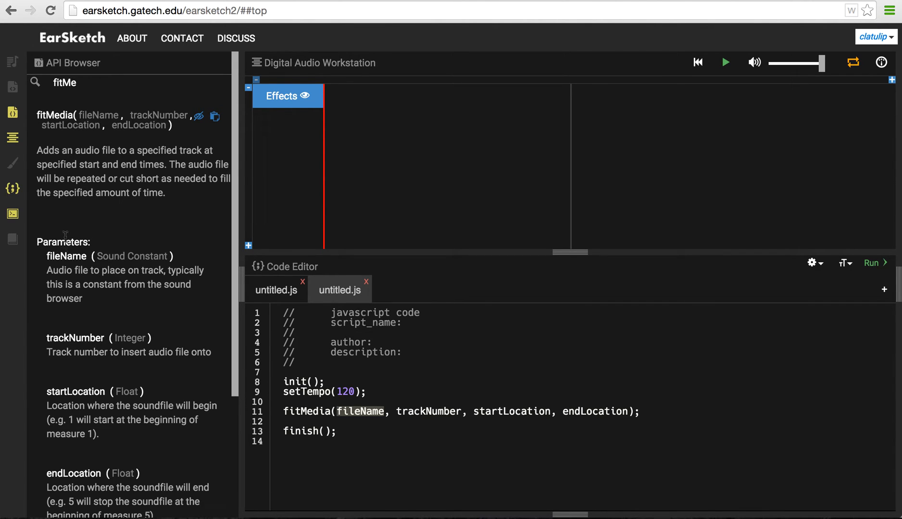
pyautogui.moveTo(104, 266)
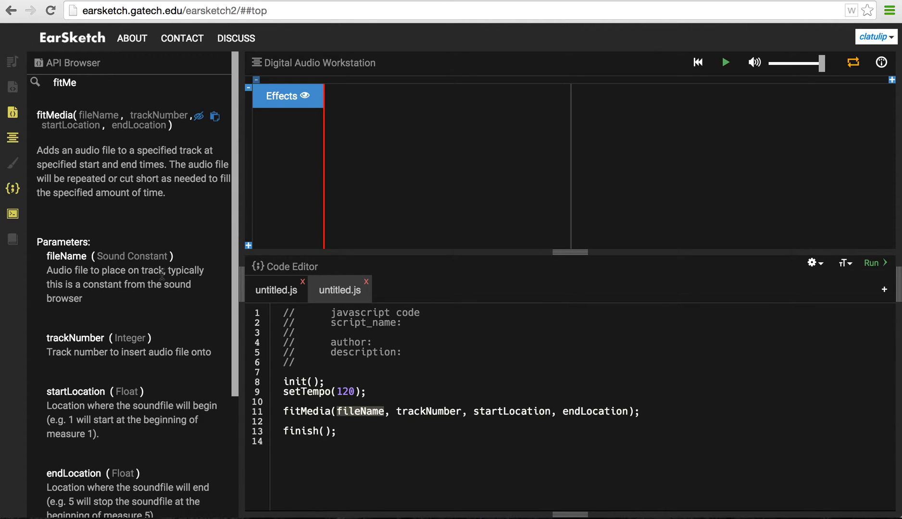
pyautogui.moveTo(165, 295)
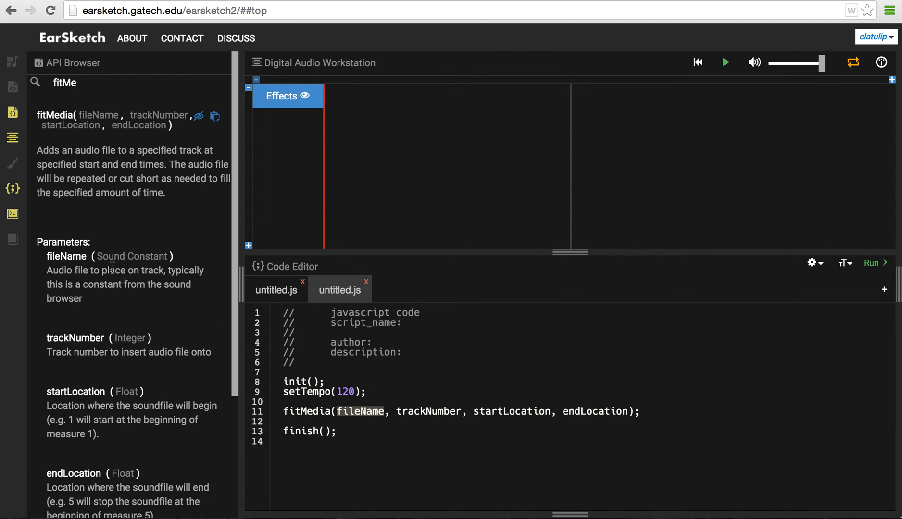
# Step: Search the sound library for 'dubstep' filtered by Instruments and go to results page 4
pyautogui.click(13, 61)
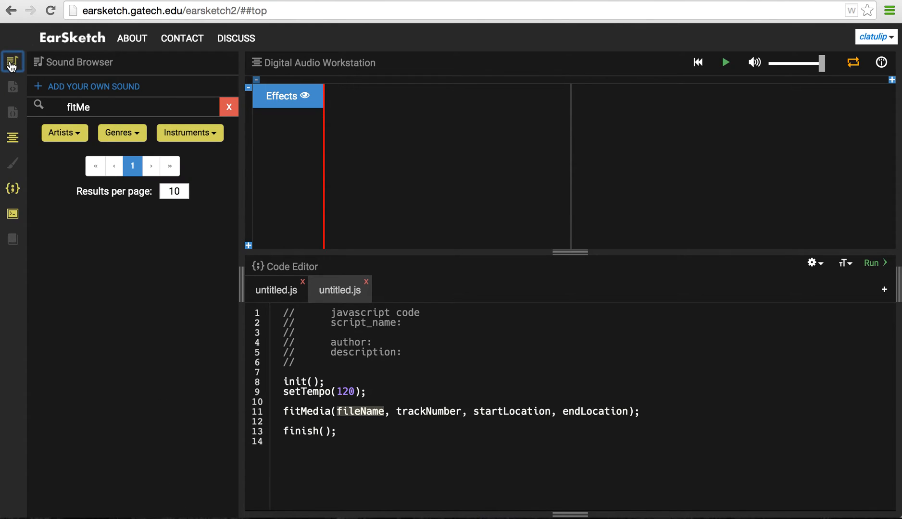
pyautogui.click(189, 133)
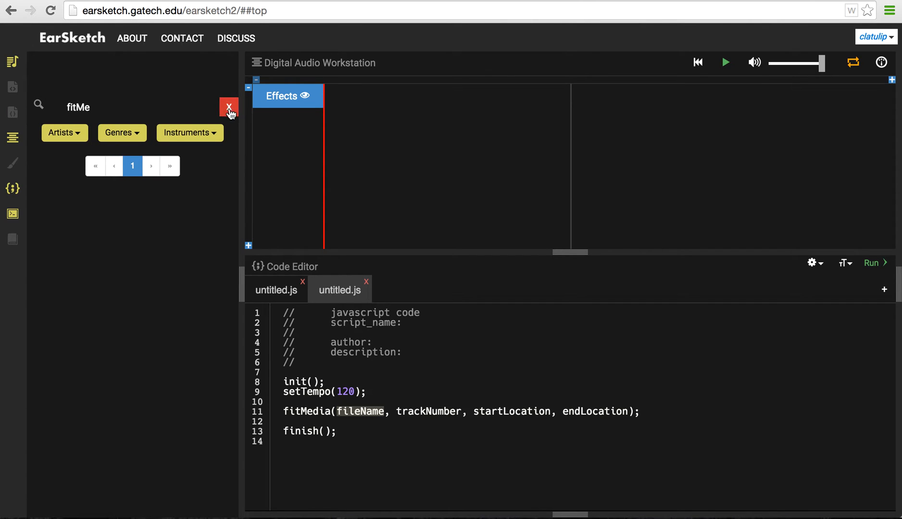
pyautogui.click(229, 107)
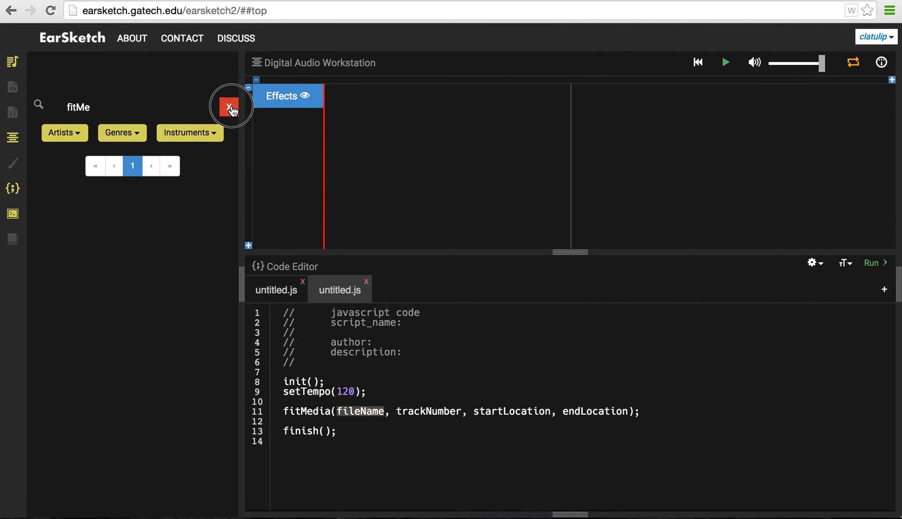
pyautogui.click(229, 108)
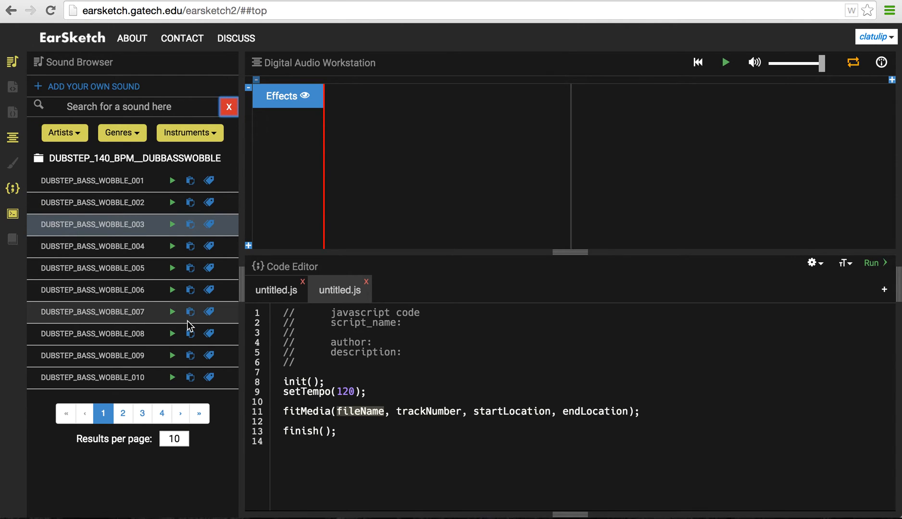
pyautogui.click(189, 133)
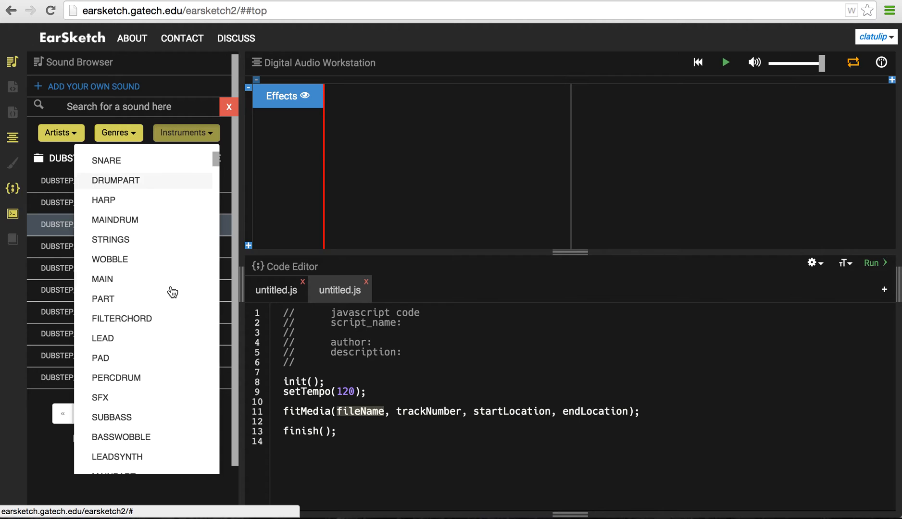
pyautogui.scroll(-3)
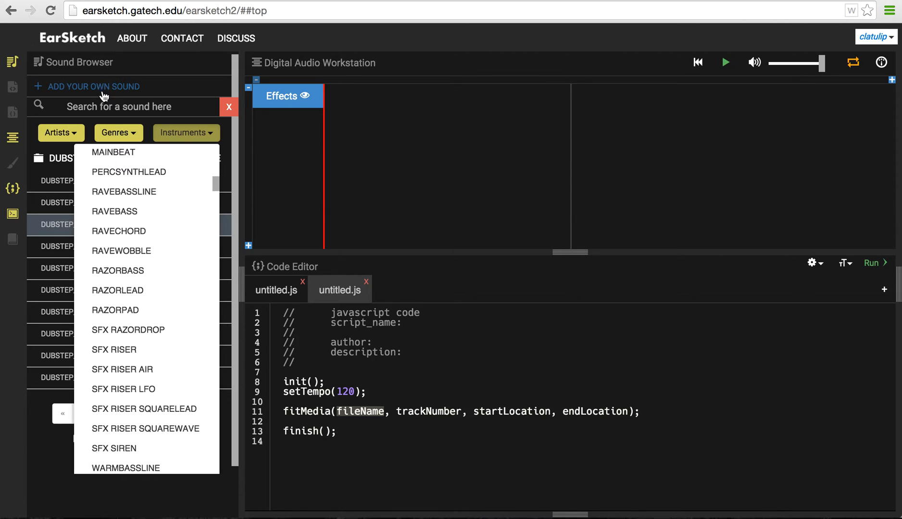
pyautogui.write('dubstep')
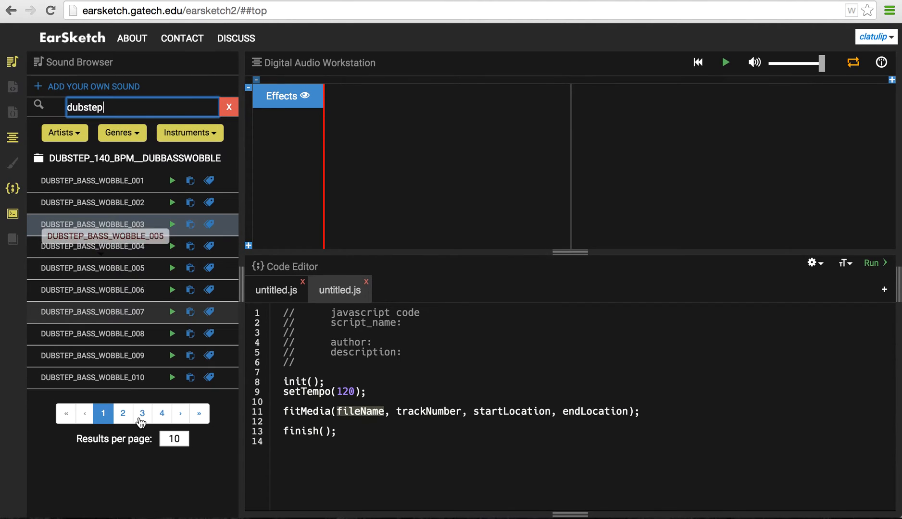
pyautogui.click(162, 413)
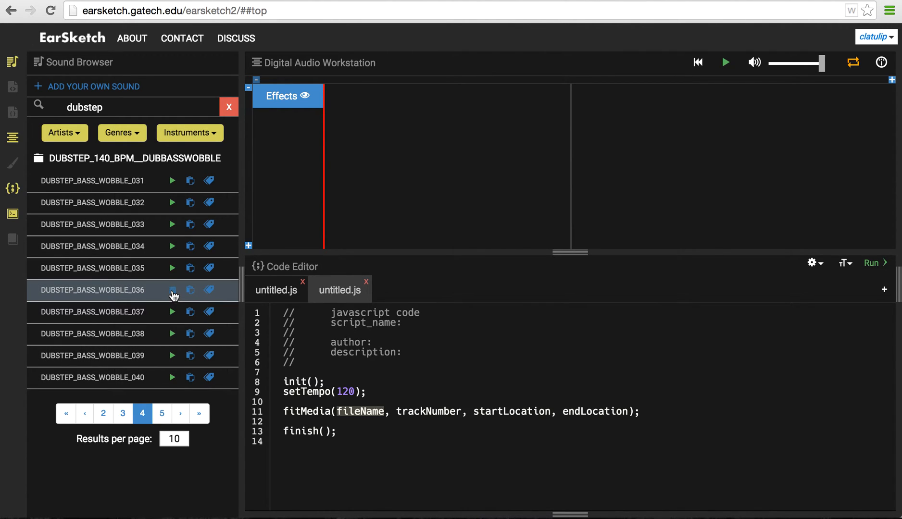
pyautogui.moveTo(174, 312)
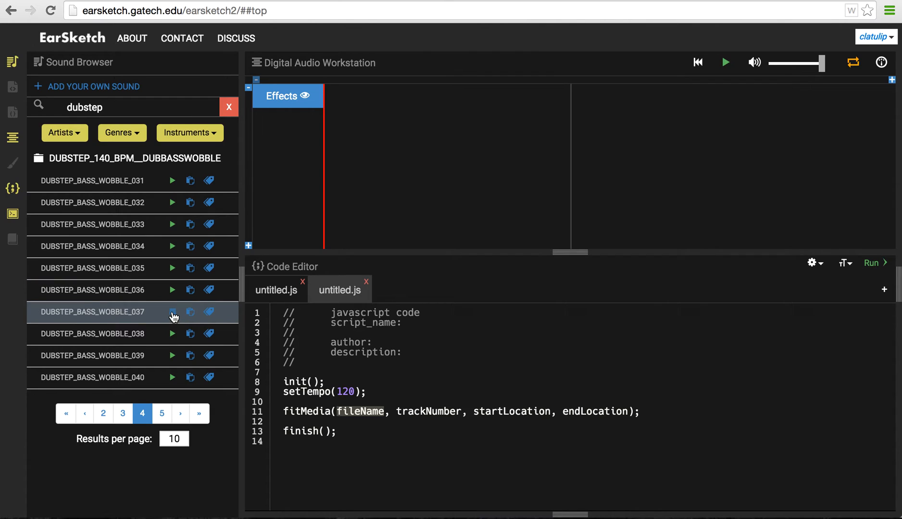
# Step: Preview the DUBSTEP_BASS_WOBBLE_037 and 038 clips
pyautogui.click(172, 312)
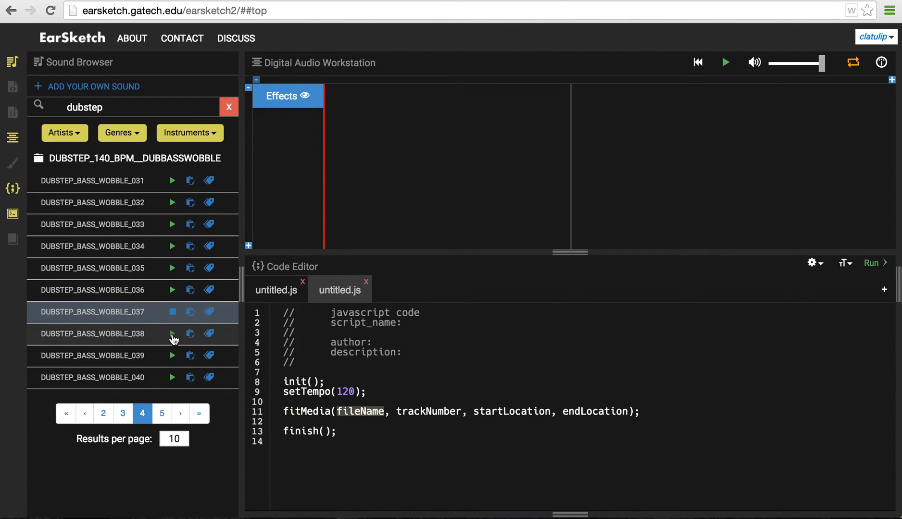
pyautogui.click(172, 334)
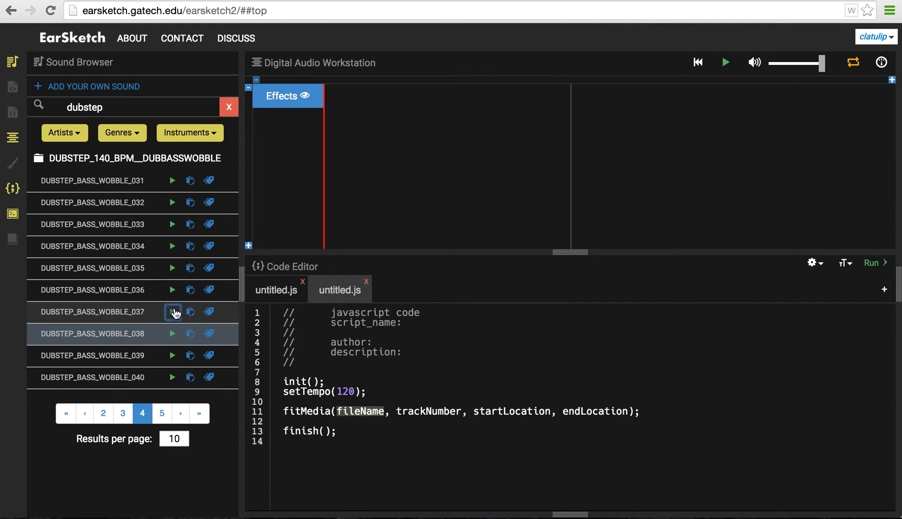
pyautogui.click(172, 312)
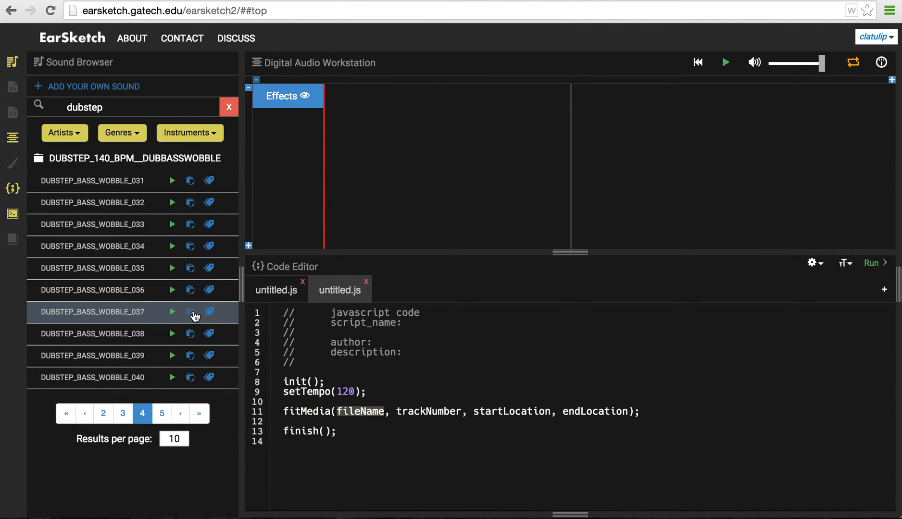
# Step: Fill the call as fitMedia(DUBSTEP_BASS_WOBBLE_037, 1, 1, 9)
pyautogui.click(190, 312)
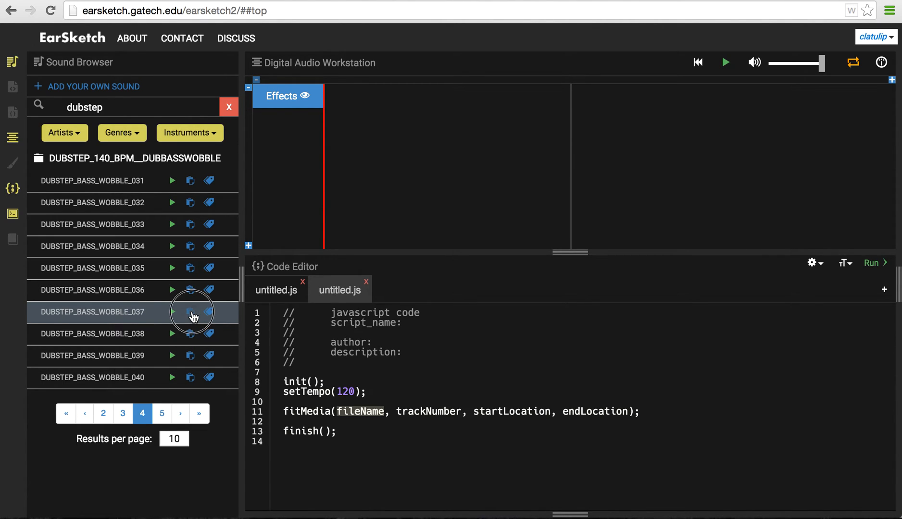
pyautogui.click(191, 312)
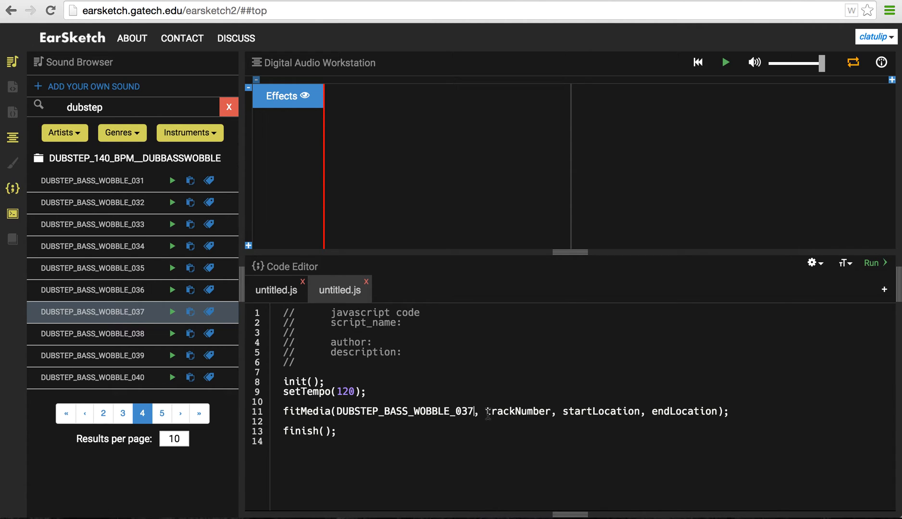
pyautogui.doubleClick(516, 412)
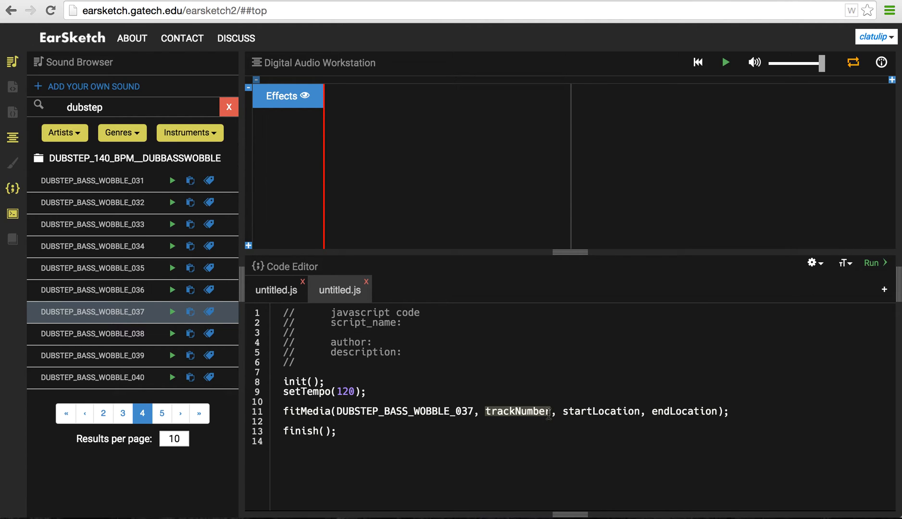
pyautogui.write('1')
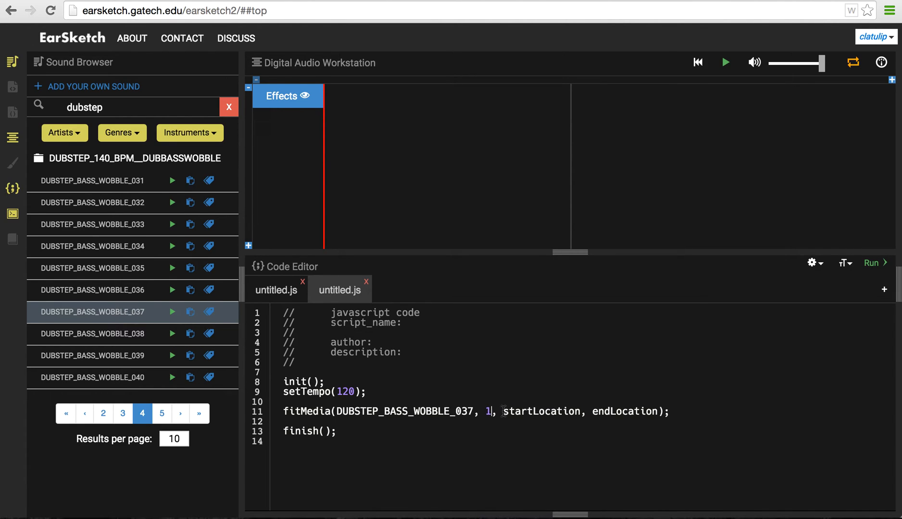
pyautogui.moveTo(541, 420)
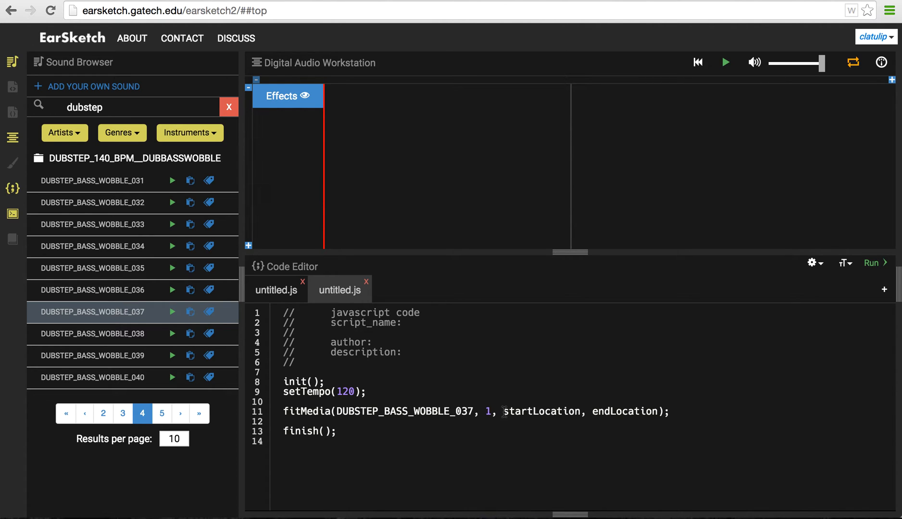
pyautogui.doubleClick(541, 412)
pyautogui.write('1')
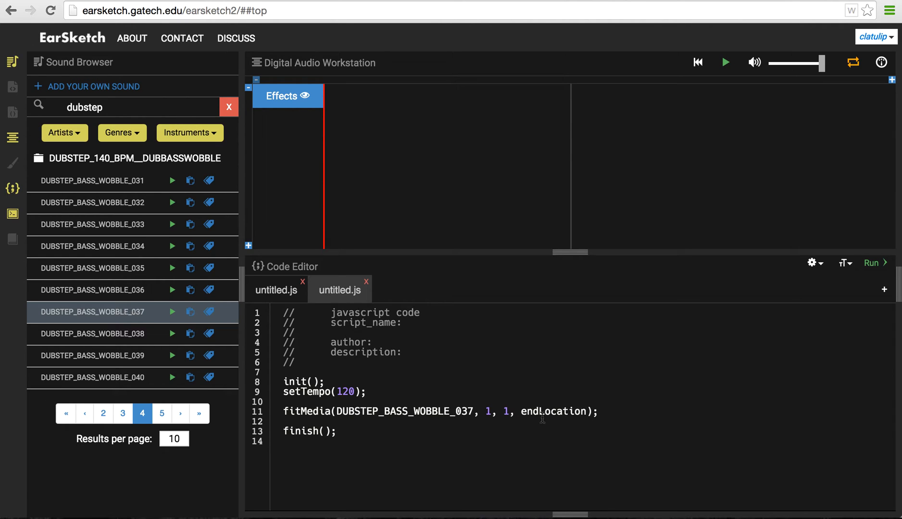
pyautogui.doubleClick(554, 412)
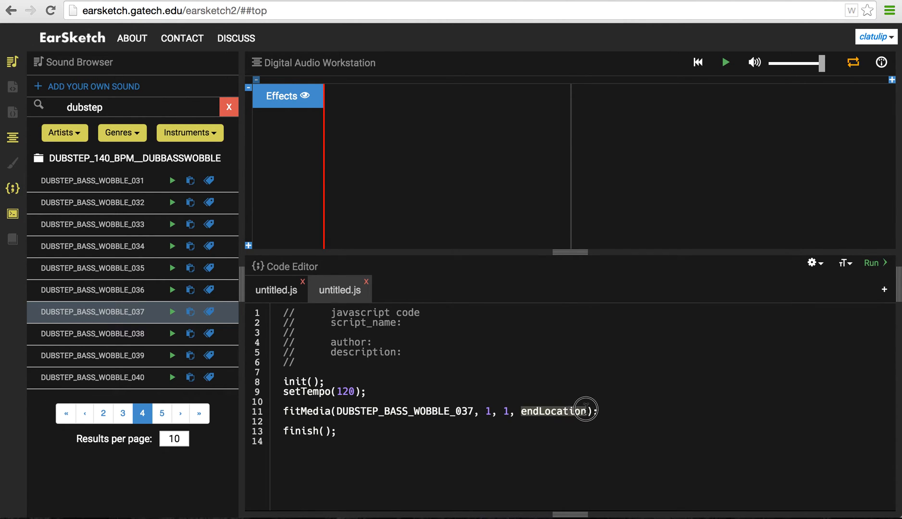
pyautogui.write('9')
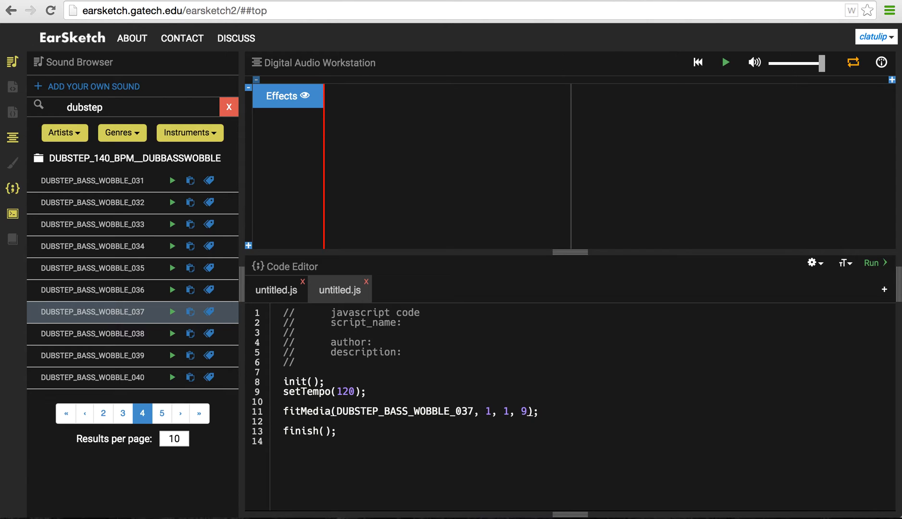
pyautogui.moveTo(596, 408)
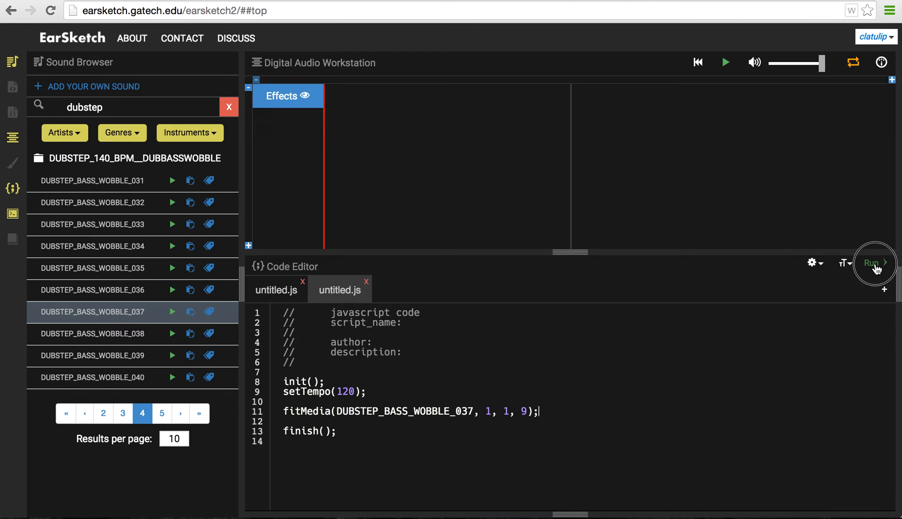
pyautogui.click(872, 263)
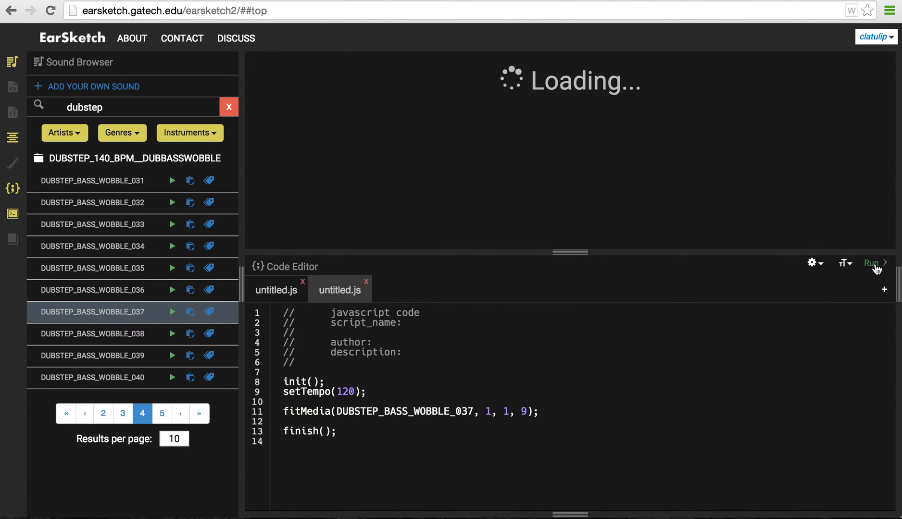
pyautogui.click(872, 263)
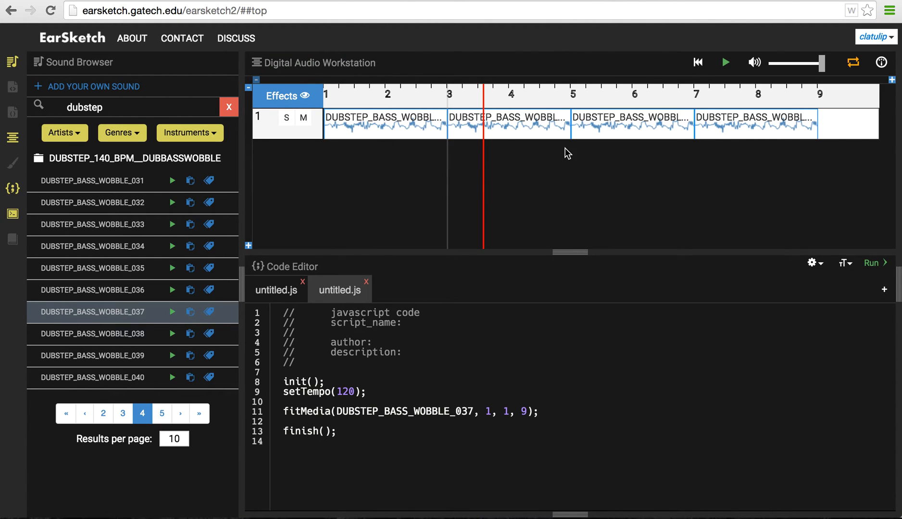
pyautogui.moveTo(340, 131)
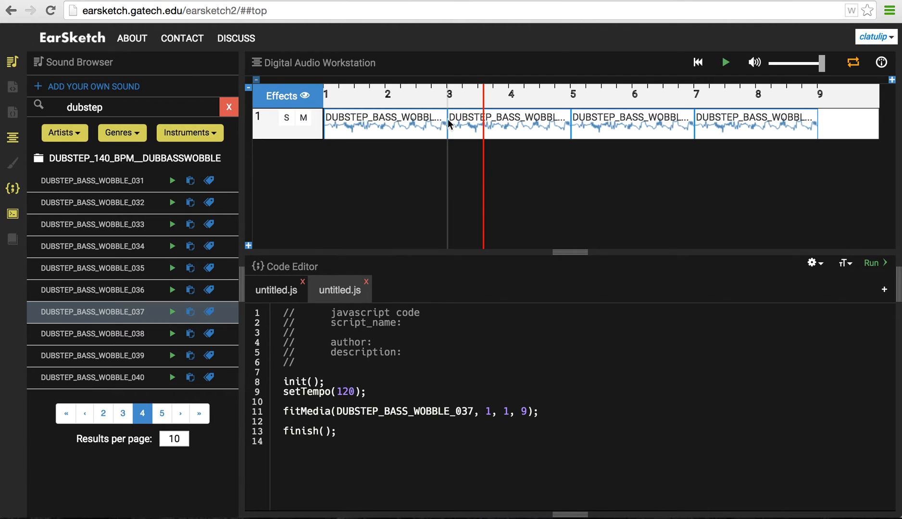
pyautogui.moveTo(803, 132)
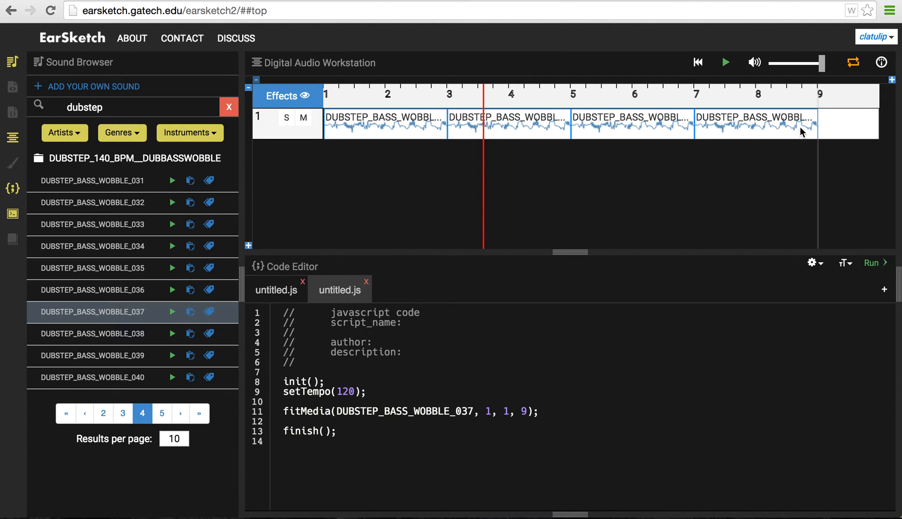
pyautogui.moveTo(525, 105)
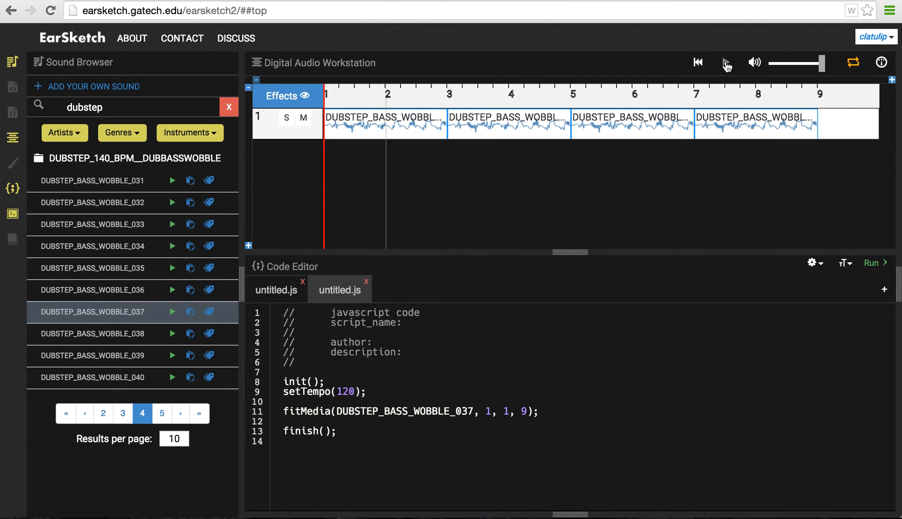
pyautogui.click(727, 63)
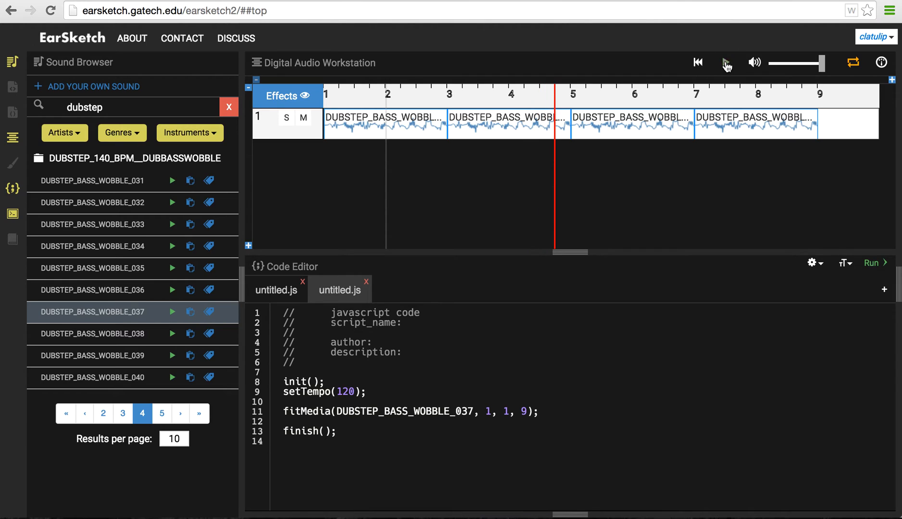
pyautogui.click(726, 62)
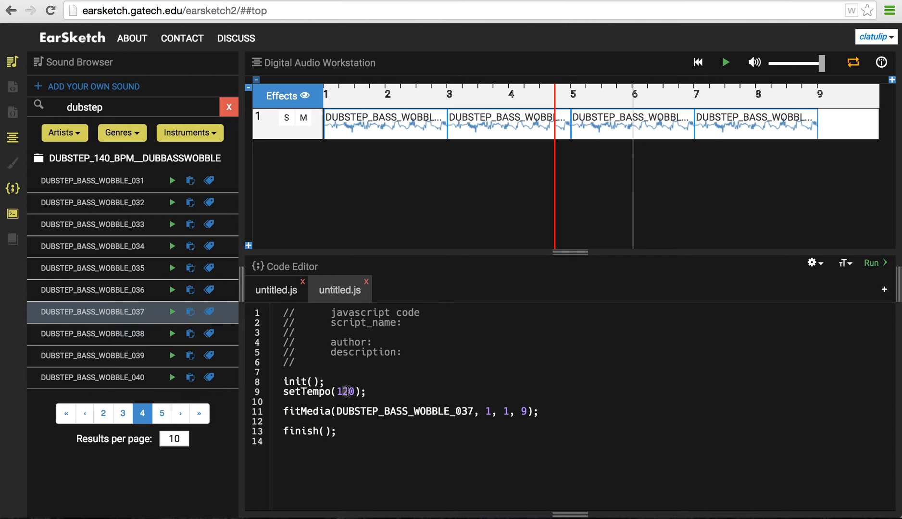
# Step: Set setTempo to 110, re-run the script and listen to the result
pyautogui.write('110')
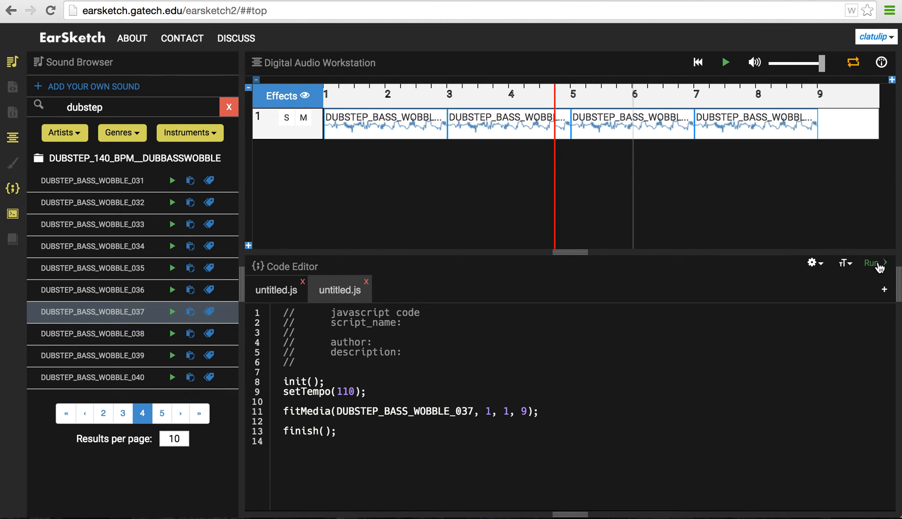
pyautogui.click(872, 263)
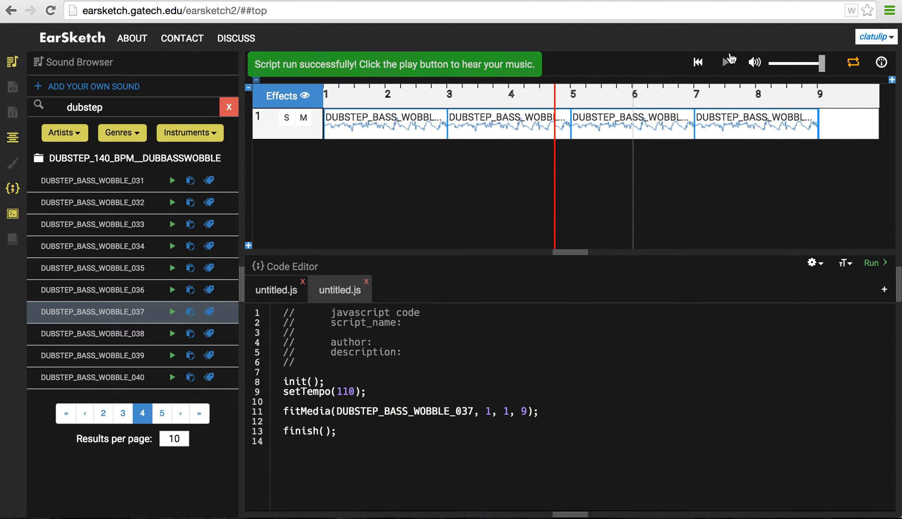
pyautogui.click(728, 62)
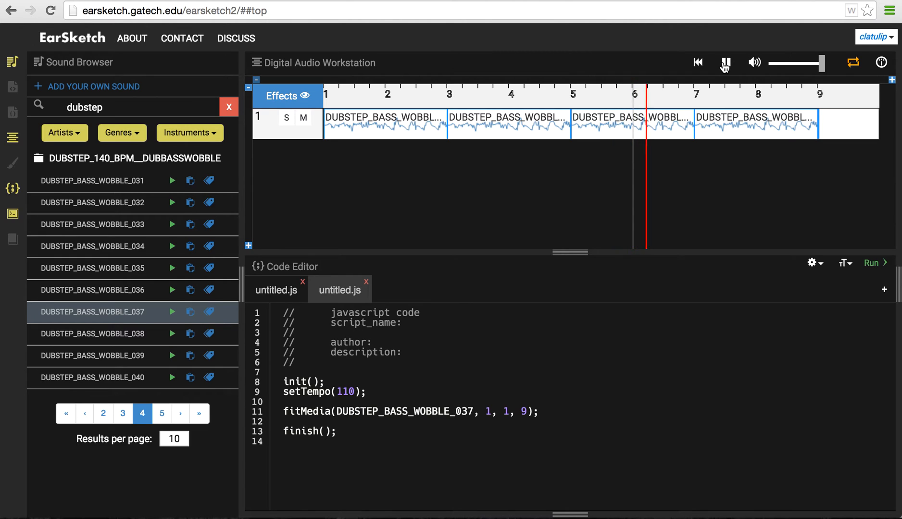
pyautogui.moveTo(725, 62)
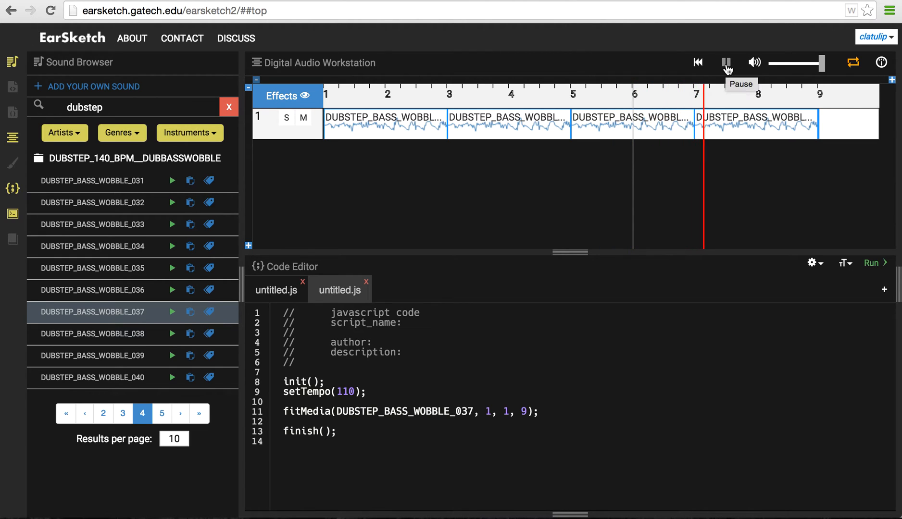
pyautogui.click(727, 63)
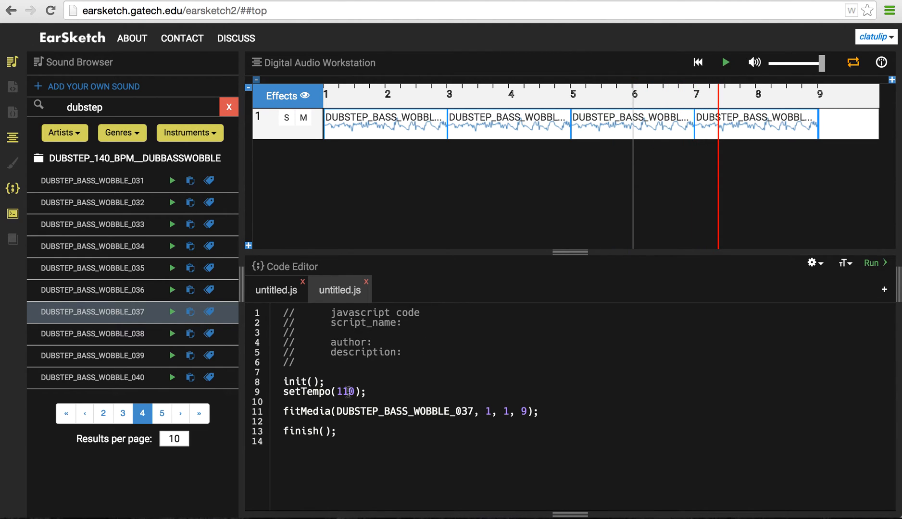
# Step: Change the tempo to 130, re-run and play back the song
pyautogui.write('130')
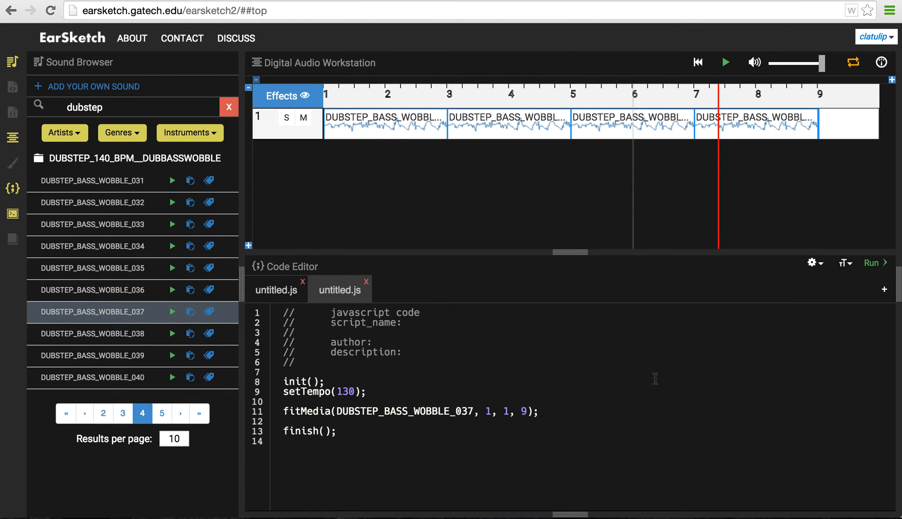
pyautogui.click(872, 263)
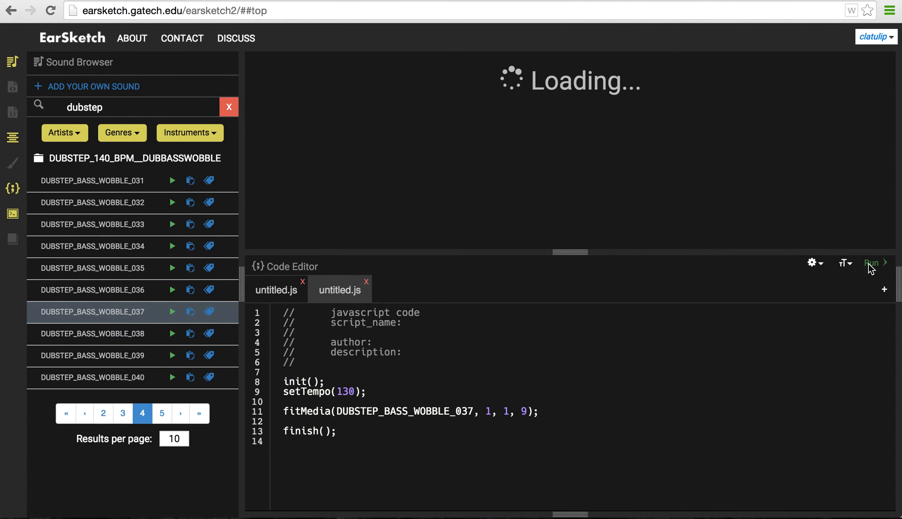
pyautogui.click(873, 263)
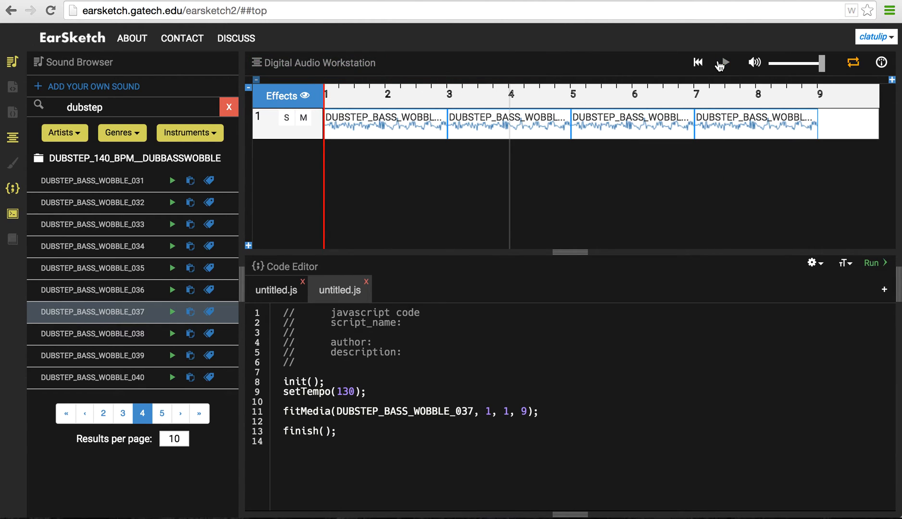
pyautogui.click(722, 63)
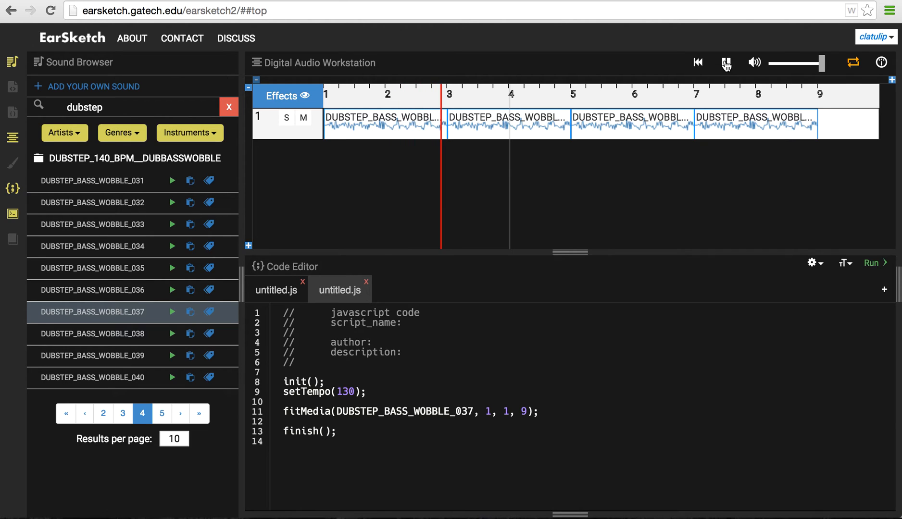
pyautogui.click(725, 62)
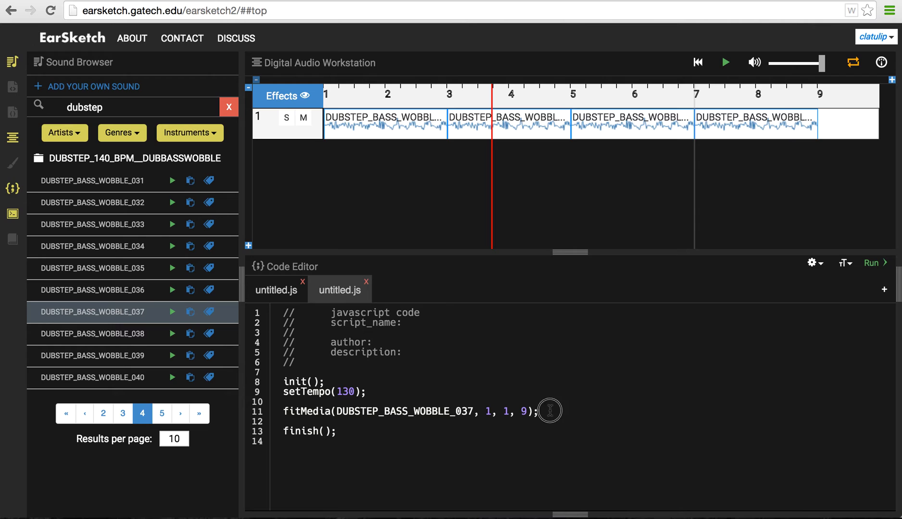
# Step: Insert a fitMedia template on line 12 via the API Browser and select its fileName placeholder
pyautogui.press('enter')
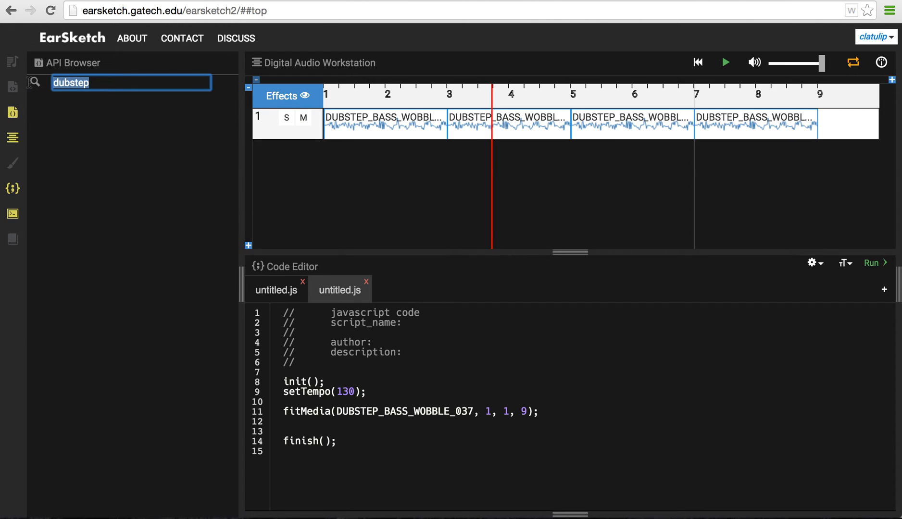
pyautogui.write('fit')
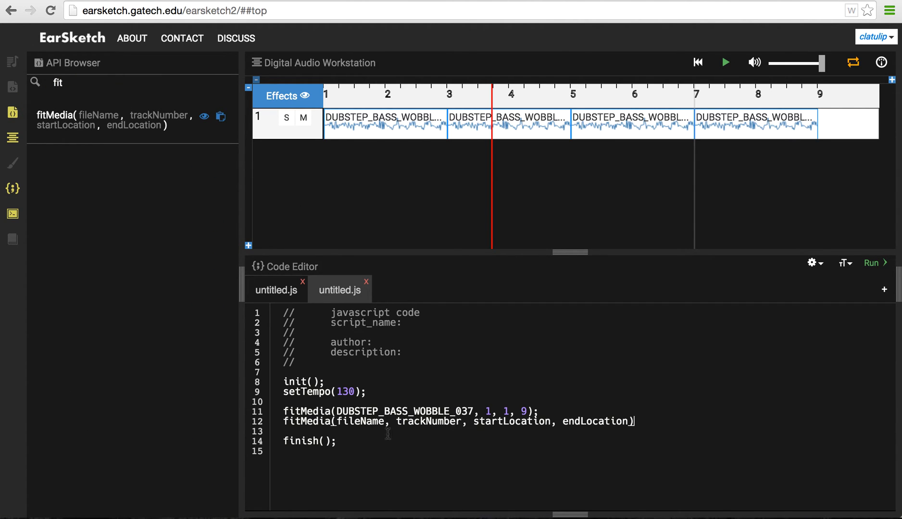
pyautogui.doubleClick(363, 421)
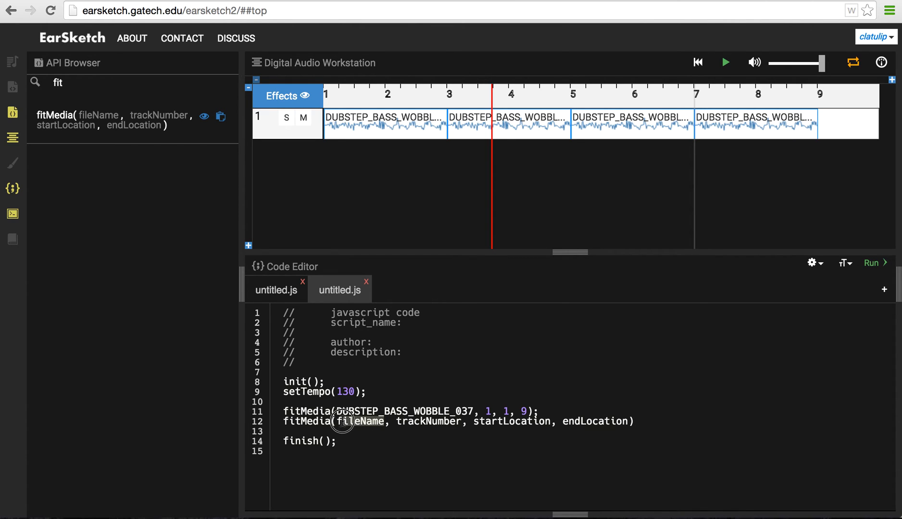
pyautogui.click(13, 62)
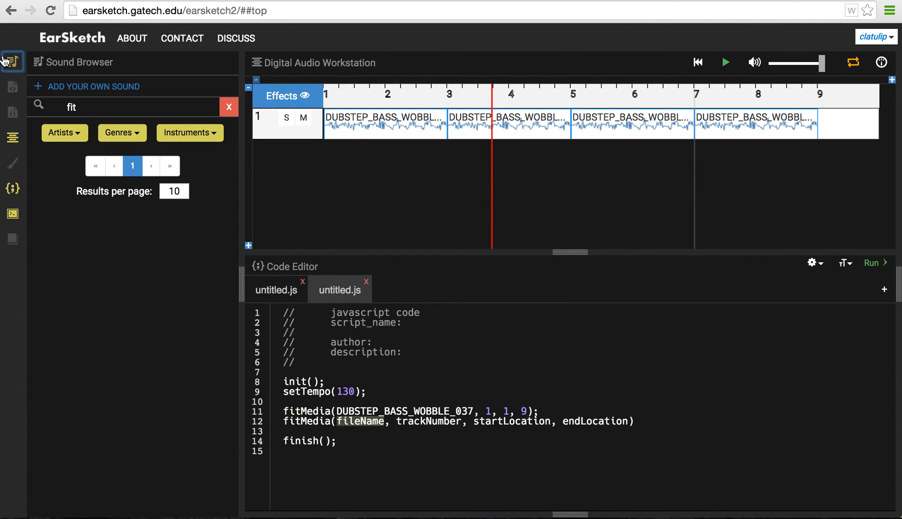
# Step: Filter the library to rave chords and insert RD_EDM_RAVECHORD_1 as the fileName
pyautogui.click(189, 133)
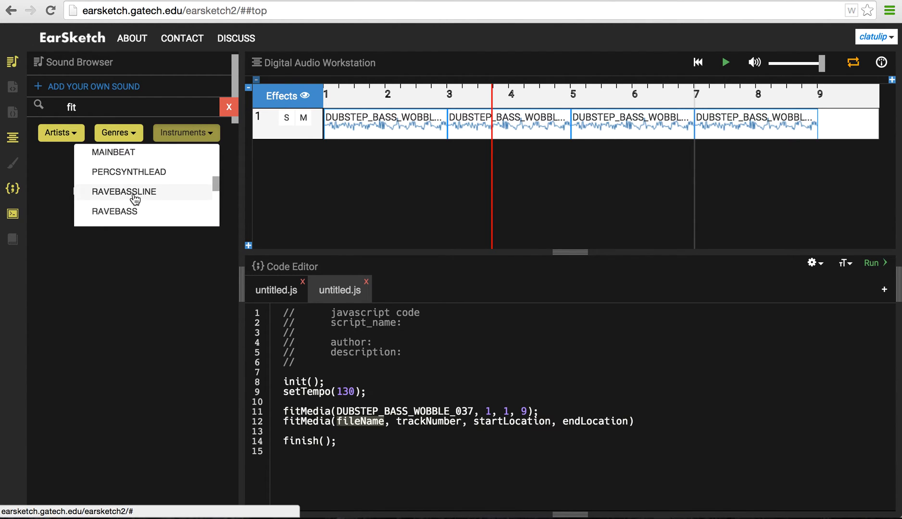
pyautogui.scroll(-3)
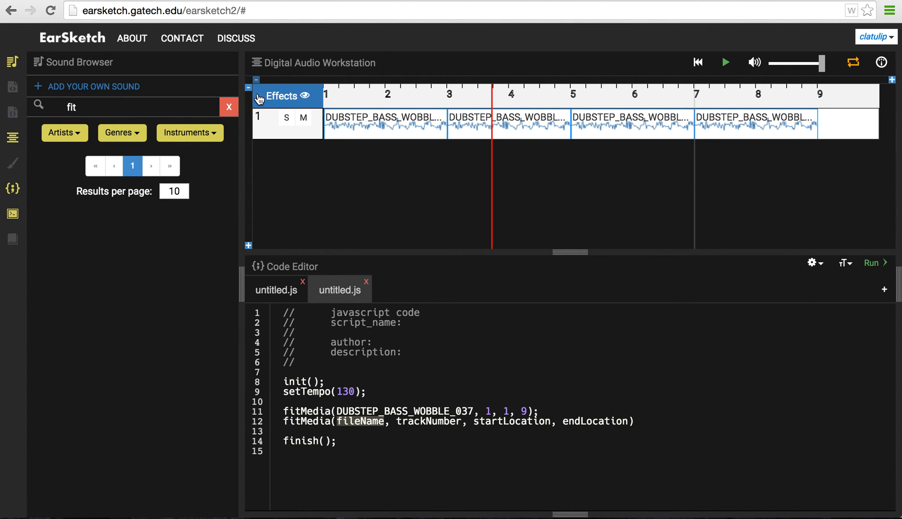
pyautogui.click(229, 107)
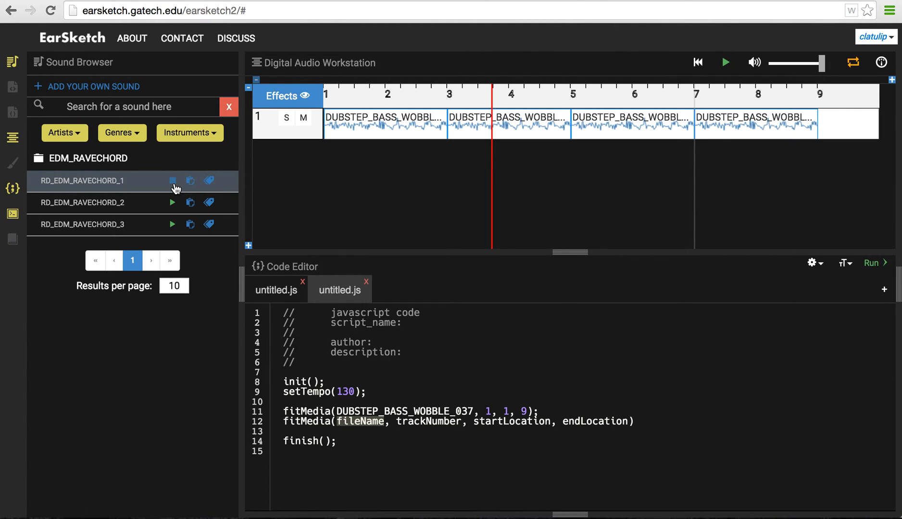
pyautogui.click(172, 180)
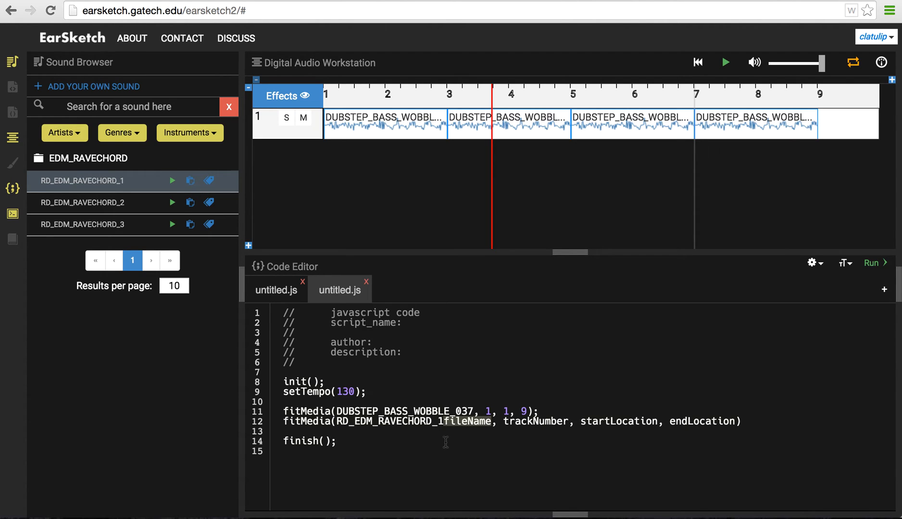
pyautogui.moveTo(489, 425)
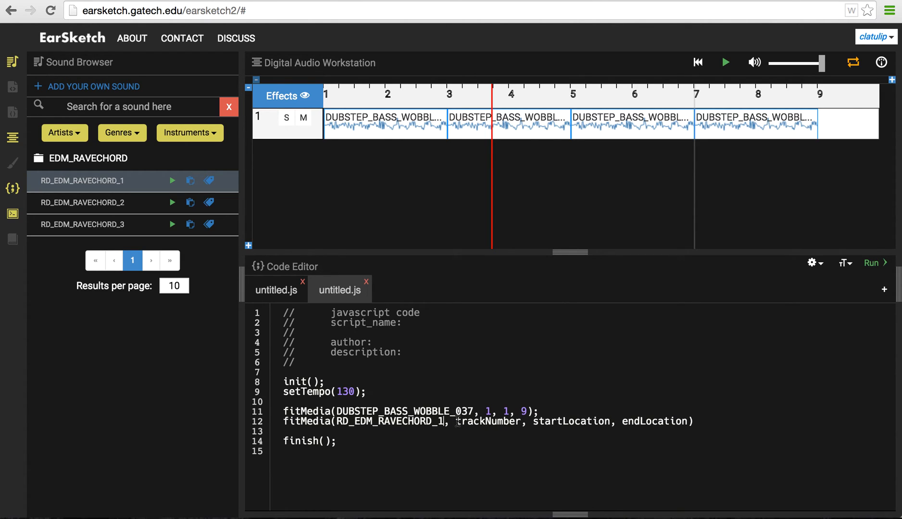
# Step: Set the call's track, start and end to 2, 2 and 9
pyautogui.doubleClick(487, 421)
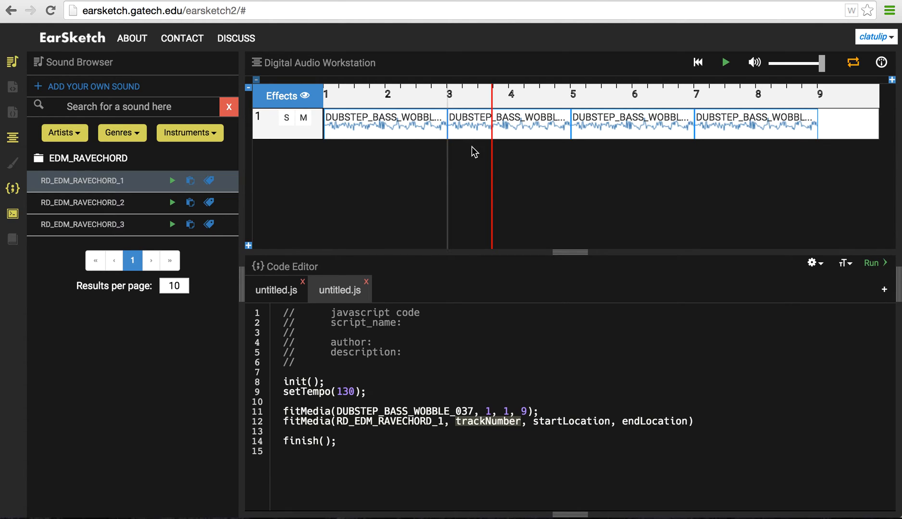
pyautogui.write('2')
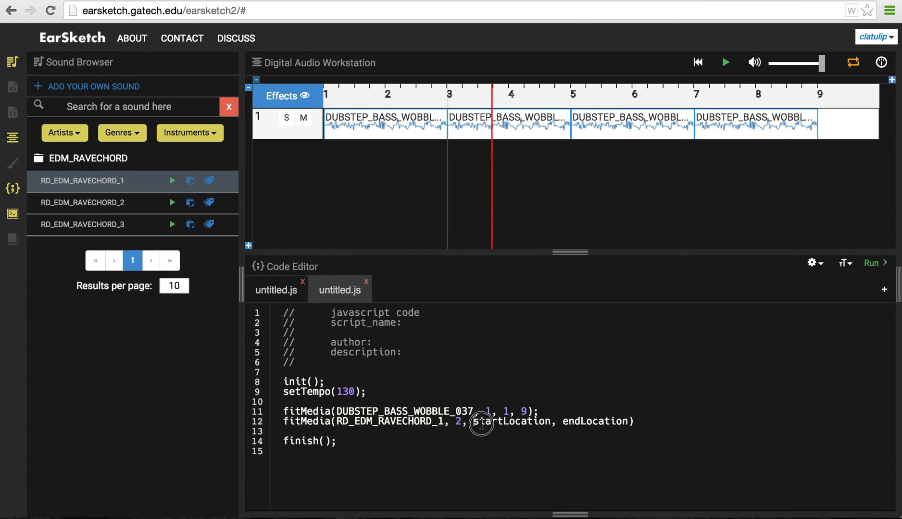
pyautogui.doubleClick(511, 421)
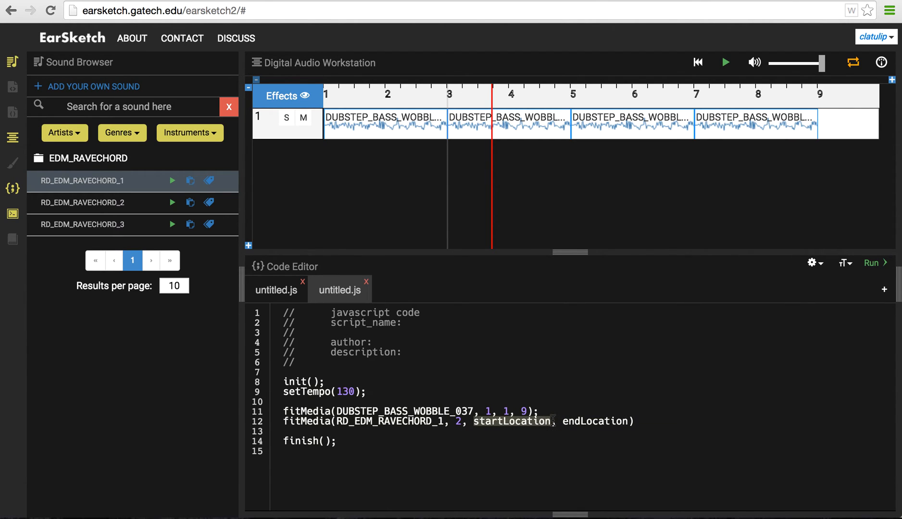
pyautogui.write('2')
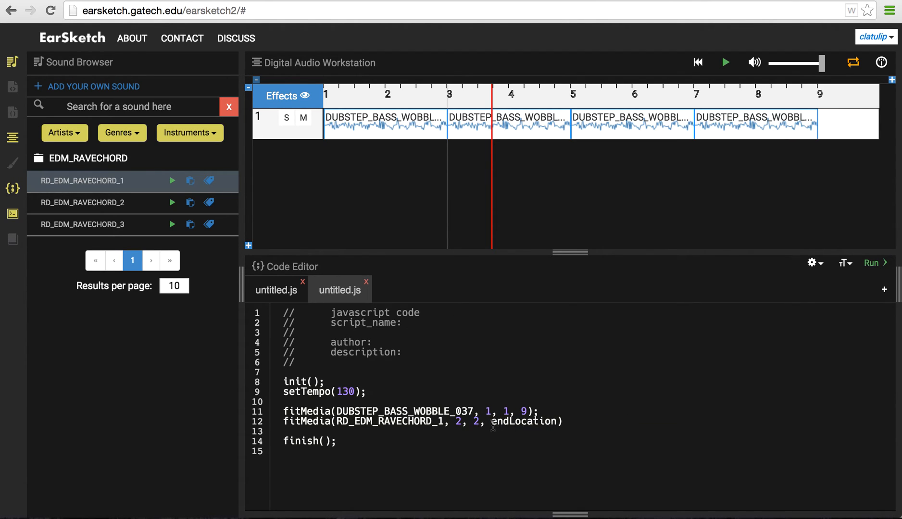
pyautogui.doubleClick(526, 421)
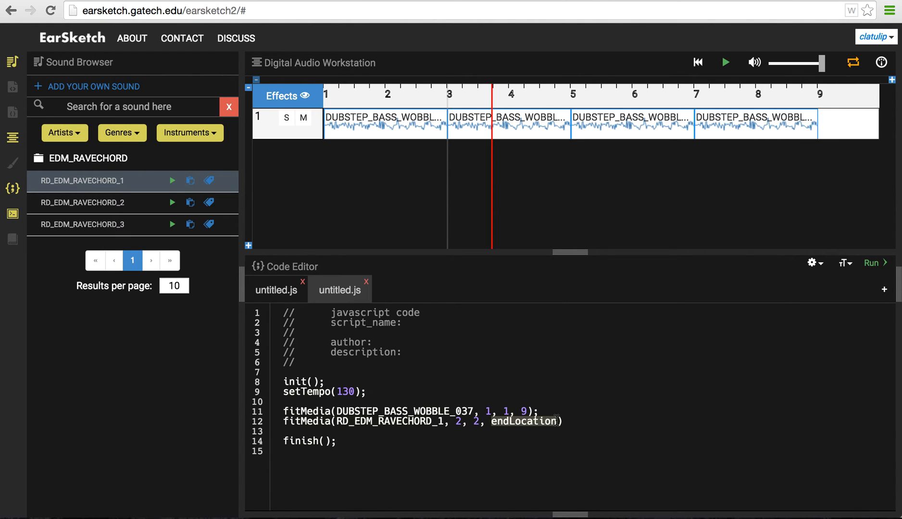
pyautogui.write('9')
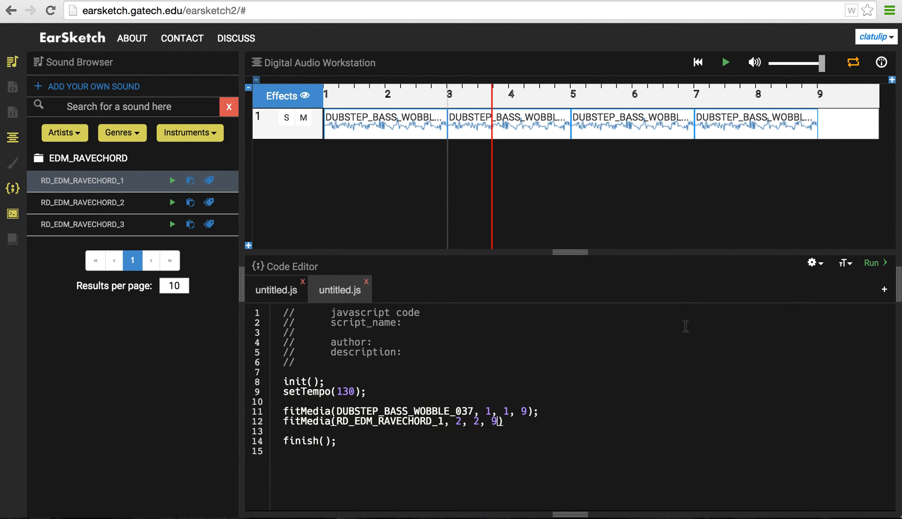
# Step: Re-run the script and play the bass and rave chord arrangement from bar 1
pyautogui.click(873, 263)
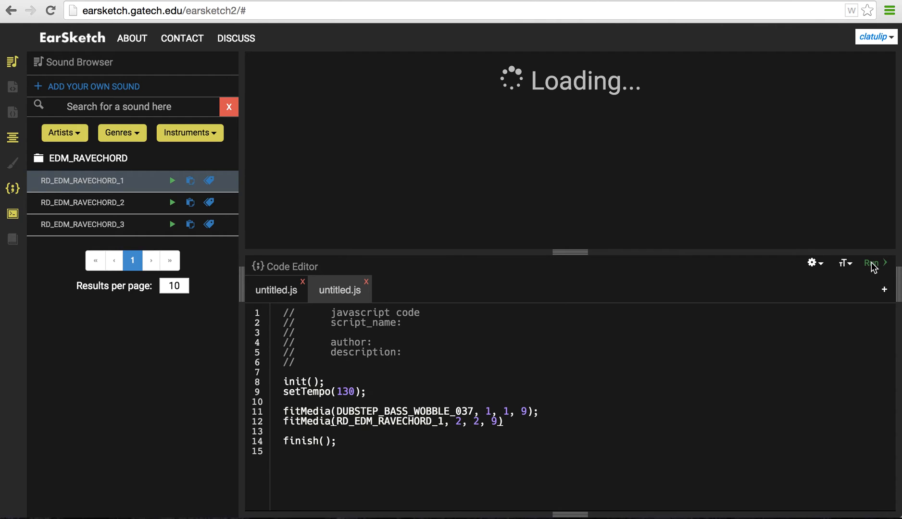
pyautogui.click(872, 262)
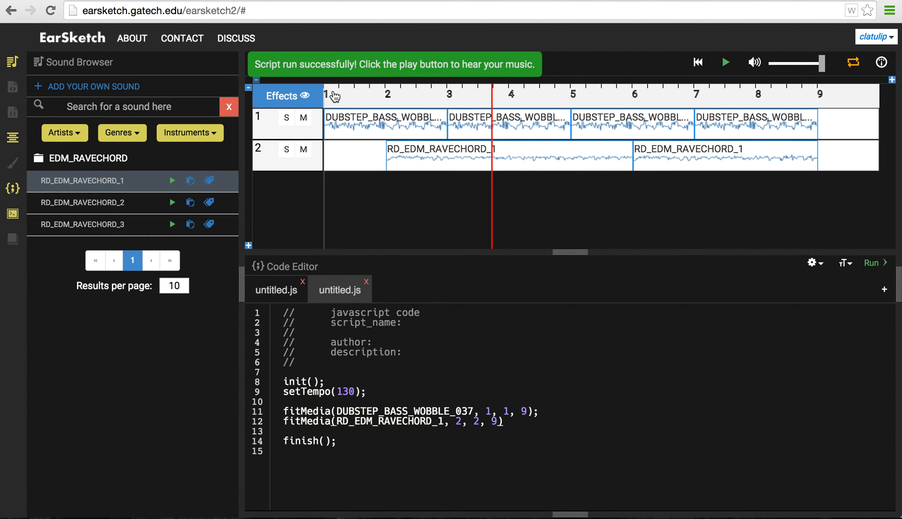
pyautogui.click(725, 63)
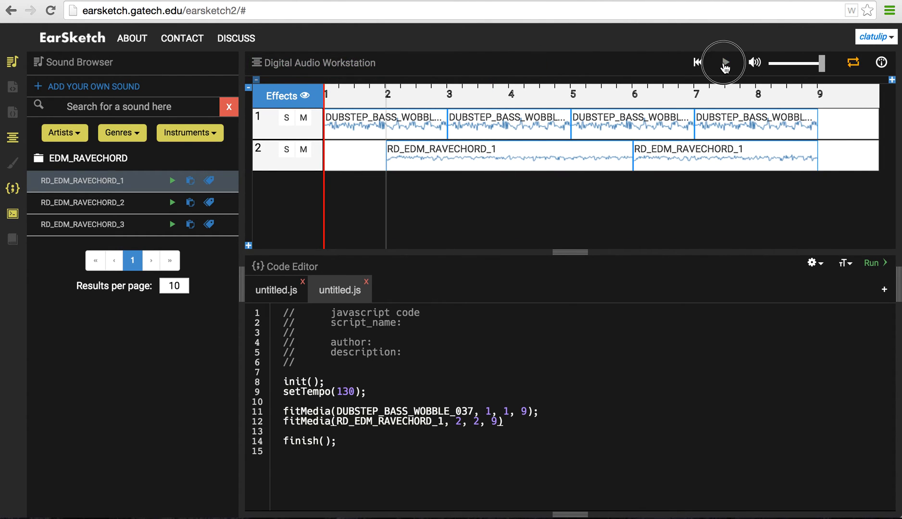
pyautogui.click(725, 63)
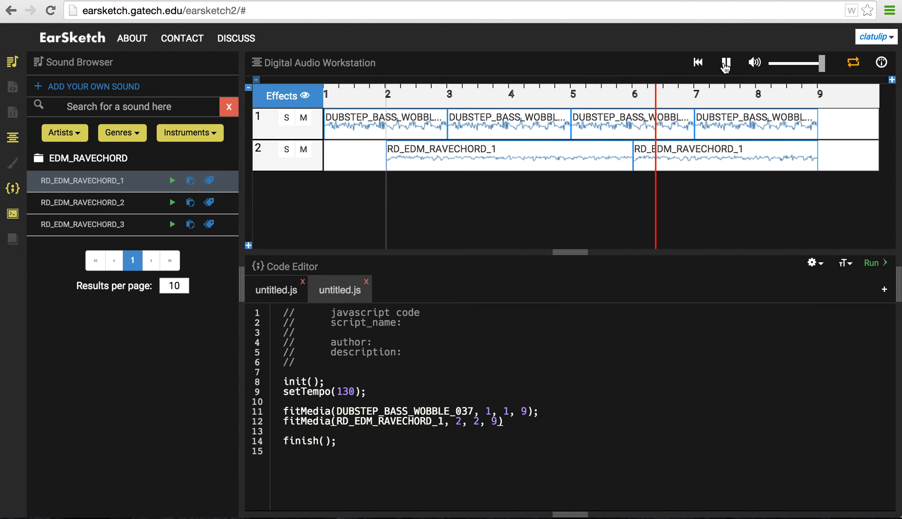
pyautogui.click(725, 62)
pyautogui.write(';')
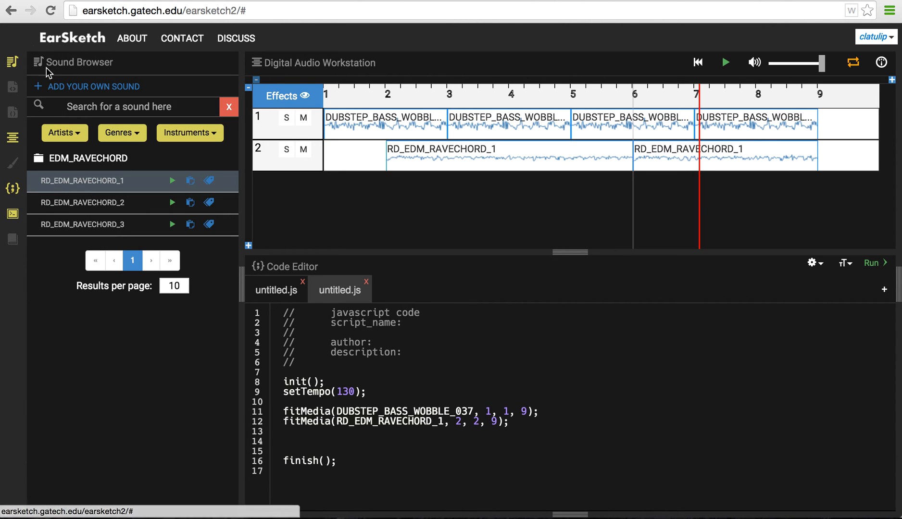
# Step: Insert a makeBeat template from the API Browser and select its fileName placeholder
pyautogui.click(13, 87)
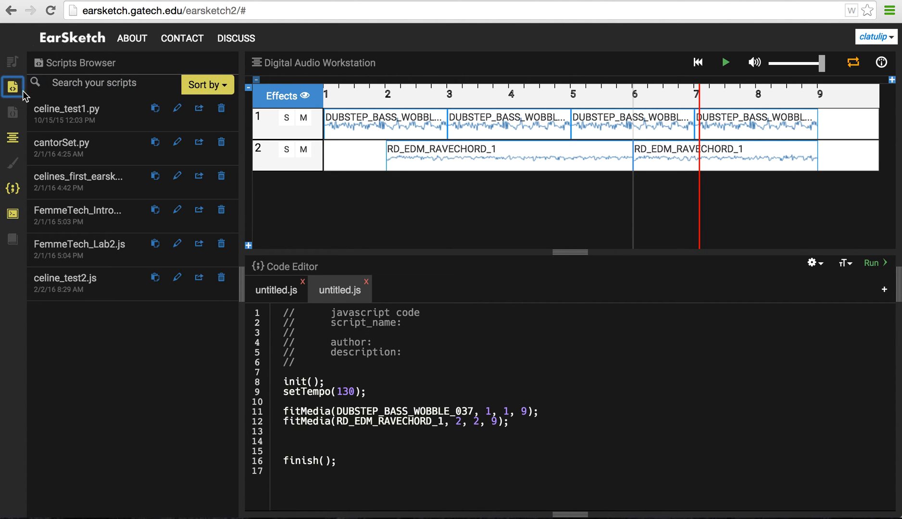
pyautogui.click(13, 112)
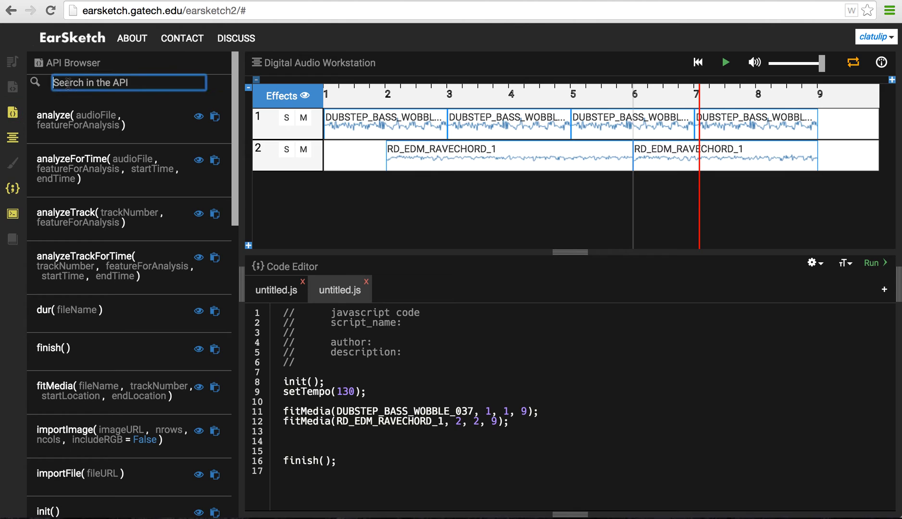
pyautogui.write('make')
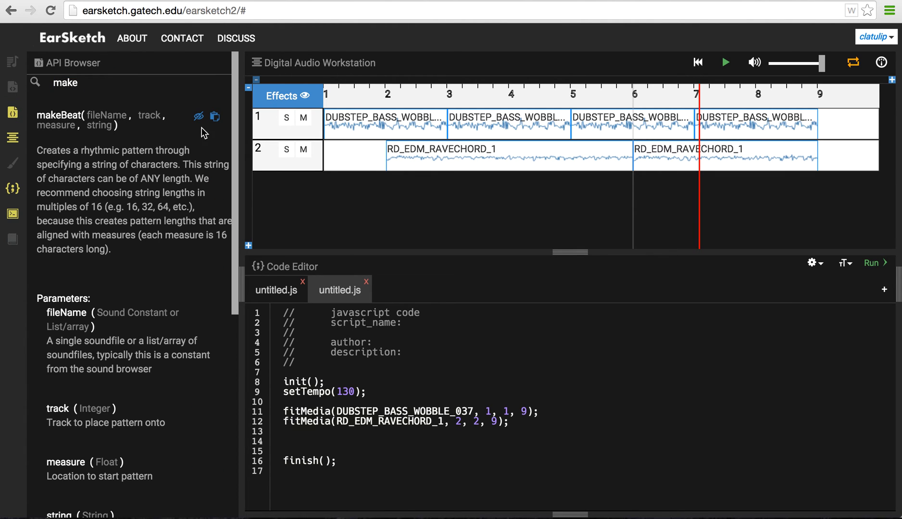
pyautogui.click(215, 118)
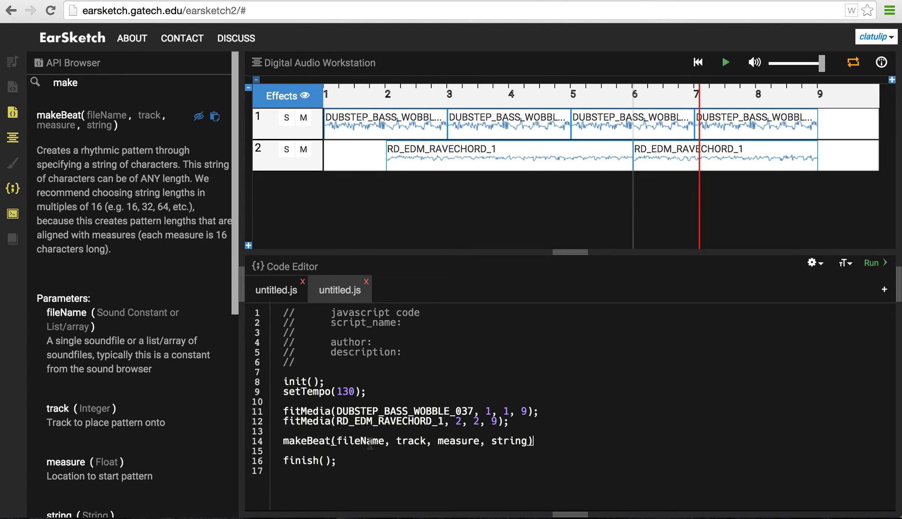
pyautogui.doubleClick(362, 442)
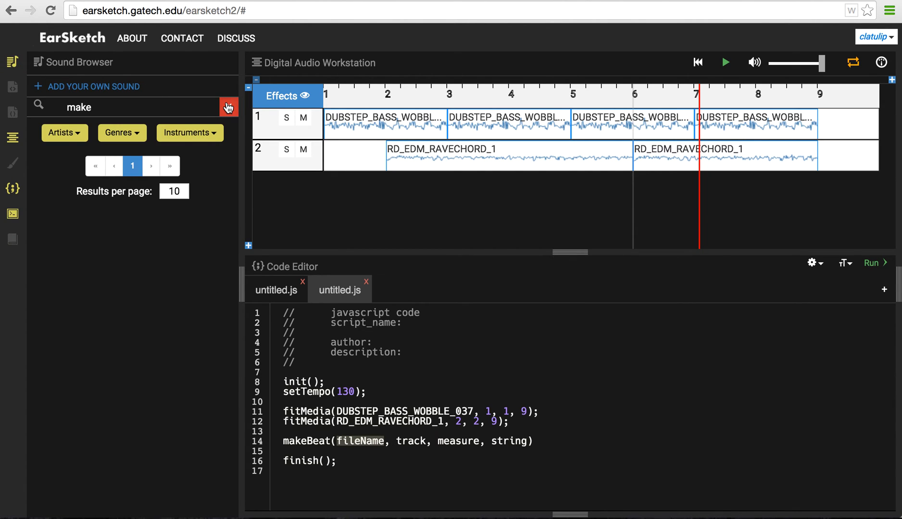
# Step: Search 'beat' without the RAVECHORD filter and set fileName to EIGHT_BIT_VIDEO_SPEAKNSPELL_BEAT_003
pyautogui.click(228, 107)
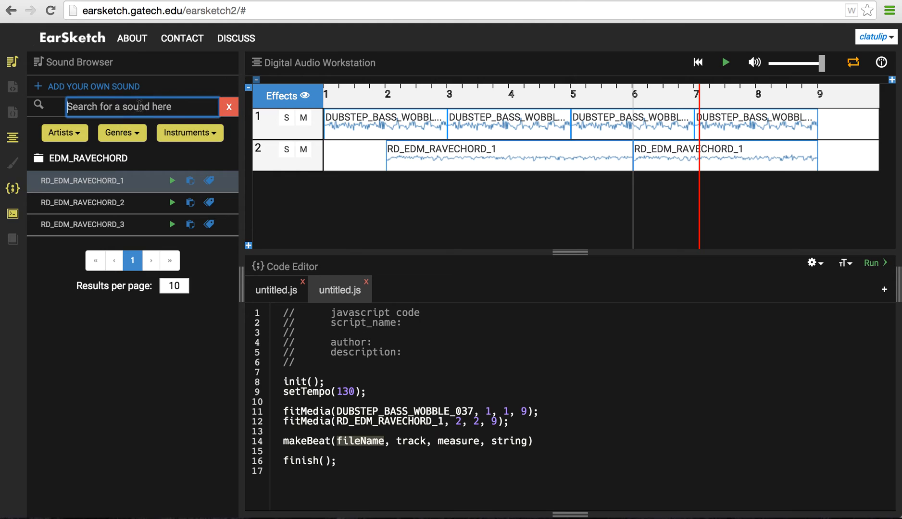
pyautogui.write('beat')
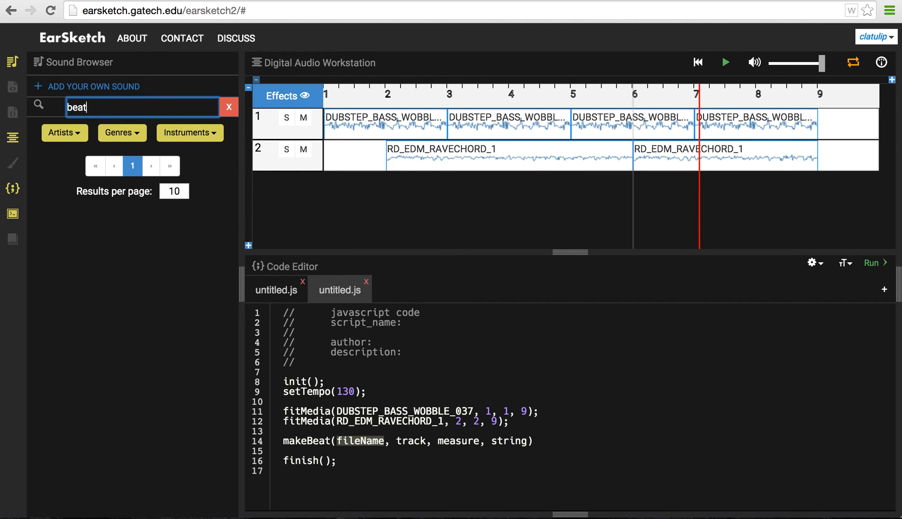
pyautogui.moveTo(178, 107)
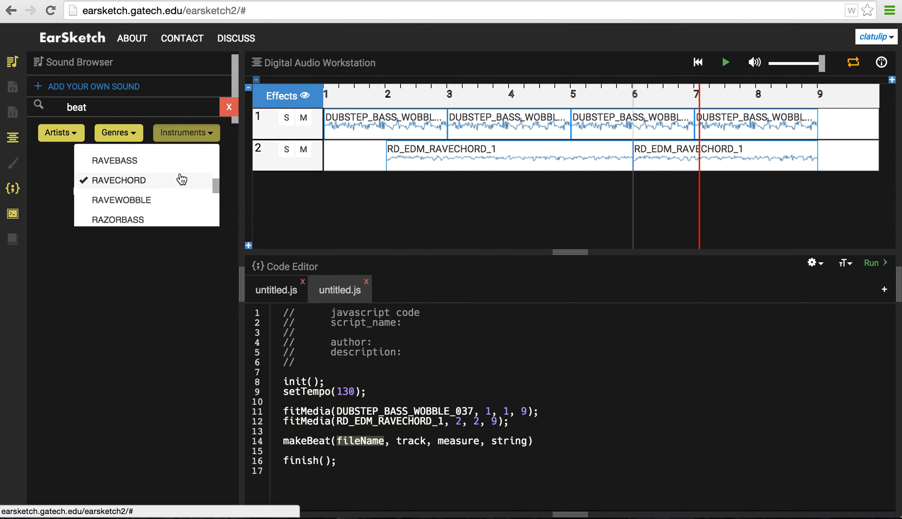
pyautogui.click(186, 132)
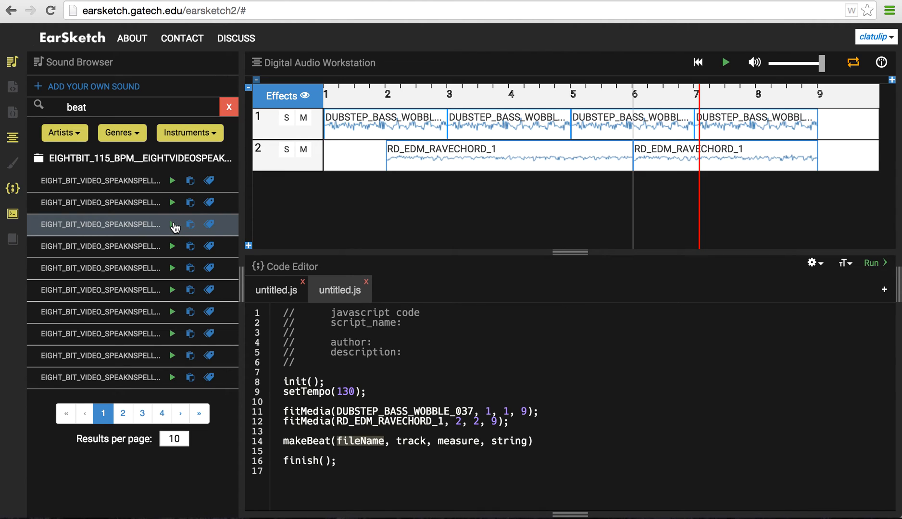
pyautogui.moveTo(400, 380)
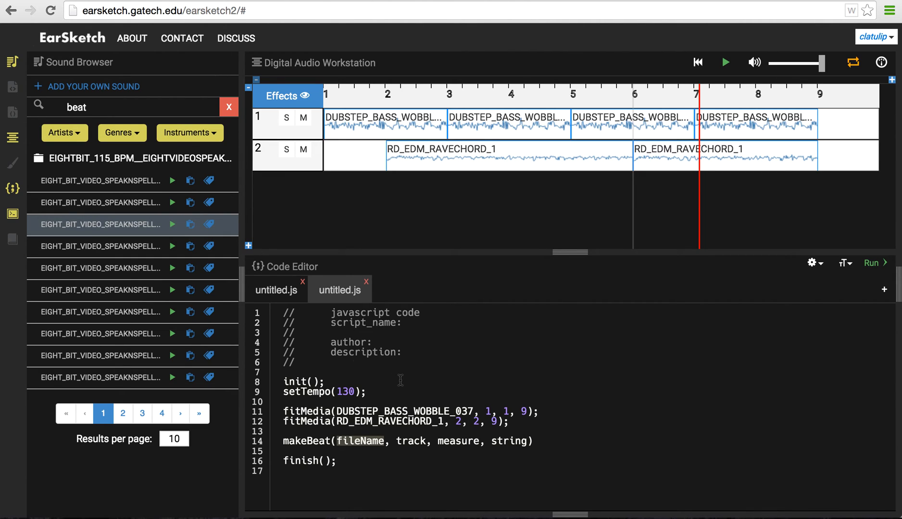
pyautogui.moveTo(195, 224)
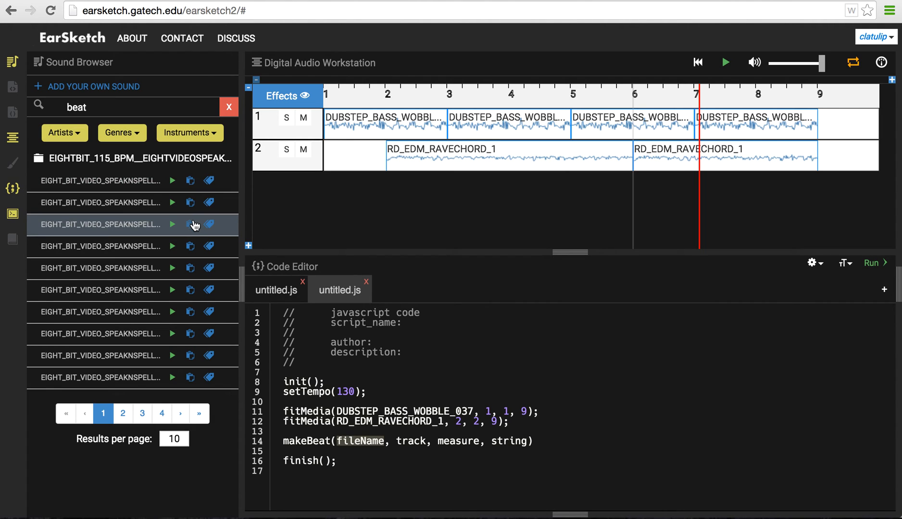
pyautogui.write('EIGHT_BIT_VIDEO_SPEAKNSPELL_BEAT_003')
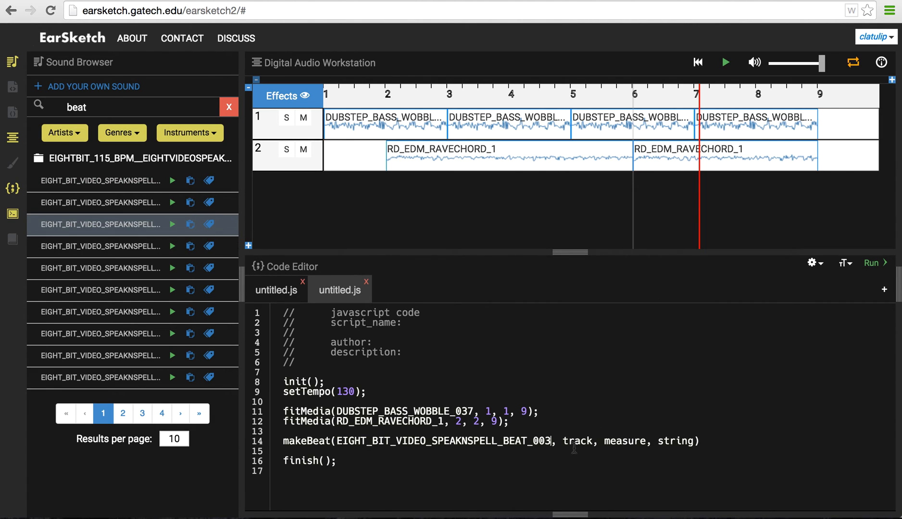
# Step: Complete the call with track 3, measure 3 and pattern "000--00--00--"
pyautogui.doubleClick(579, 441)
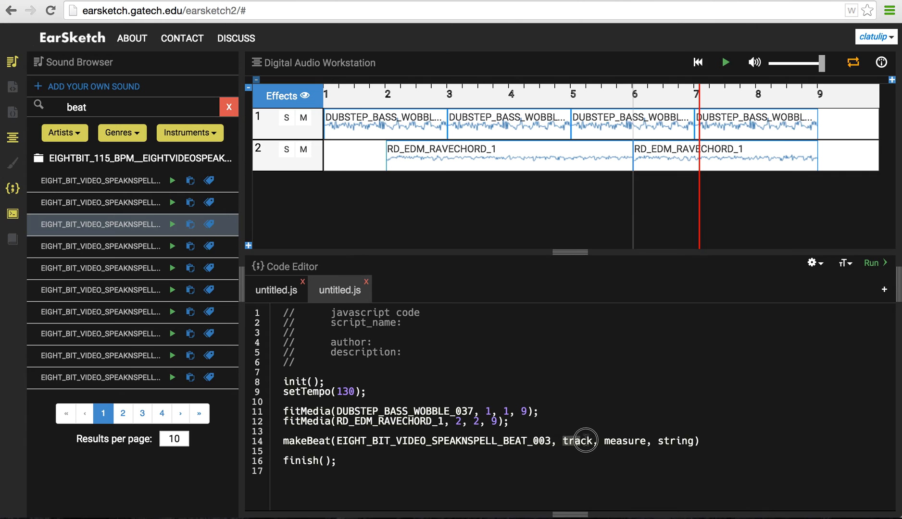
pyautogui.write('3')
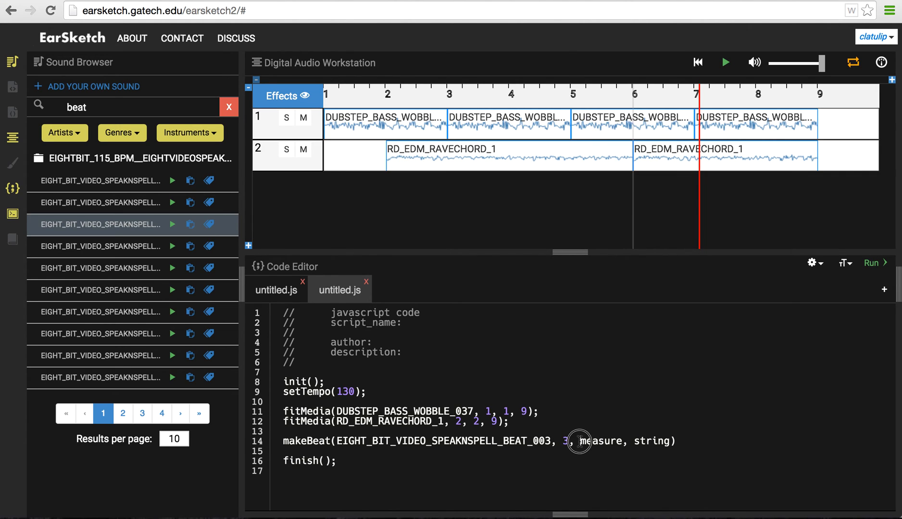
pyautogui.write('3')
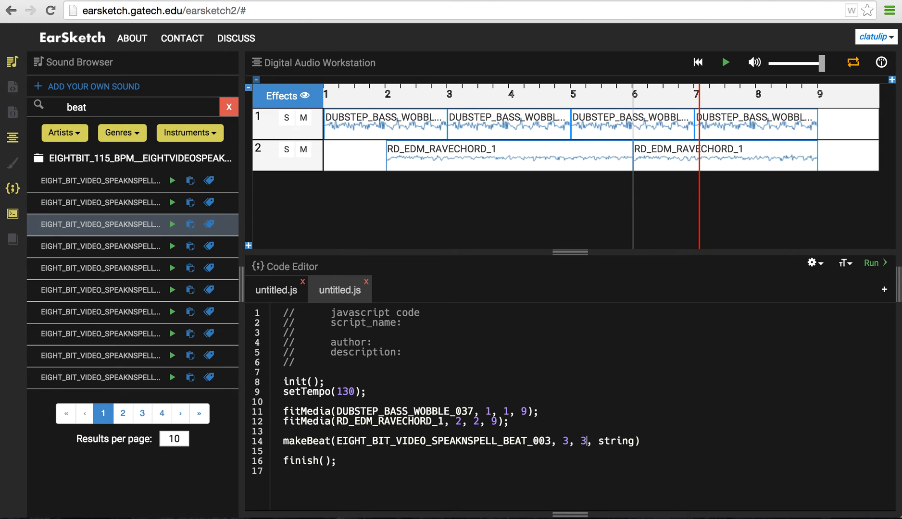
pyautogui.doubleClick(618, 441)
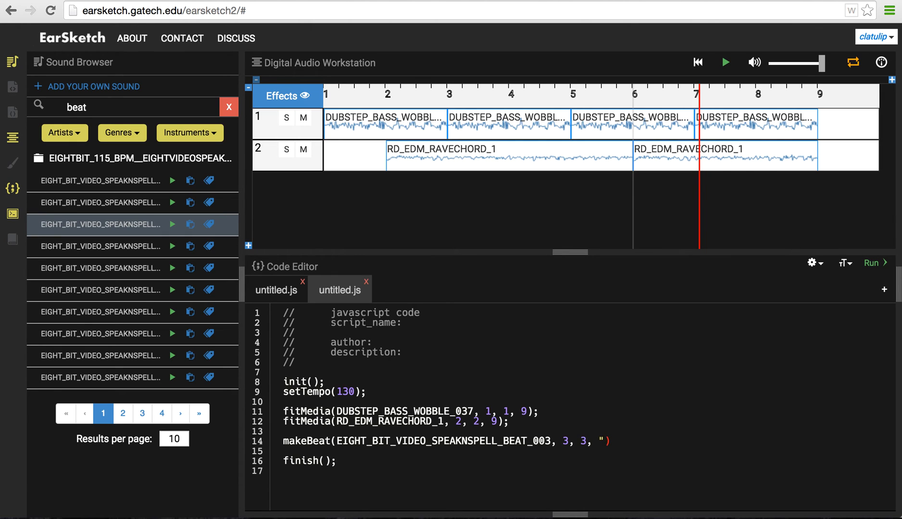
pyautogui.write('"')
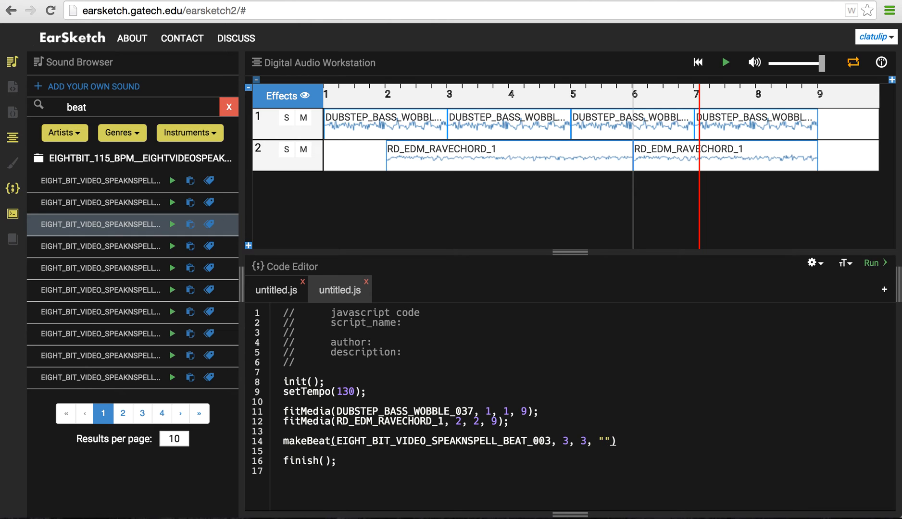
pyautogui.click(606, 442)
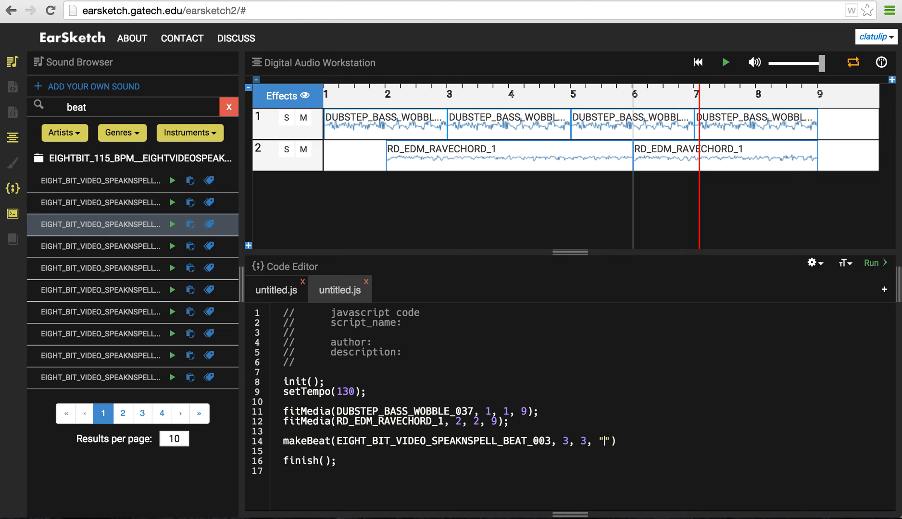
pyautogui.press('Backspace')
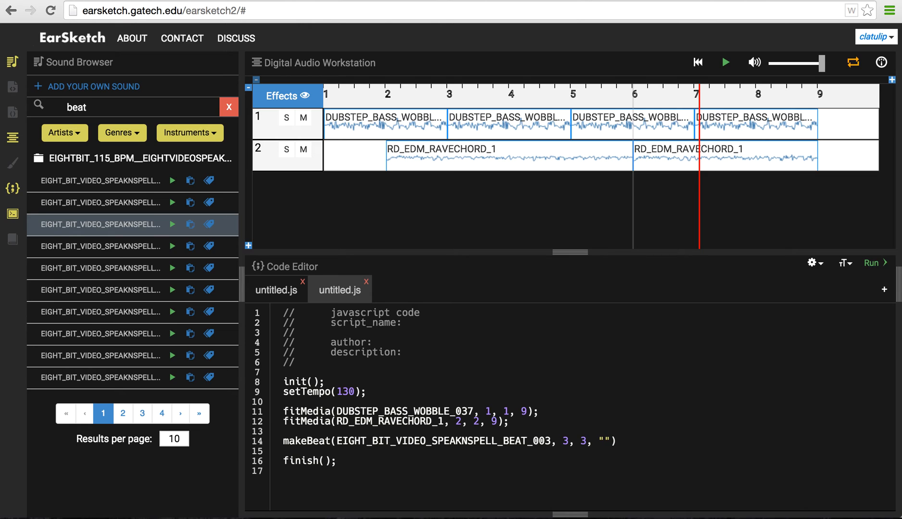
pyautogui.write('000')
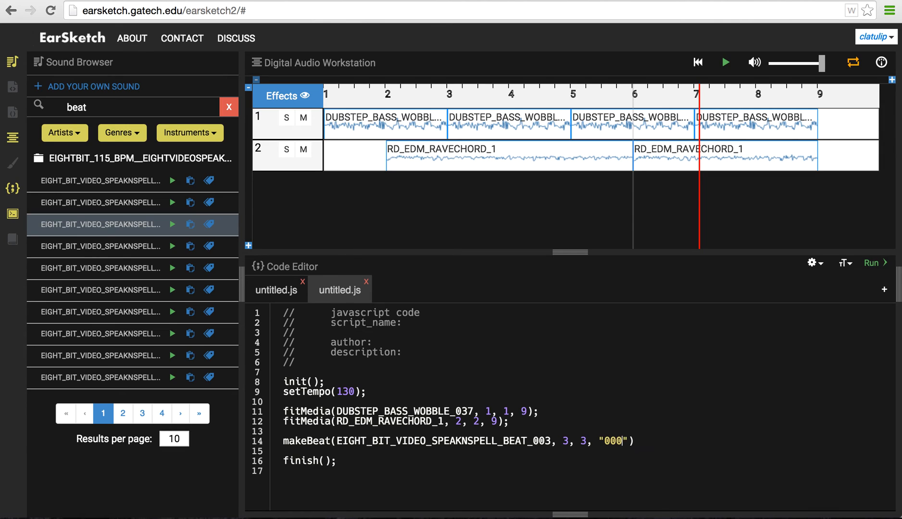
pyautogui.write('--00--00--')
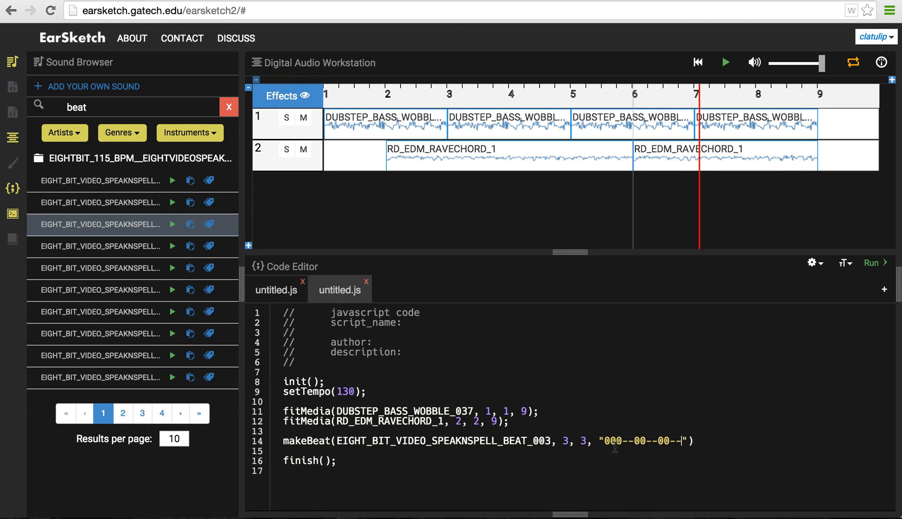
pyautogui.write(');')
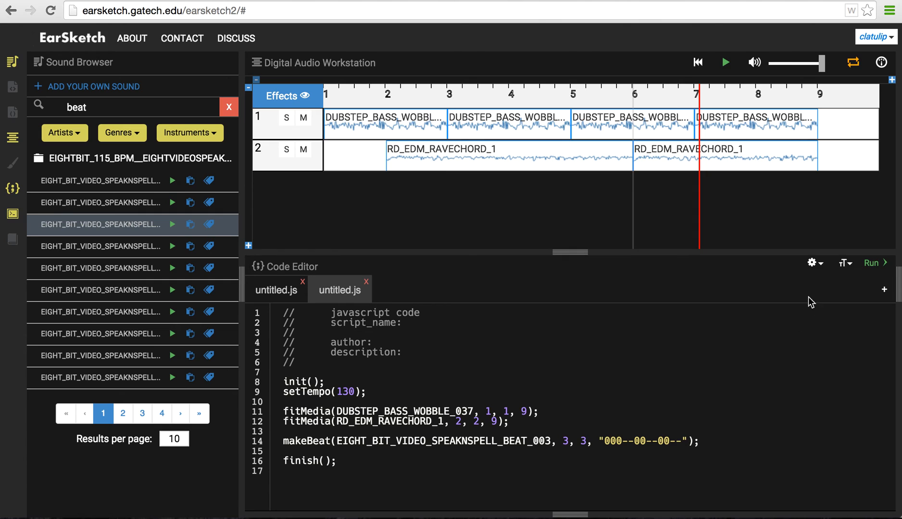
pyautogui.moveTo(603, 437)
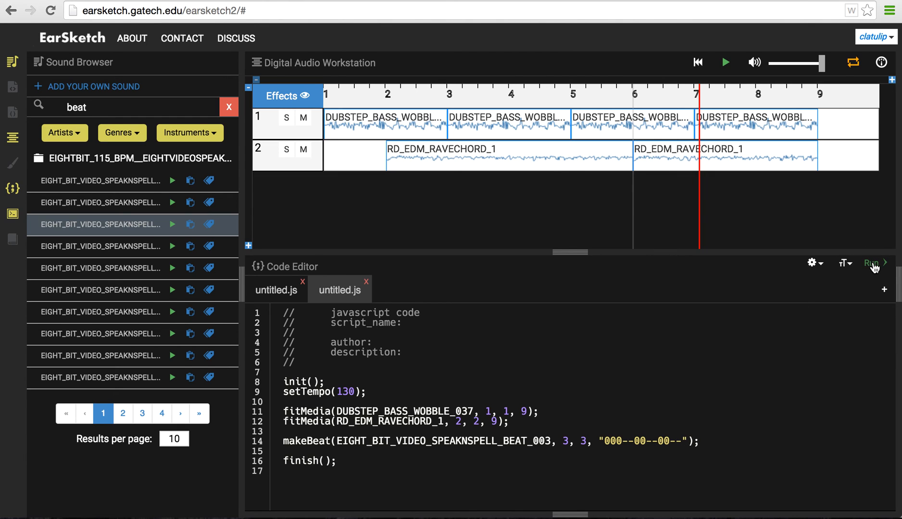
pyautogui.click(872, 263)
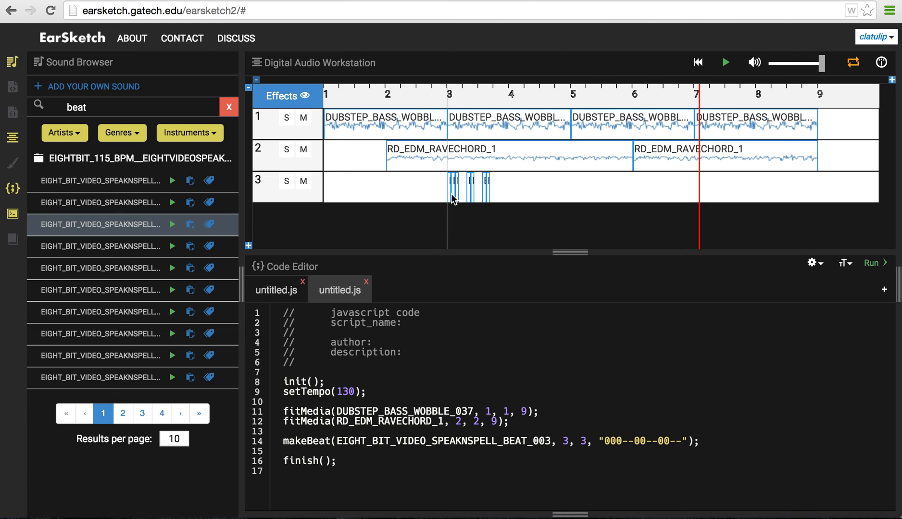
pyautogui.moveTo(455, 223)
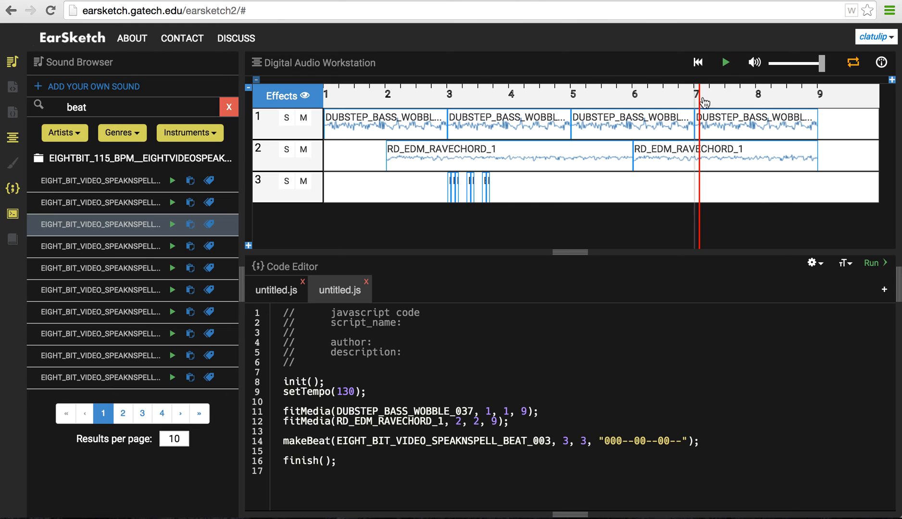
pyautogui.click(696, 62)
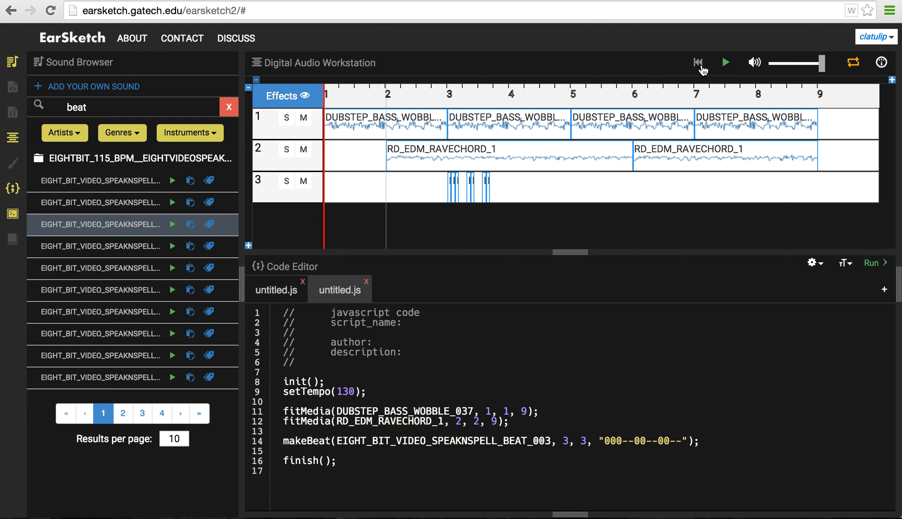
pyautogui.moveTo(726, 64)
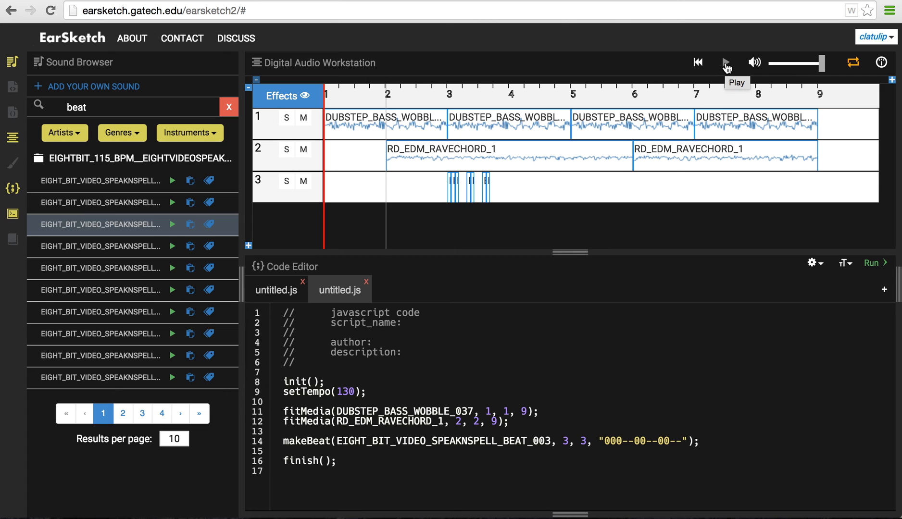
pyautogui.click(726, 63)
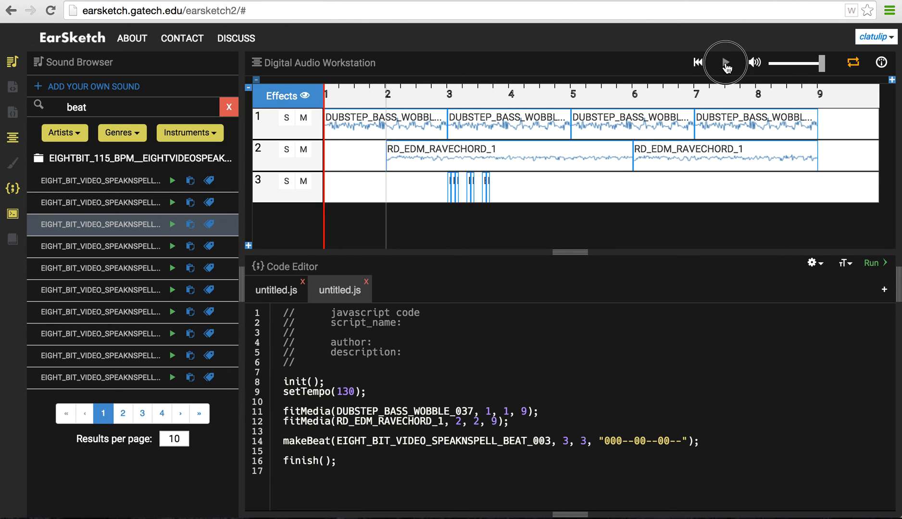
pyautogui.click(725, 62)
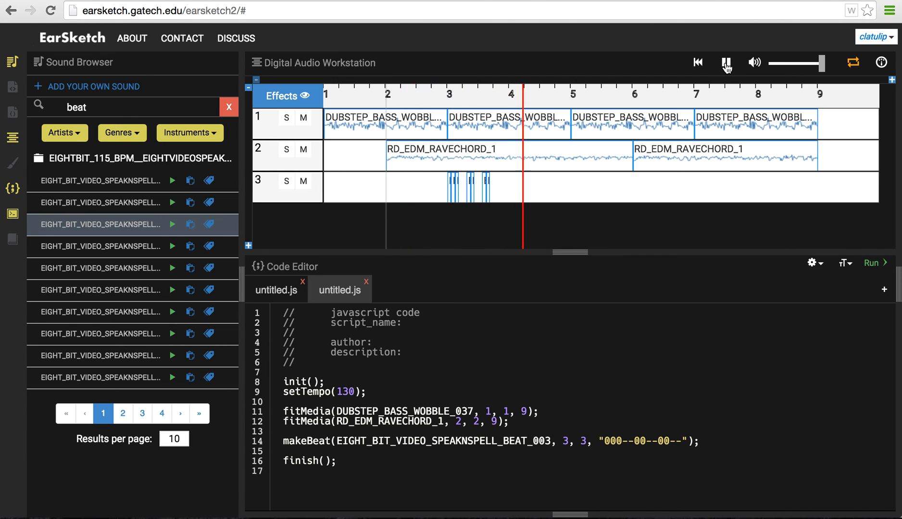
pyautogui.click(726, 62)
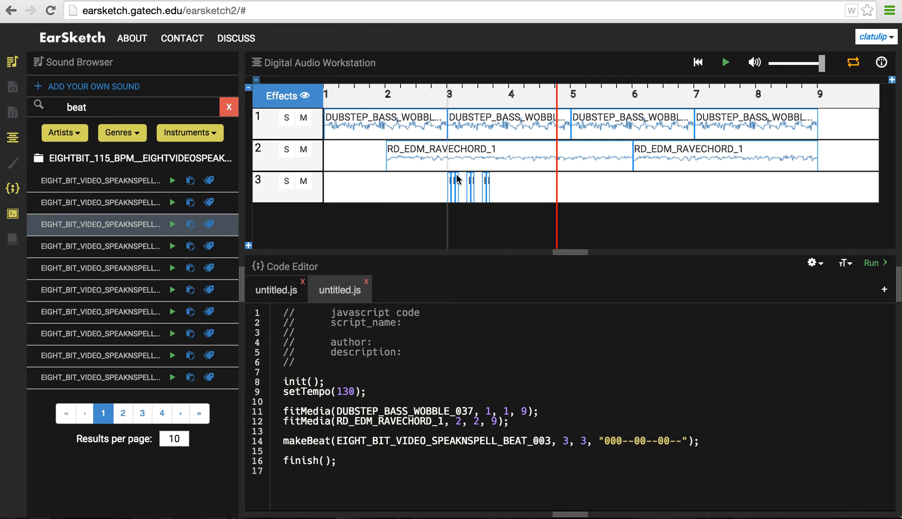
pyautogui.moveTo(453, 102)
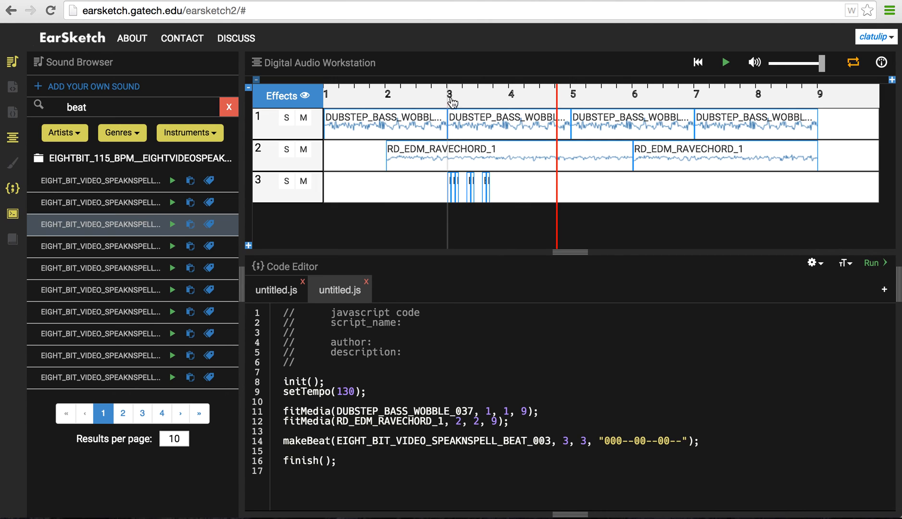
pyautogui.moveTo(450, 96)
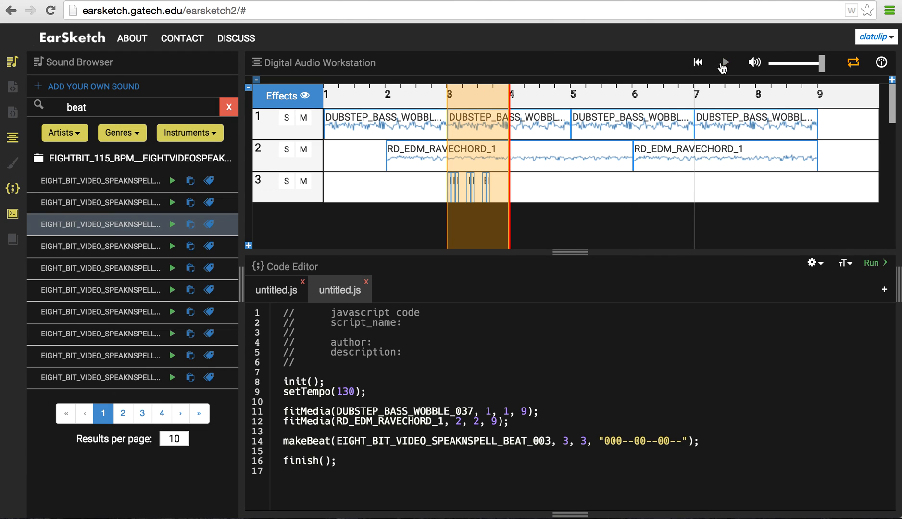
# Step: Play the looped section over measures 3–4 to hear the beat, then stop
pyautogui.click(724, 62)
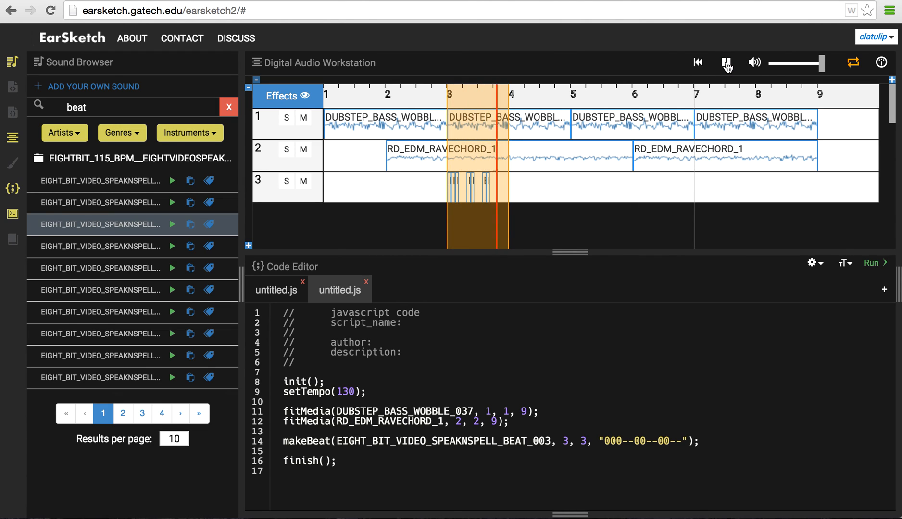
pyautogui.click(727, 62)
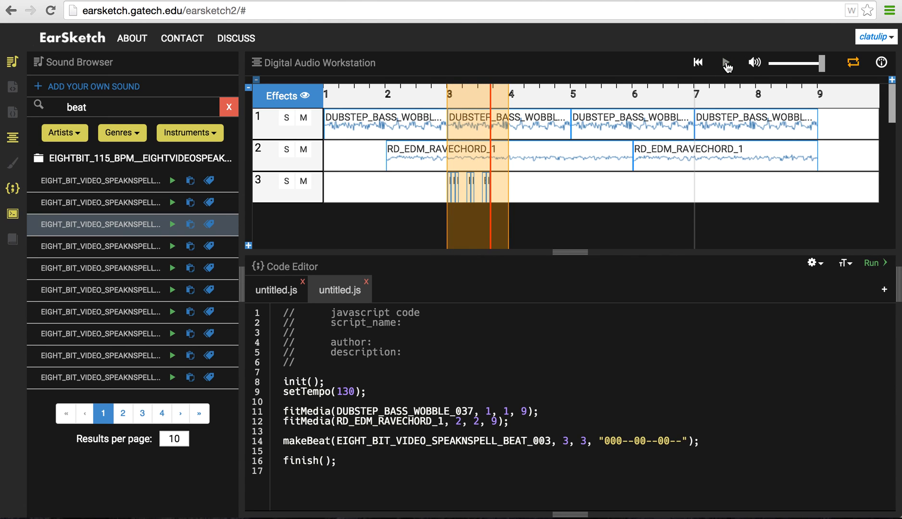
pyautogui.click(726, 63)
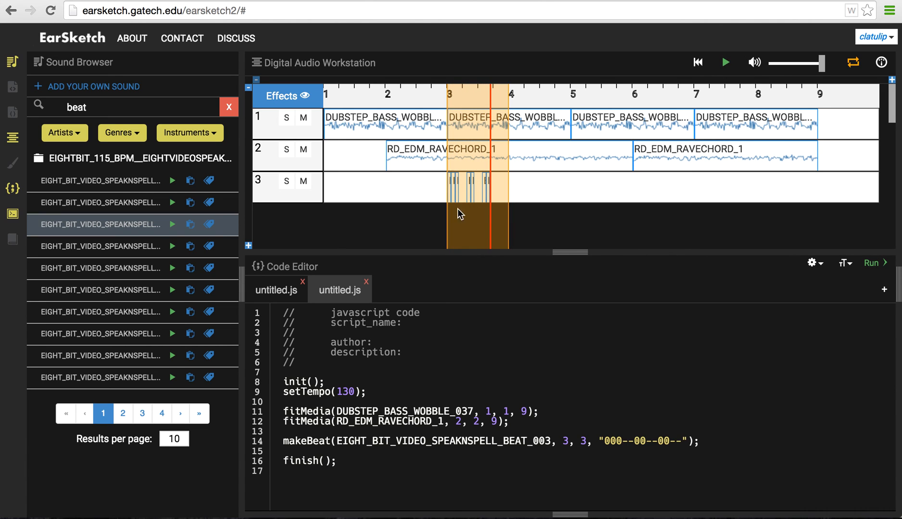
pyautogui.moveTo(464, 203)
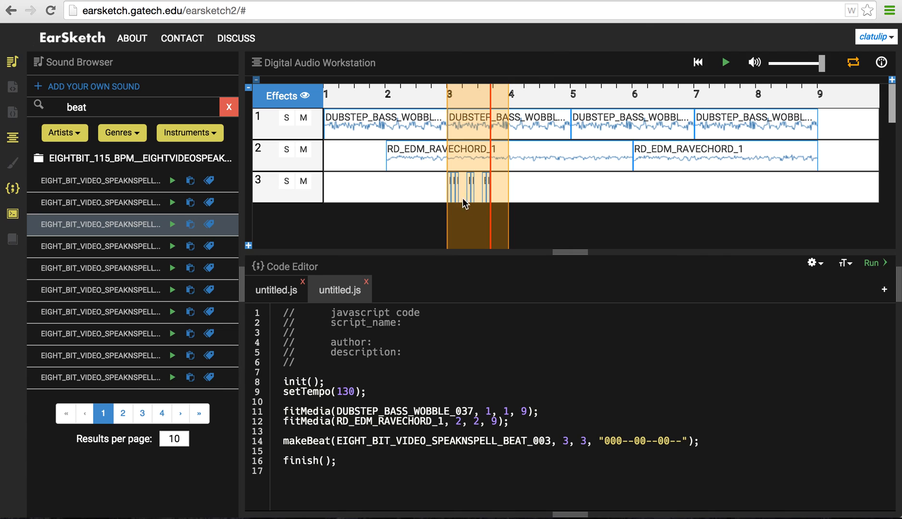
pyautogui.moveTo(450, 166)
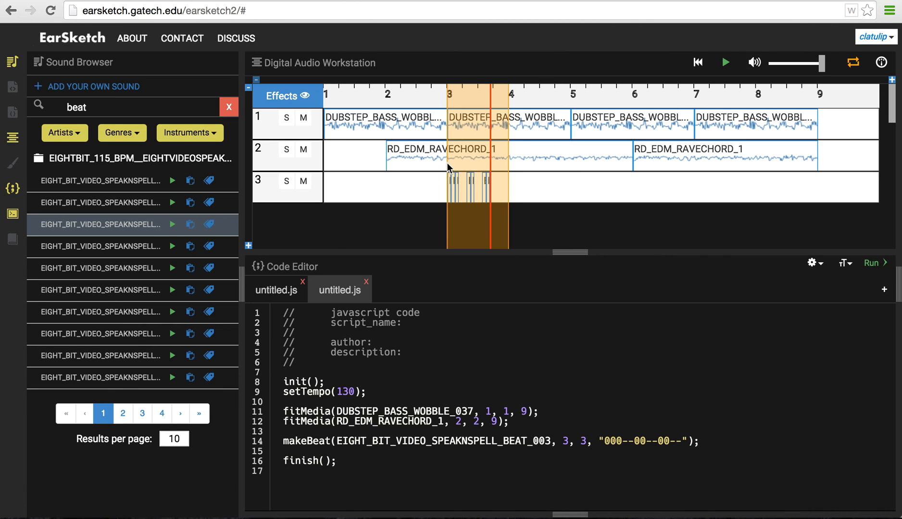
pyautogui.moveTo(443, 348)
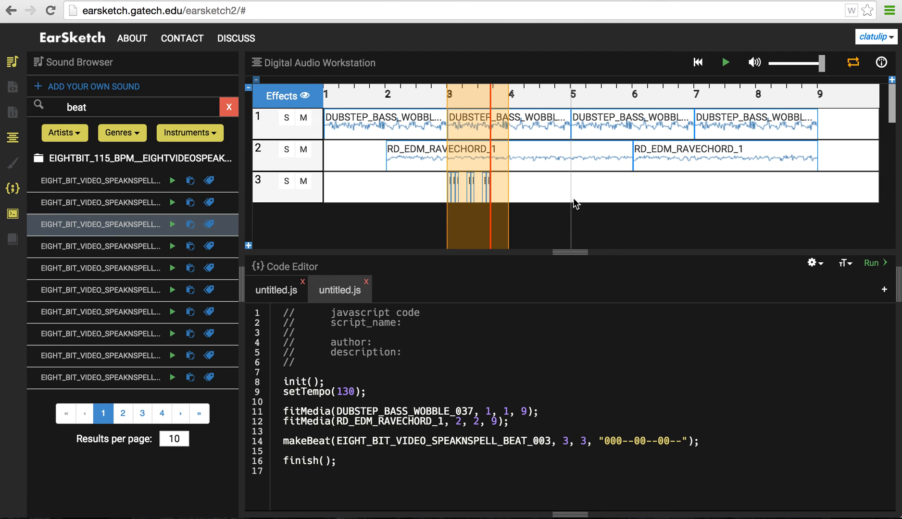
pyautogui.moveTo(743, 322)
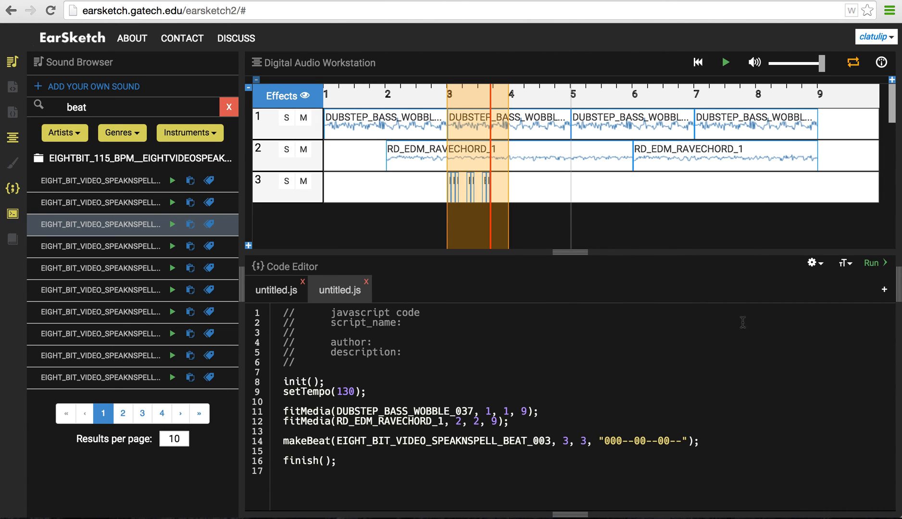
pyautogui.moveTo(751, 364)
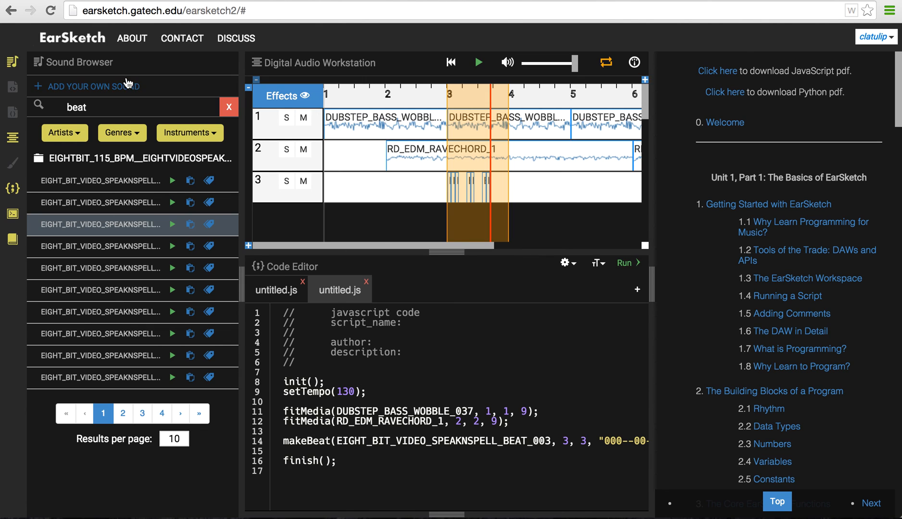
pyautogui.moveTo(104, 109)
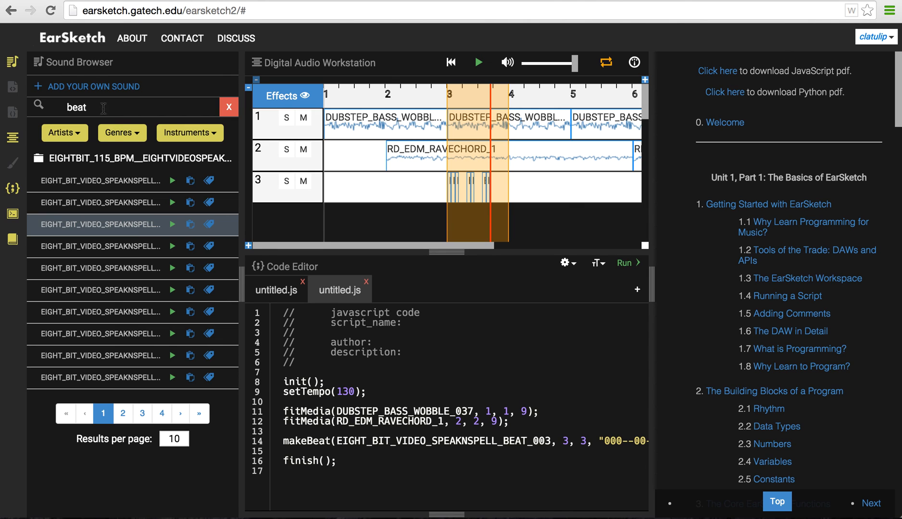
pyautogui.moveTo(207, 149)
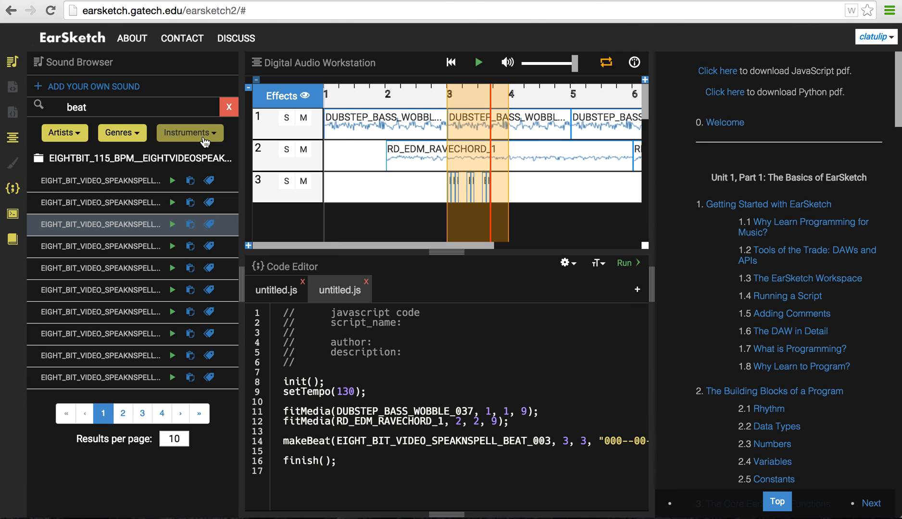
pyautogui.moveTo(379, 195)
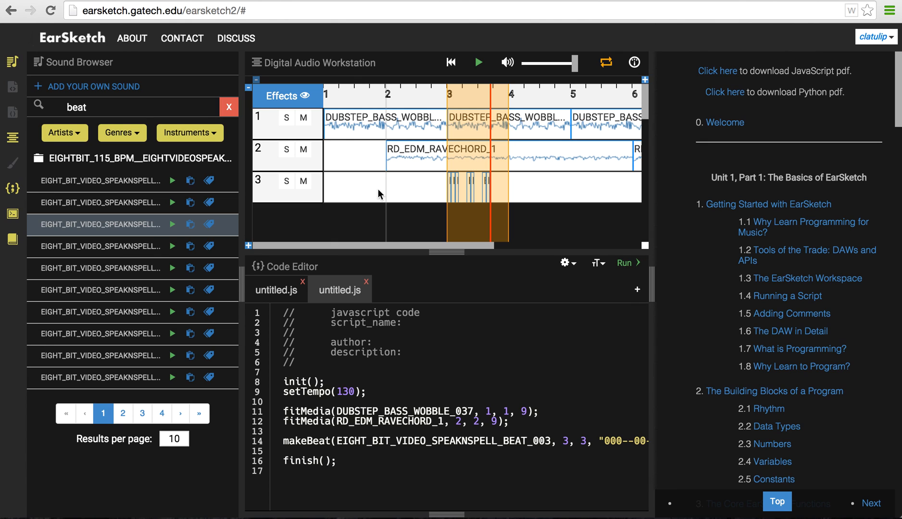
pyautogui.moveTo(567, 269)
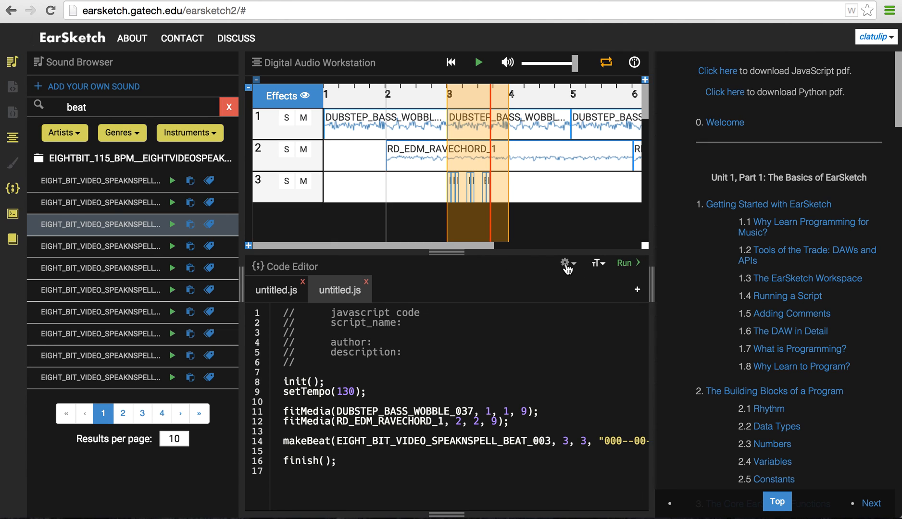
# Step: Save the script to the cloud as 'celines_test_feb'
pyautogui.click(567, 263)
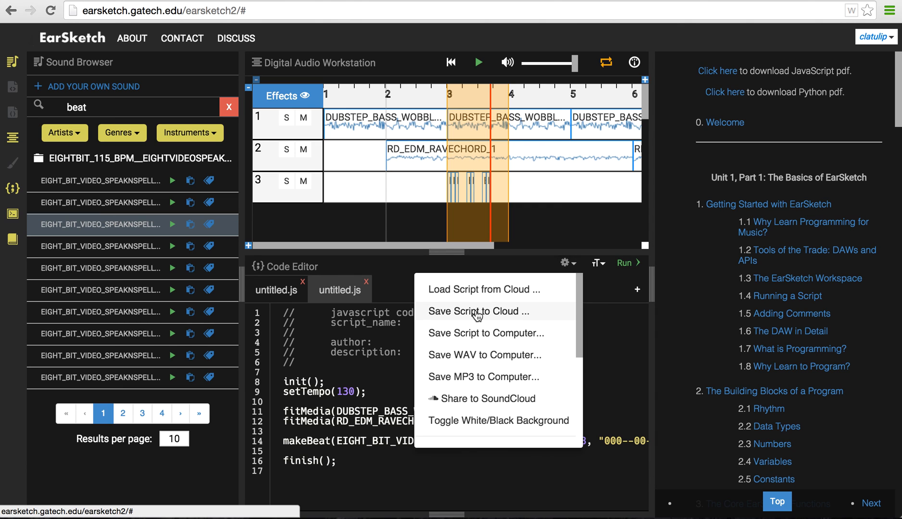
pyautogui.click(478, 312)
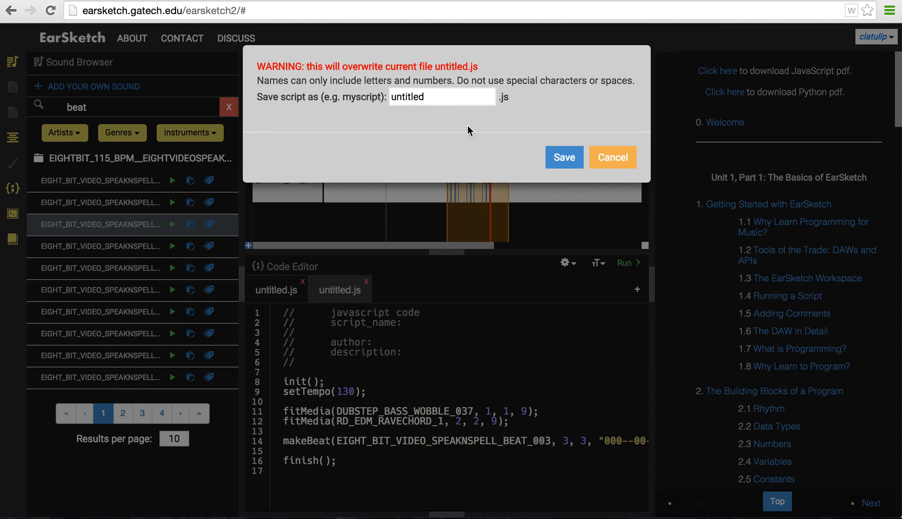
pyautogui.write('celi')
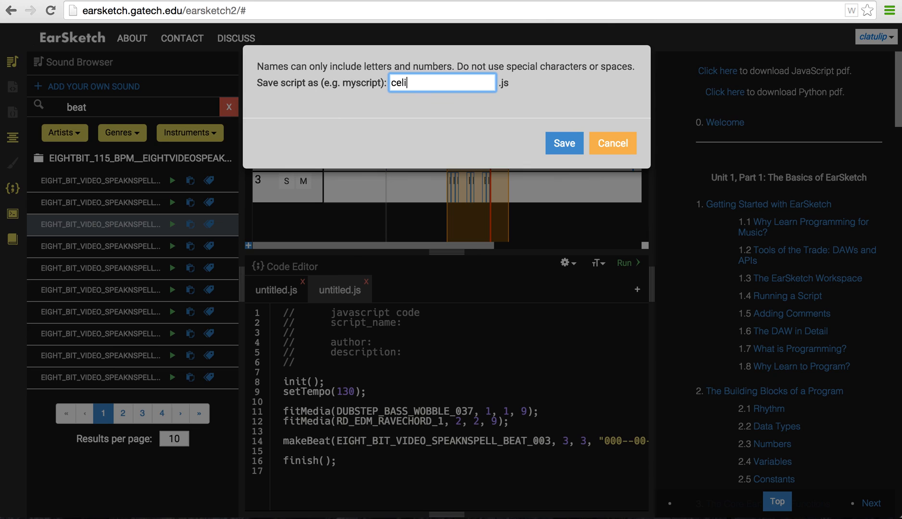
pyautogui.write('nes_t')
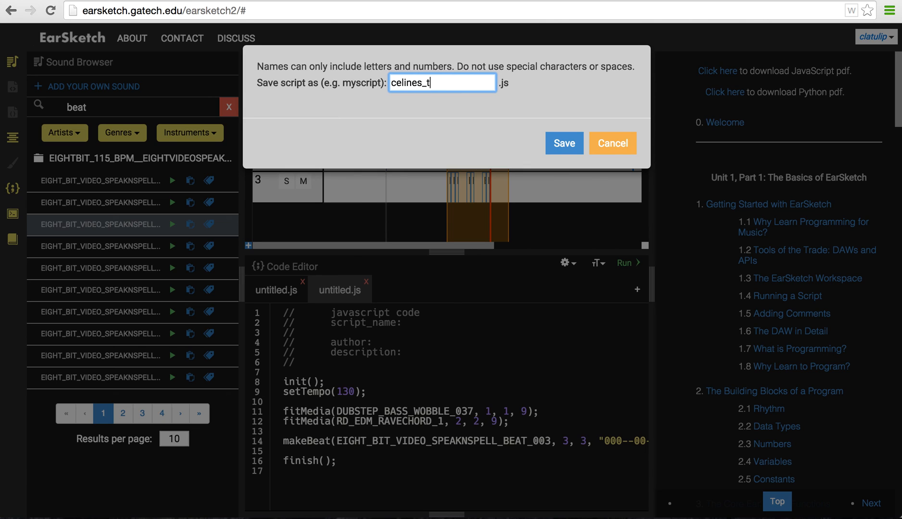
pyautogui.write('est_feb')
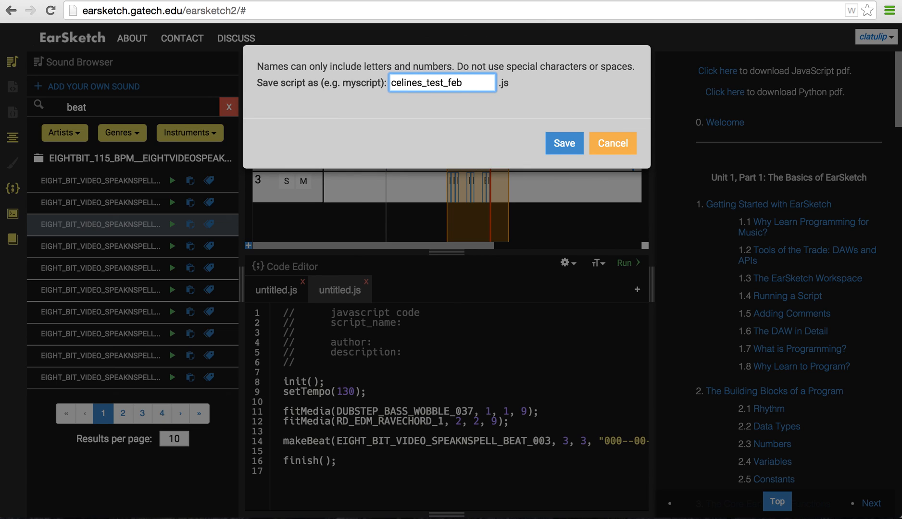
pyautogui.click(564, 143)
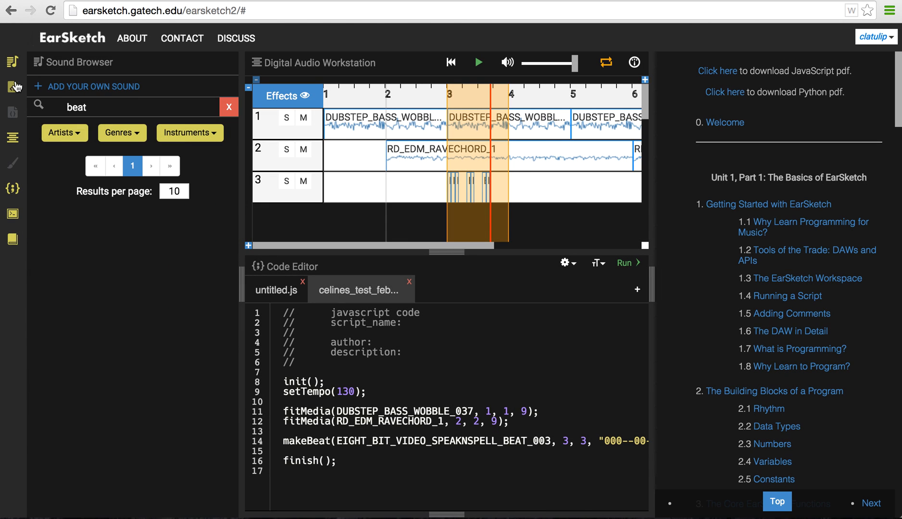
# Step: Generate and select the sharing link for celines_test_feb3.js from the Scripts Browser, then dismiss it
pyautogui.click(12, 88)
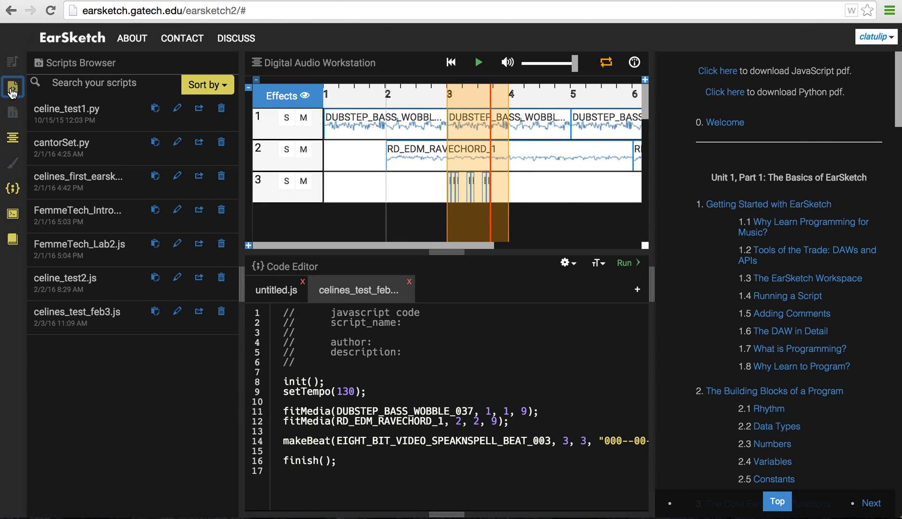
pyautogui.click(12, 87)
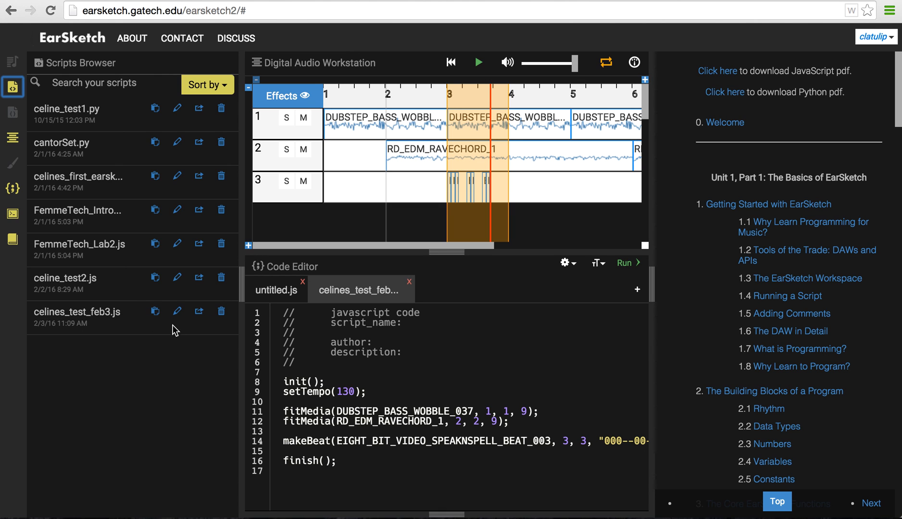
pyautogui.click(198, 311)
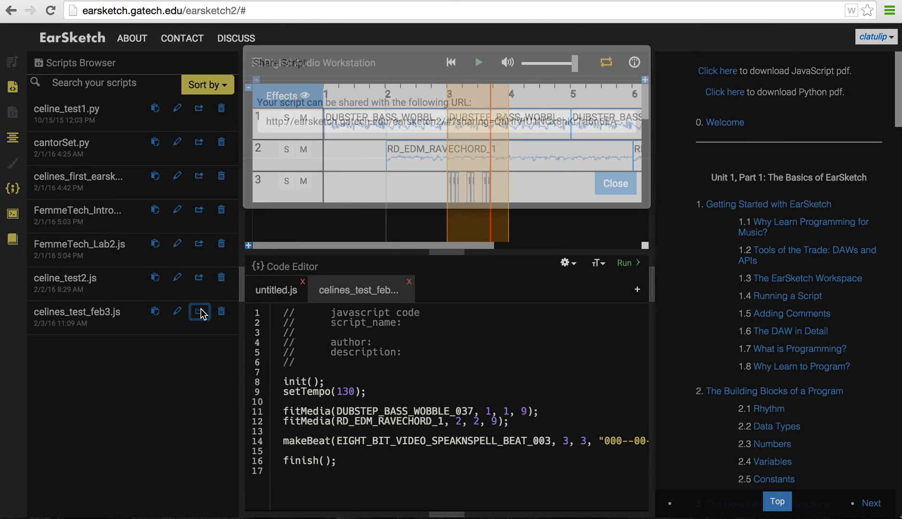
pyautogui.click(199, 313)
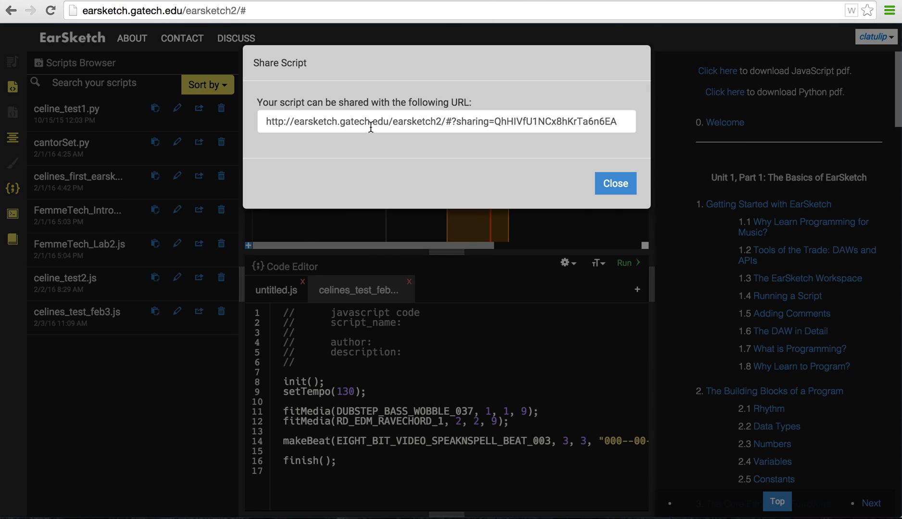
pyautogui.moveTo(638, 191)
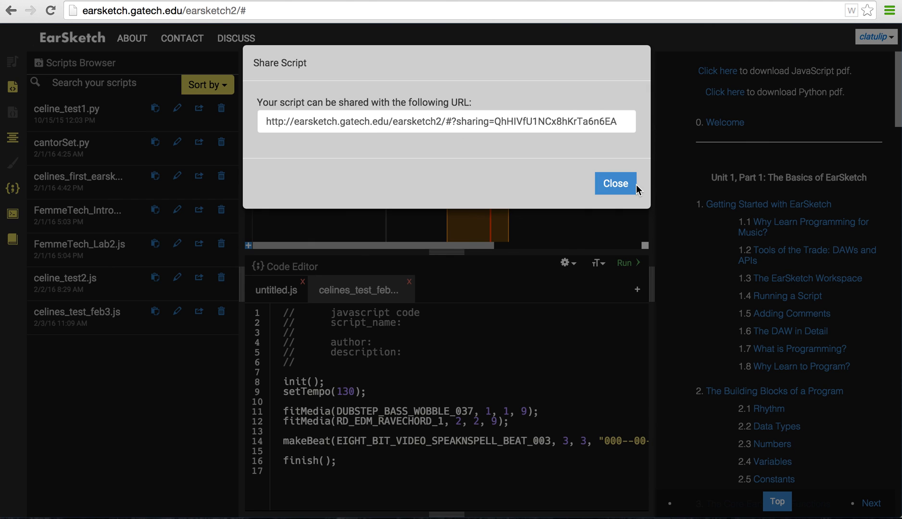
pyautogui.click(567, 264)
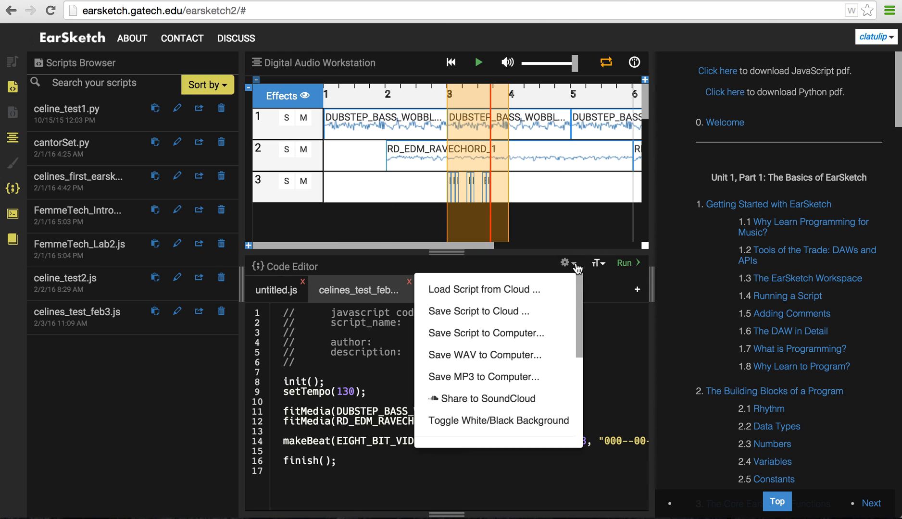
pyautogui.moveTo(490, 398)
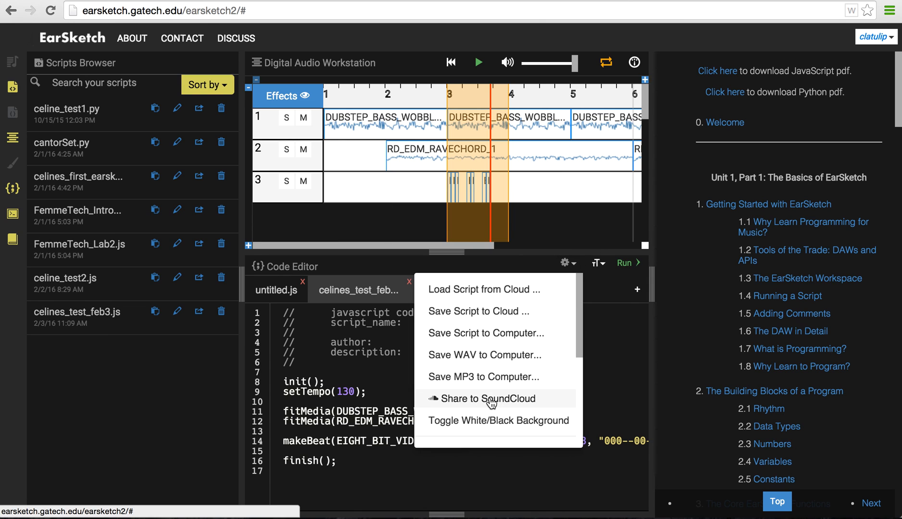
# Step: Scroll the script options menu to Report Error and the Python/JavaScript mode choices
pyautogui.scroll(-3)
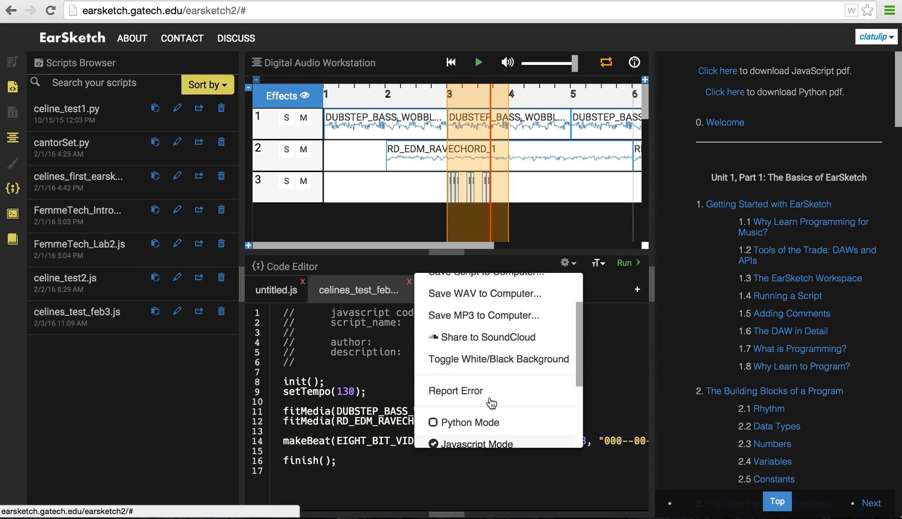